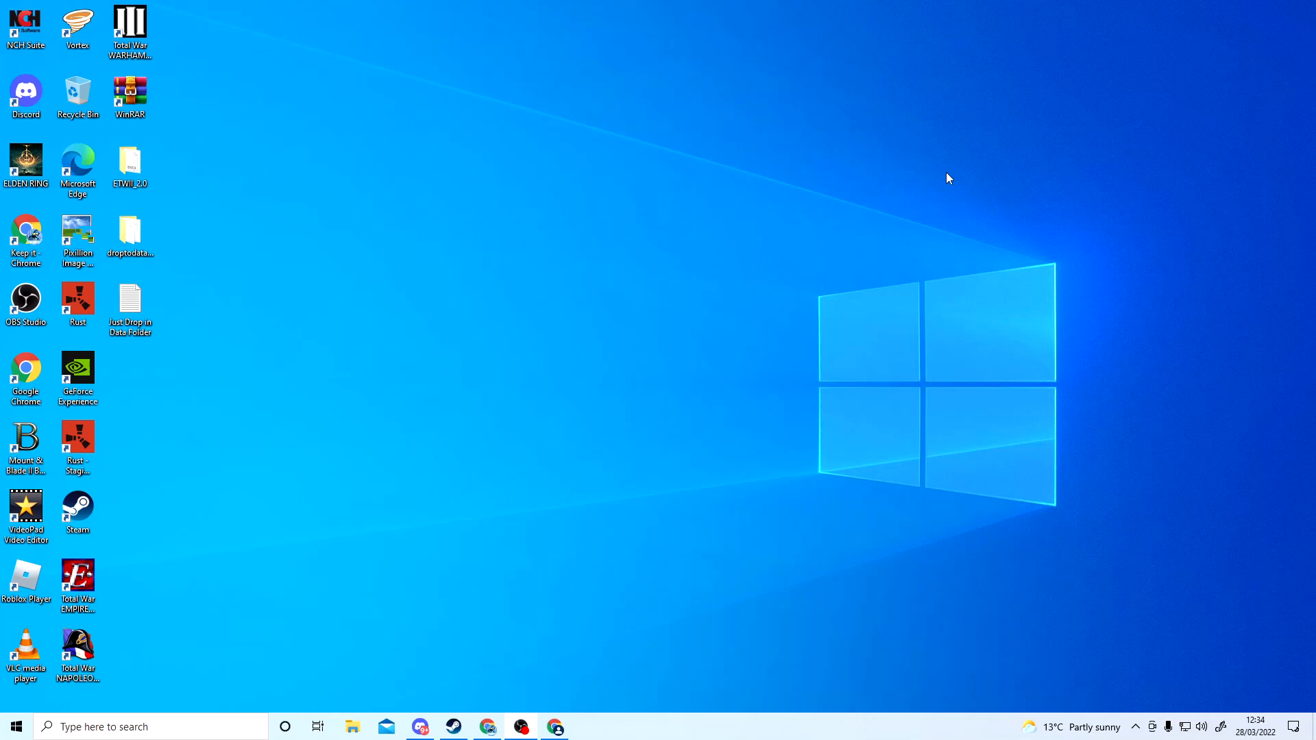
{"action": "mouse_move", "coordinate": [512, 242]}
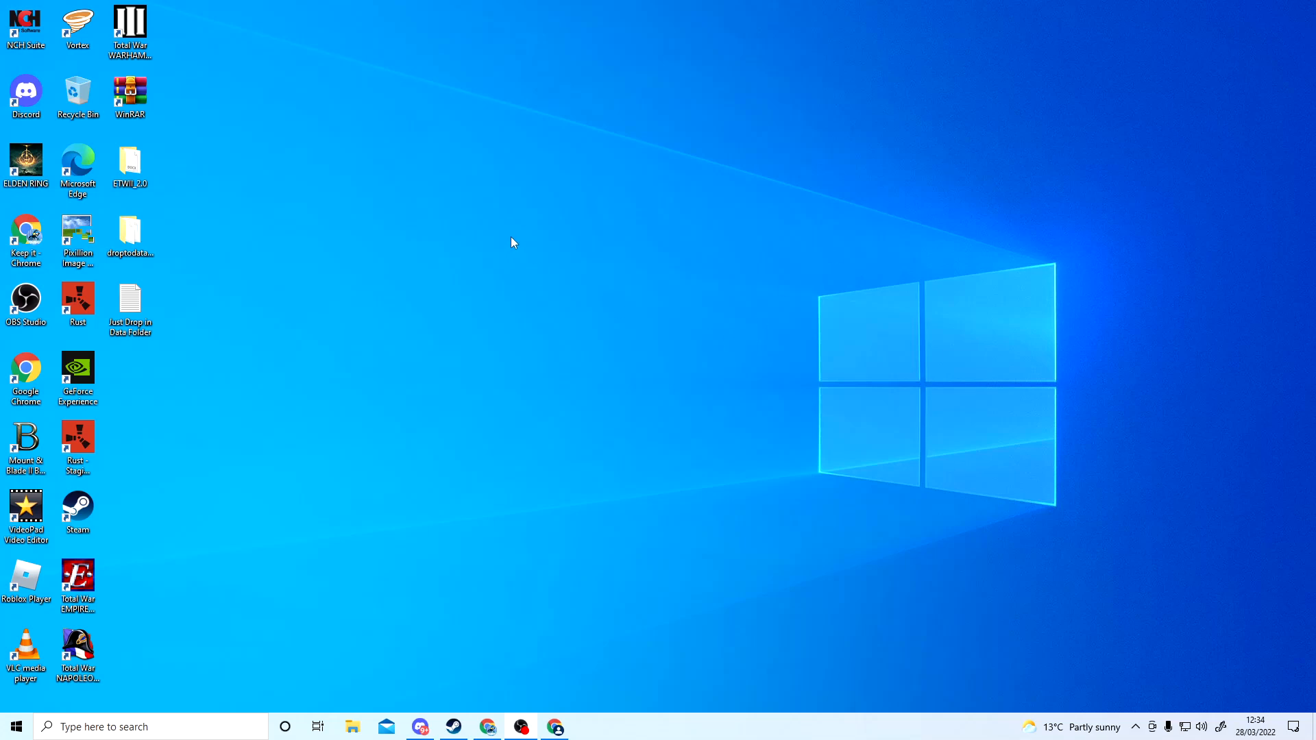
{"action": "mouse_move", "coordinate": [511, 237]}
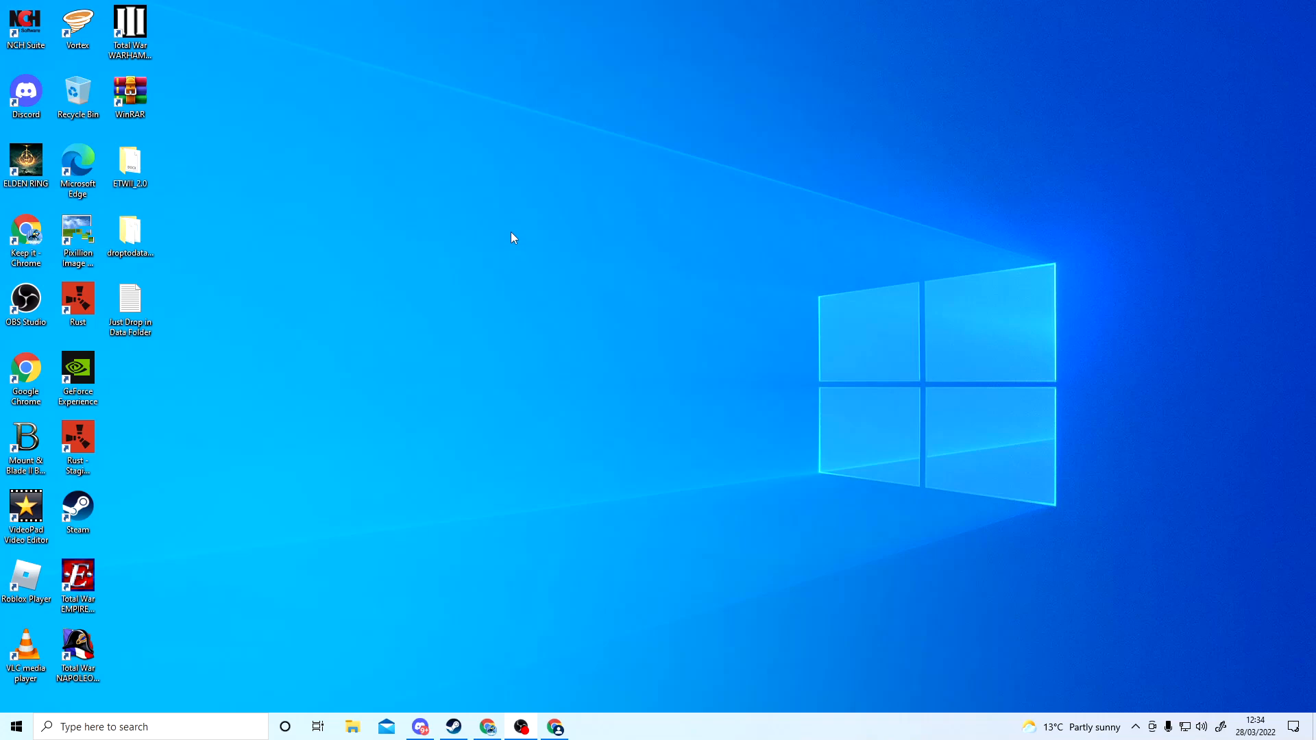
{"action": "mouse_move", "coordinate": [529, 210]}
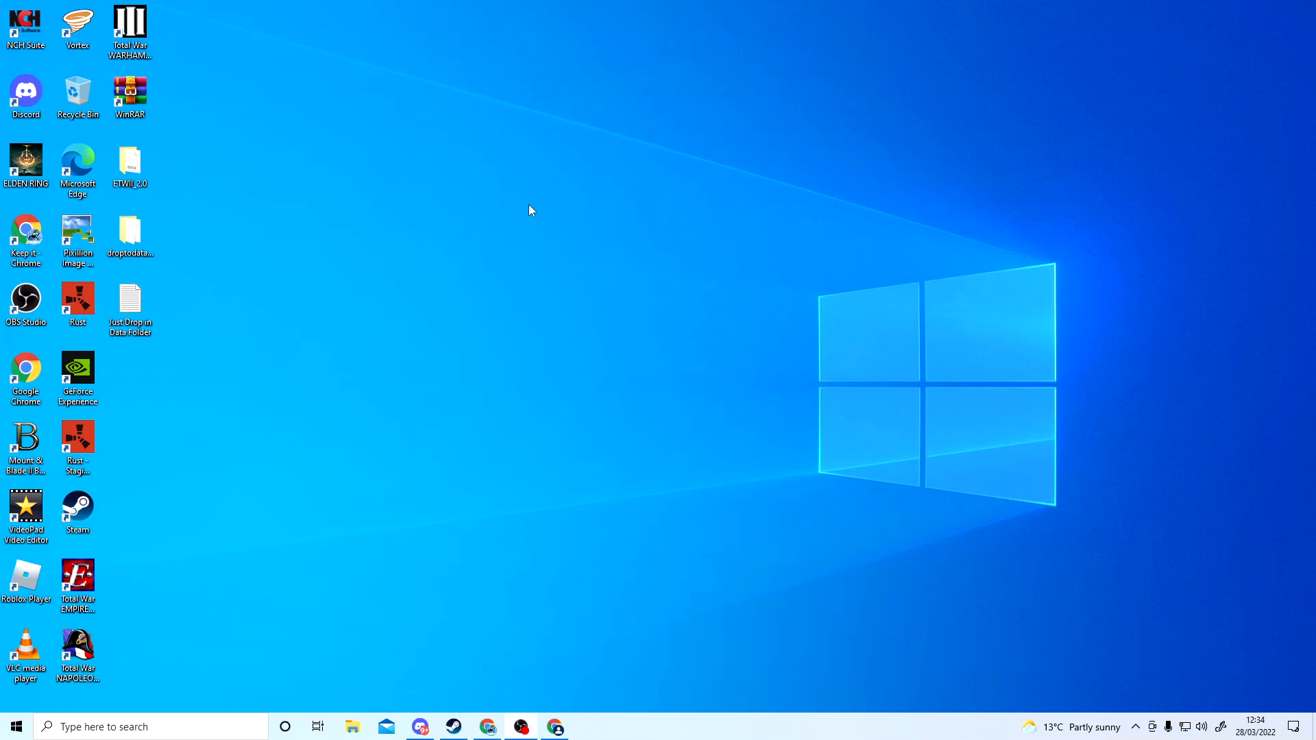
Step: Look over the Empire Total War II mod page in the browser
{"action": "left_click", "coordinate": [129, 90]}
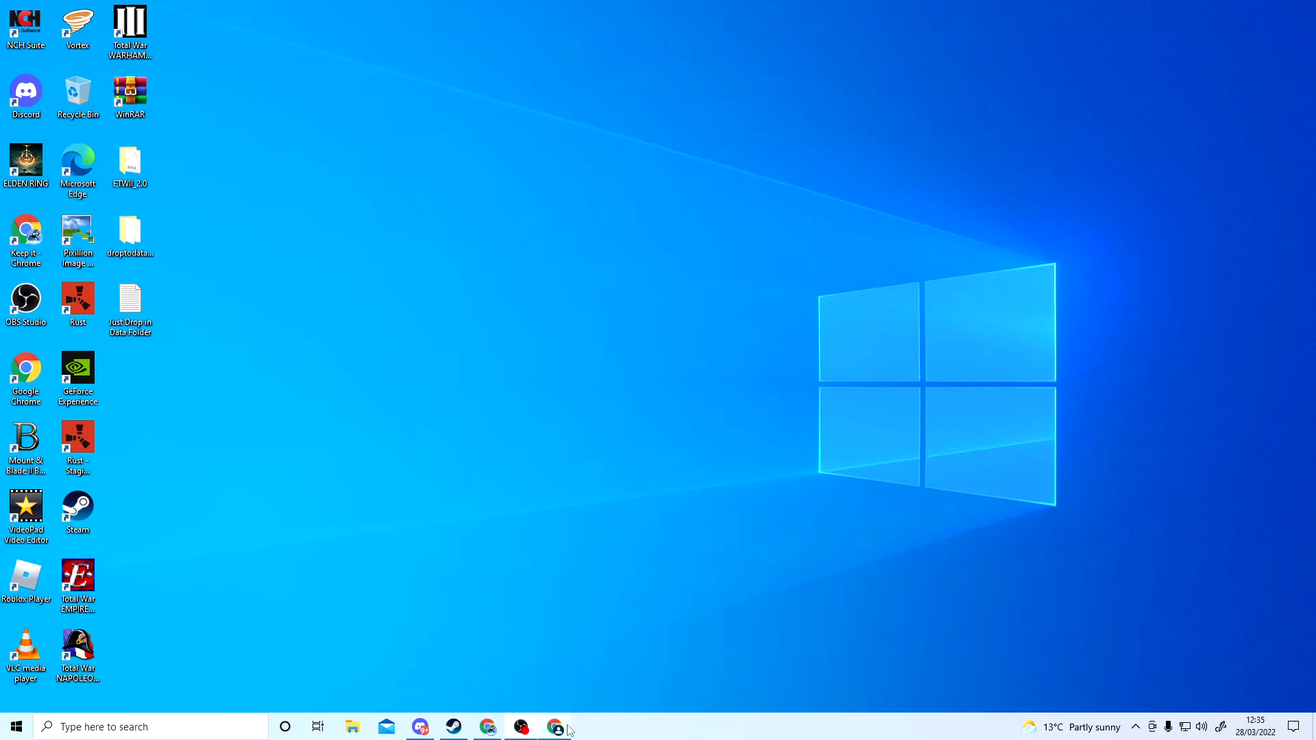
{"action": "left_click", "coordinate": [557, 727]}
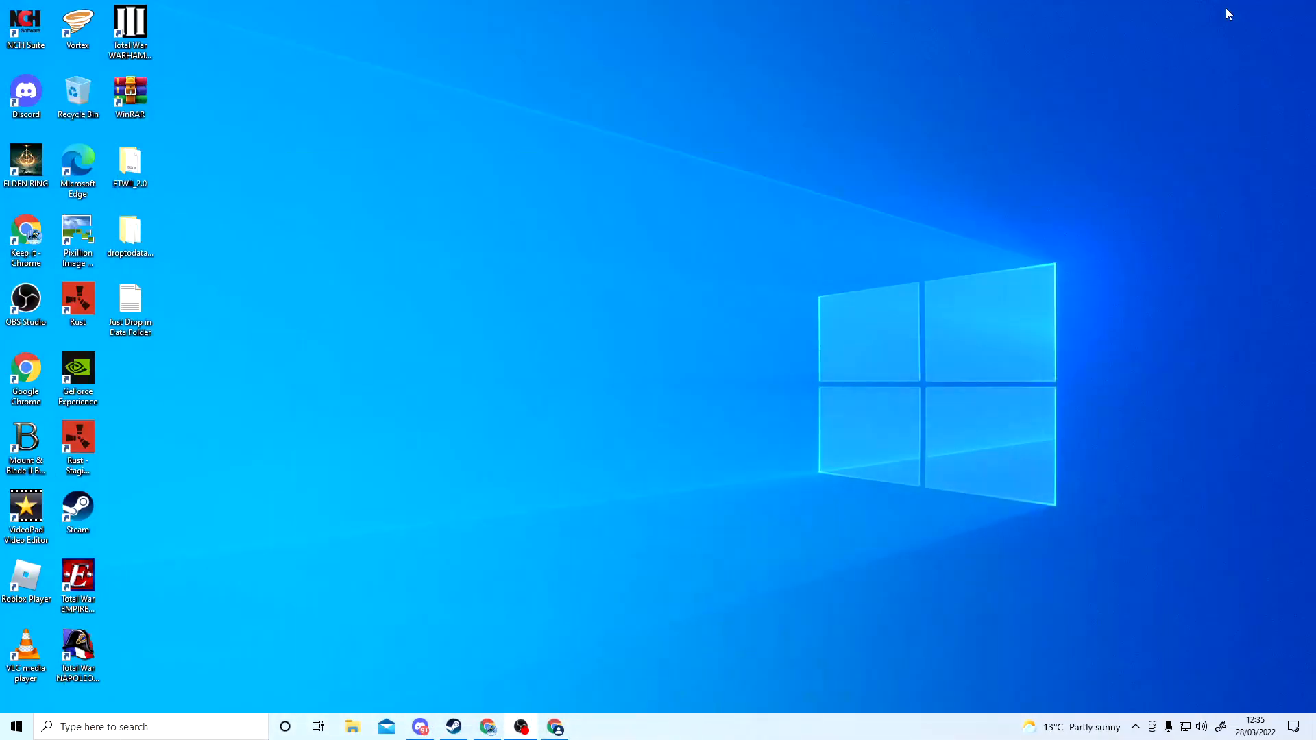
{"action": "mouse_move", "coordinate": [168, 107]}
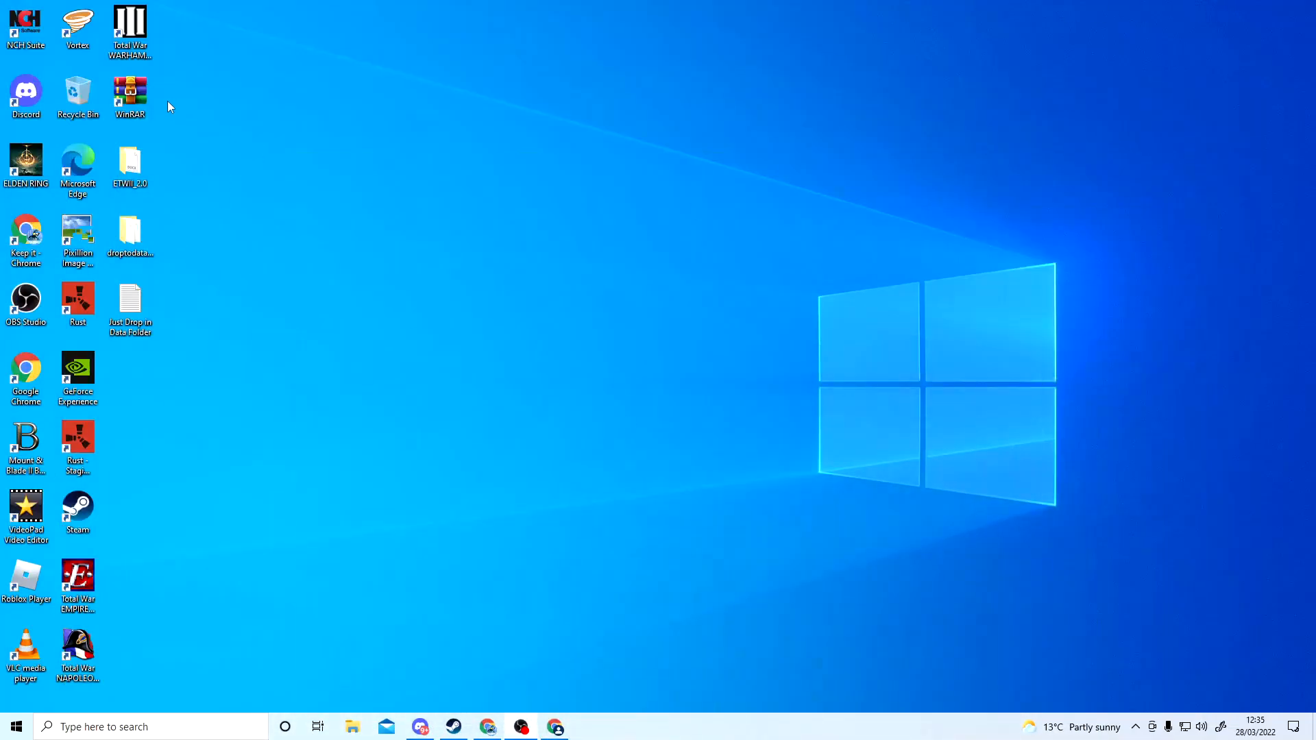
{"action": "mouse_move", "coordinate": [542, 204]}
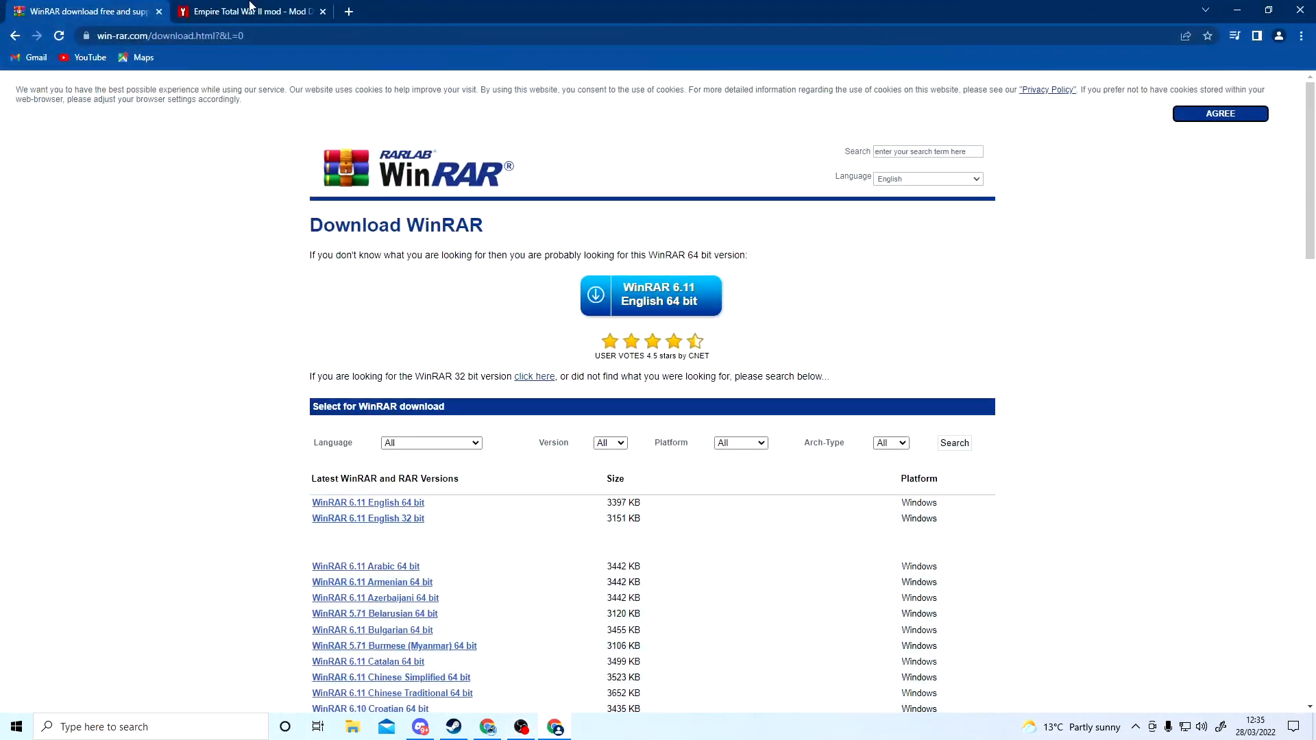
{"action": "left_click", "coordinate": [247, 11]}
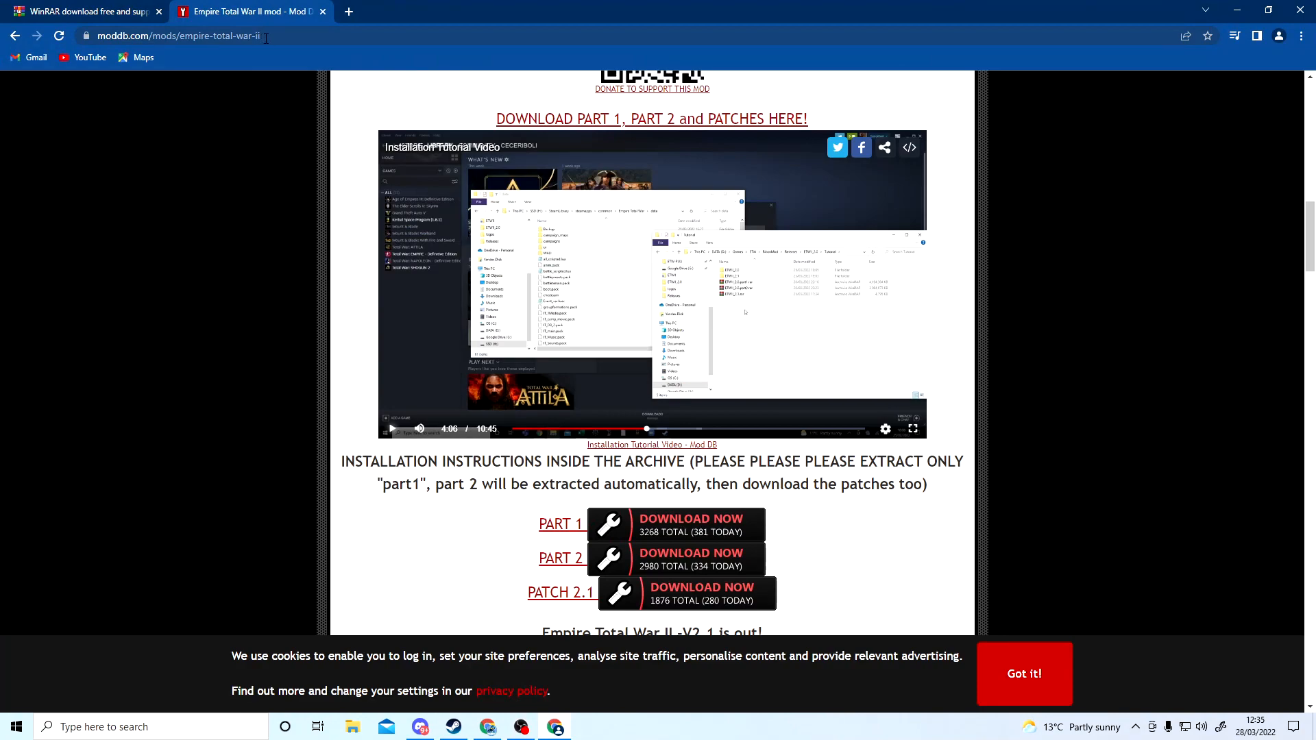
{"action": "scroll", "scroll_direction": "down", "scroll_amount": 3}
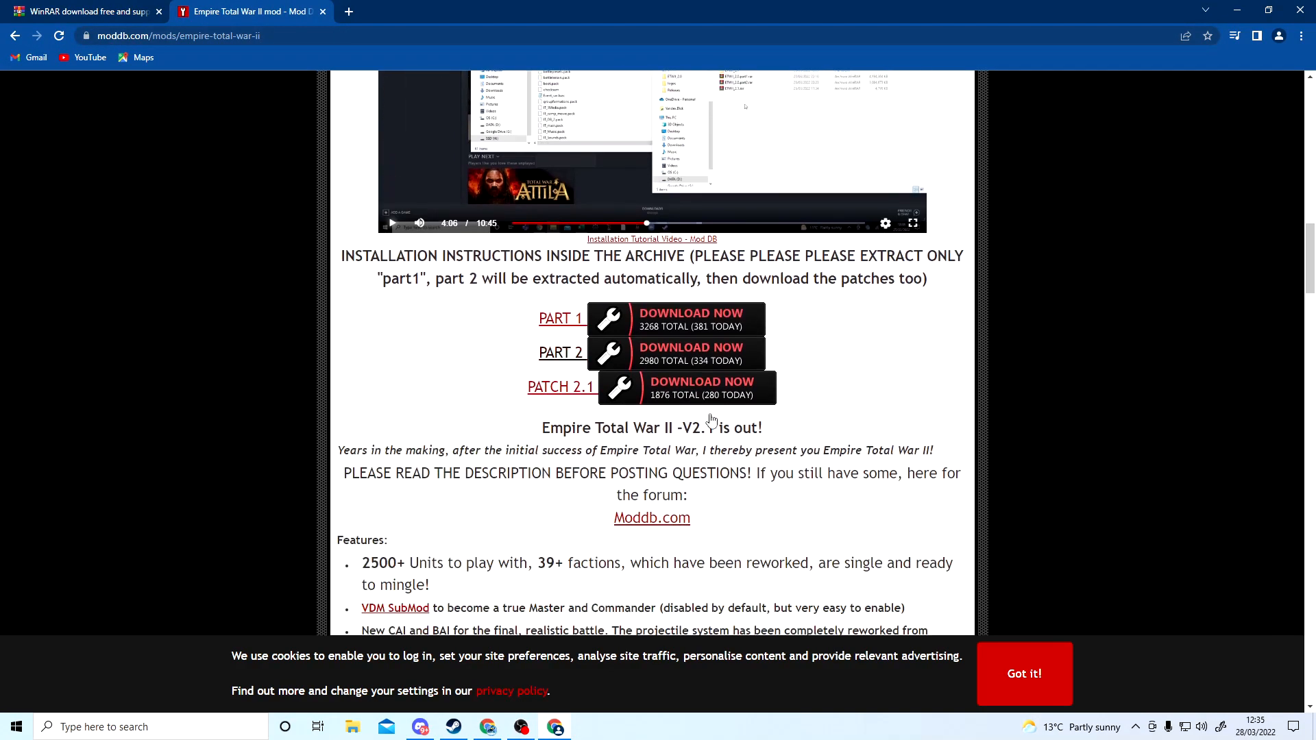
{"action": "mouse_move", "coordinate": [667, 357]}
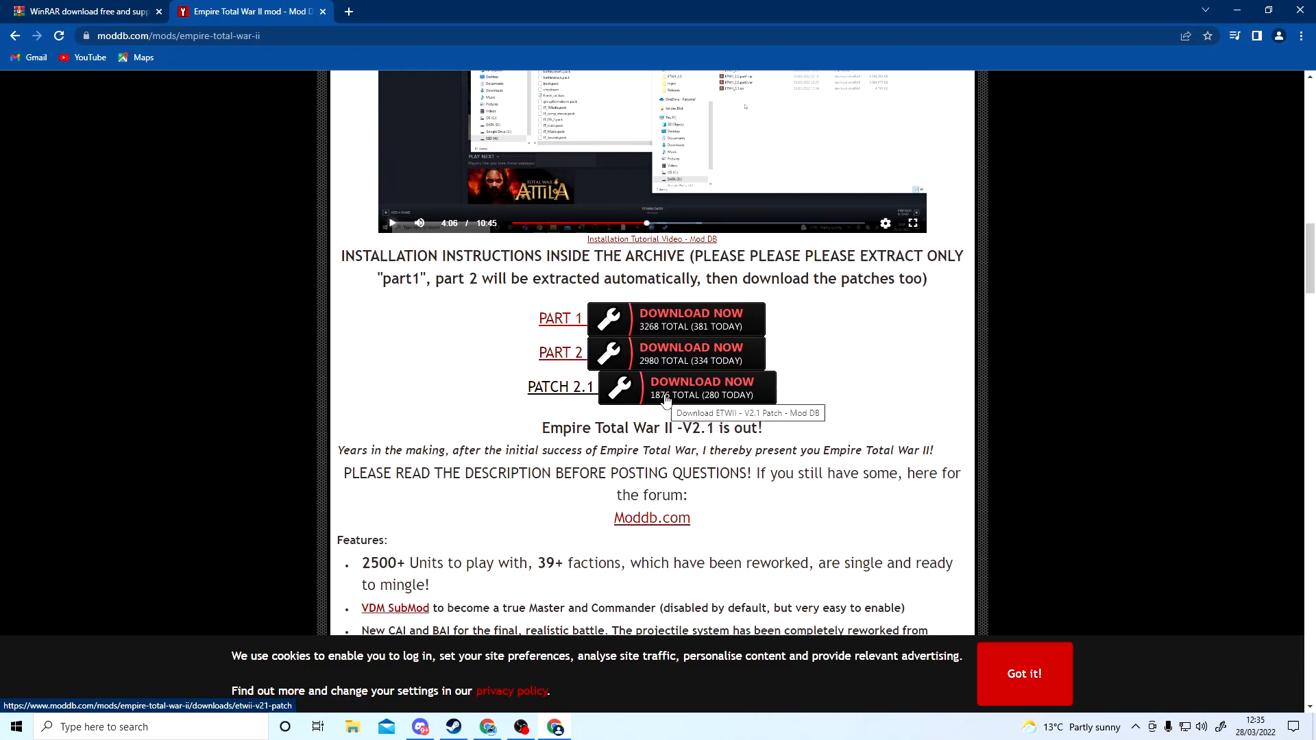
{"action": "mouse_move", "coordinate": [1236, 10]}
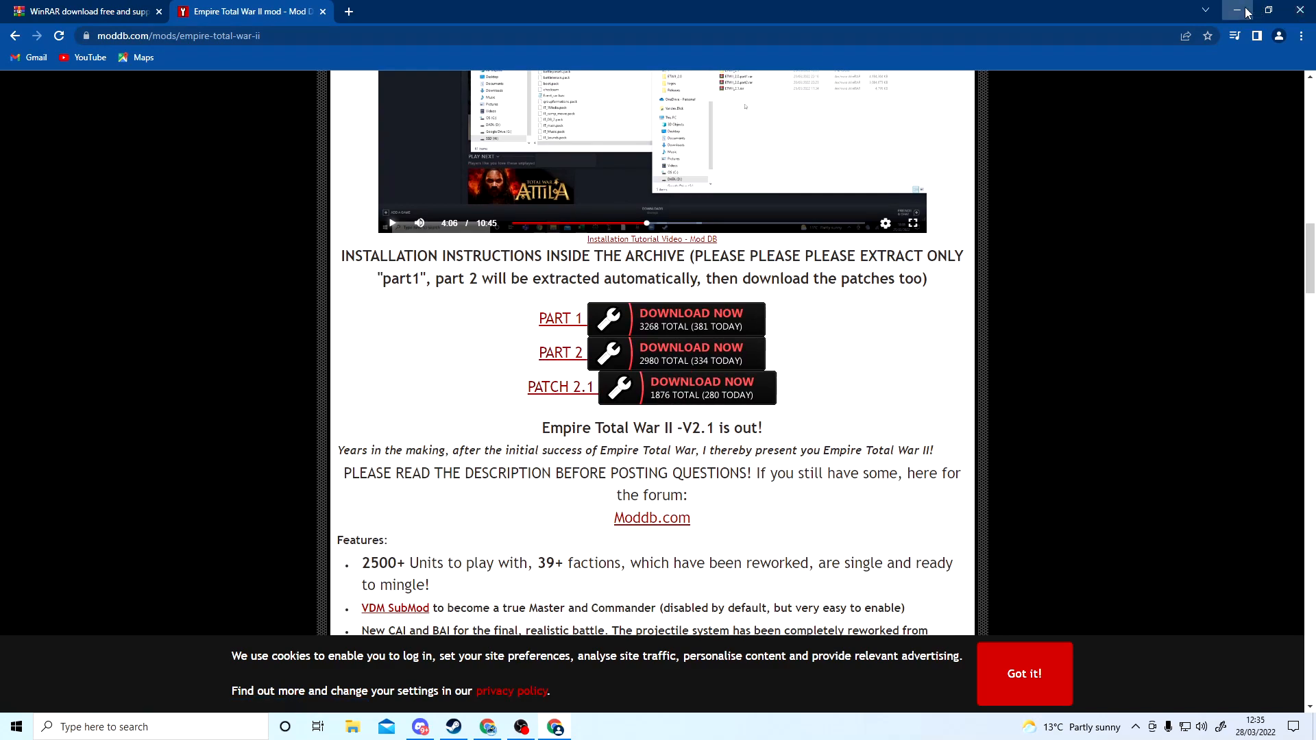
Step: Minimise the browser and show the Downloads folder in File Explorer
{"action": "left_click", "coordinate": [1236, 9]}
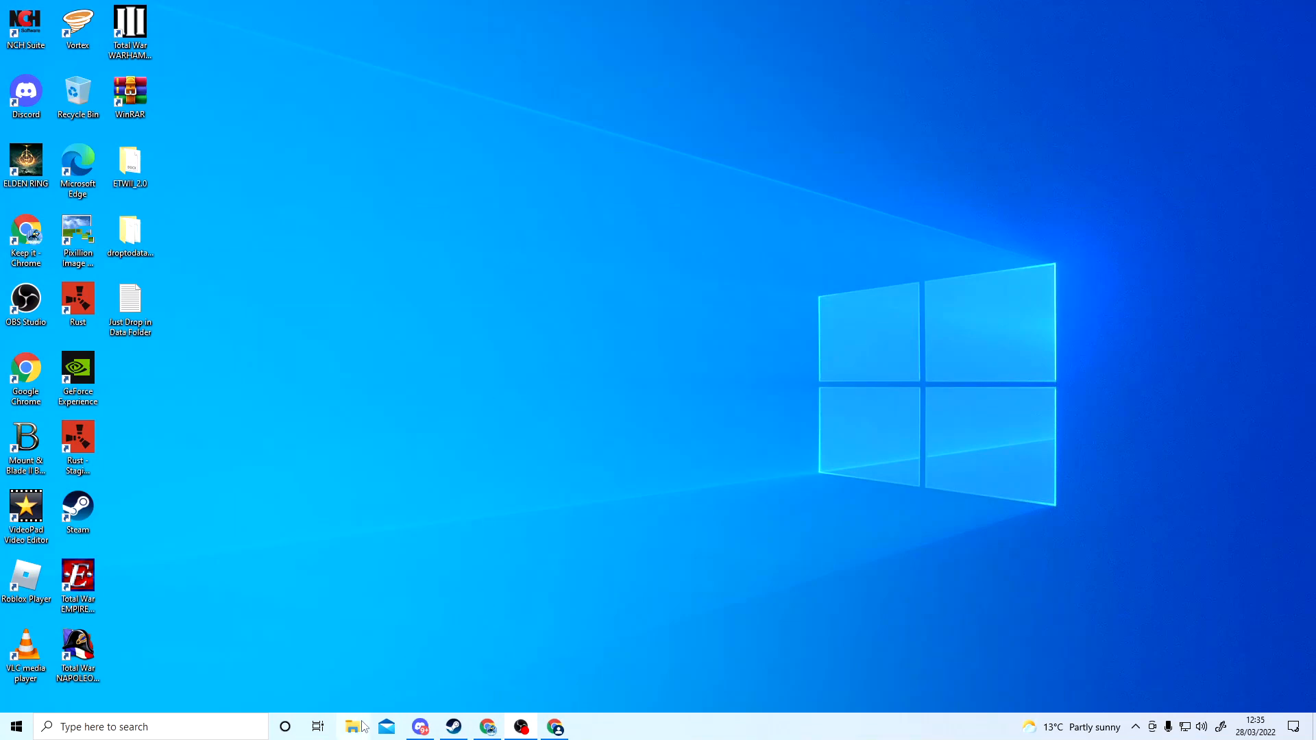
{"action": "left_click", "coordinate": [352, 726]}
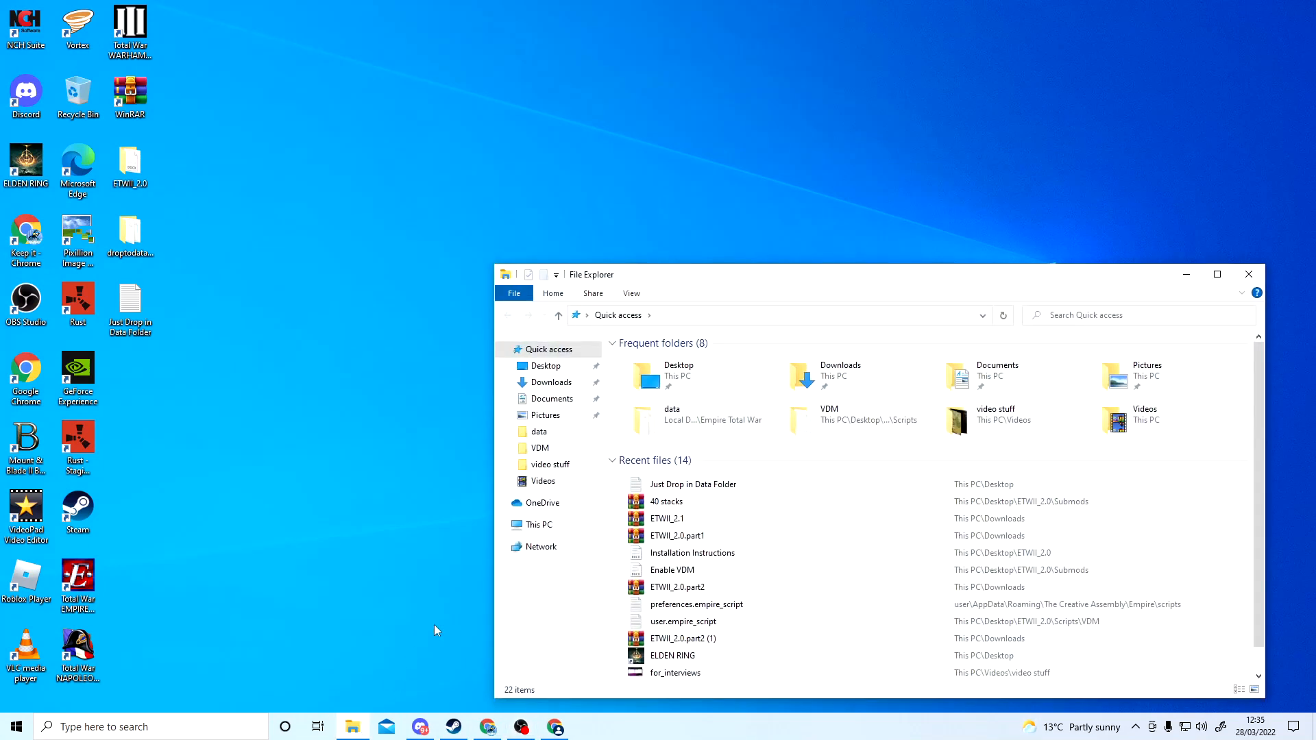
{"action": "left_click", "coordinate": [553, 383]}
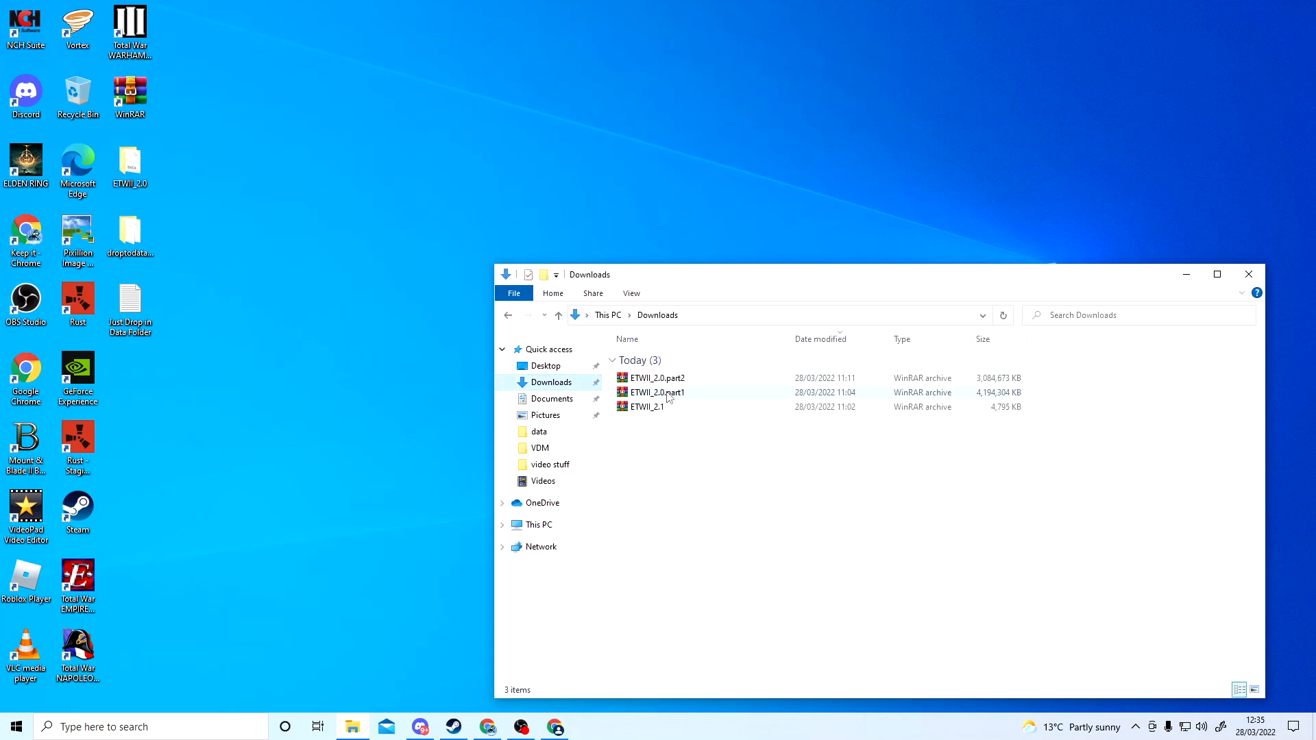
{"action": "mouse_move", "coordinate": [652, 392]}
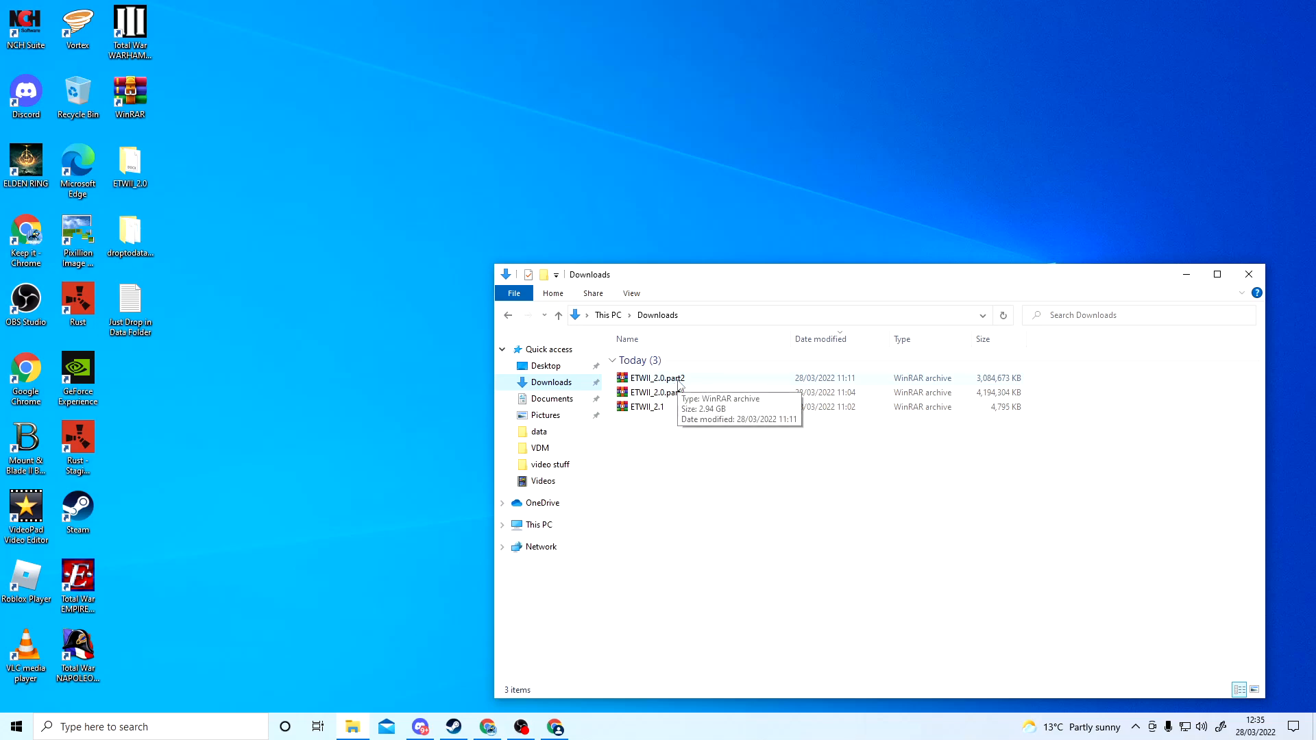
{"action": "mouse_move", "coordinate": [672, 392]}
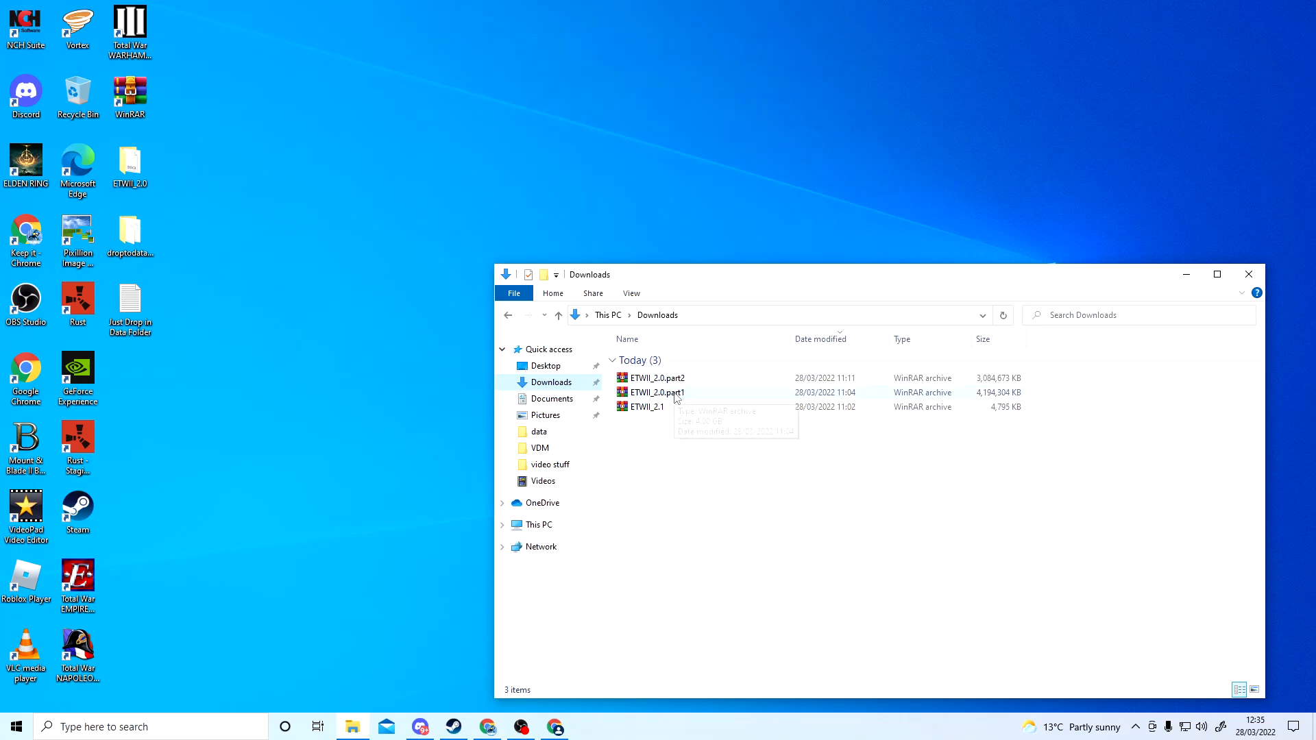
Step: Extract the ETWII_2.0 folder from ETWII_2.0.part1 into Downloads
{"action": "double_click", "coordinate": [656, 394]}
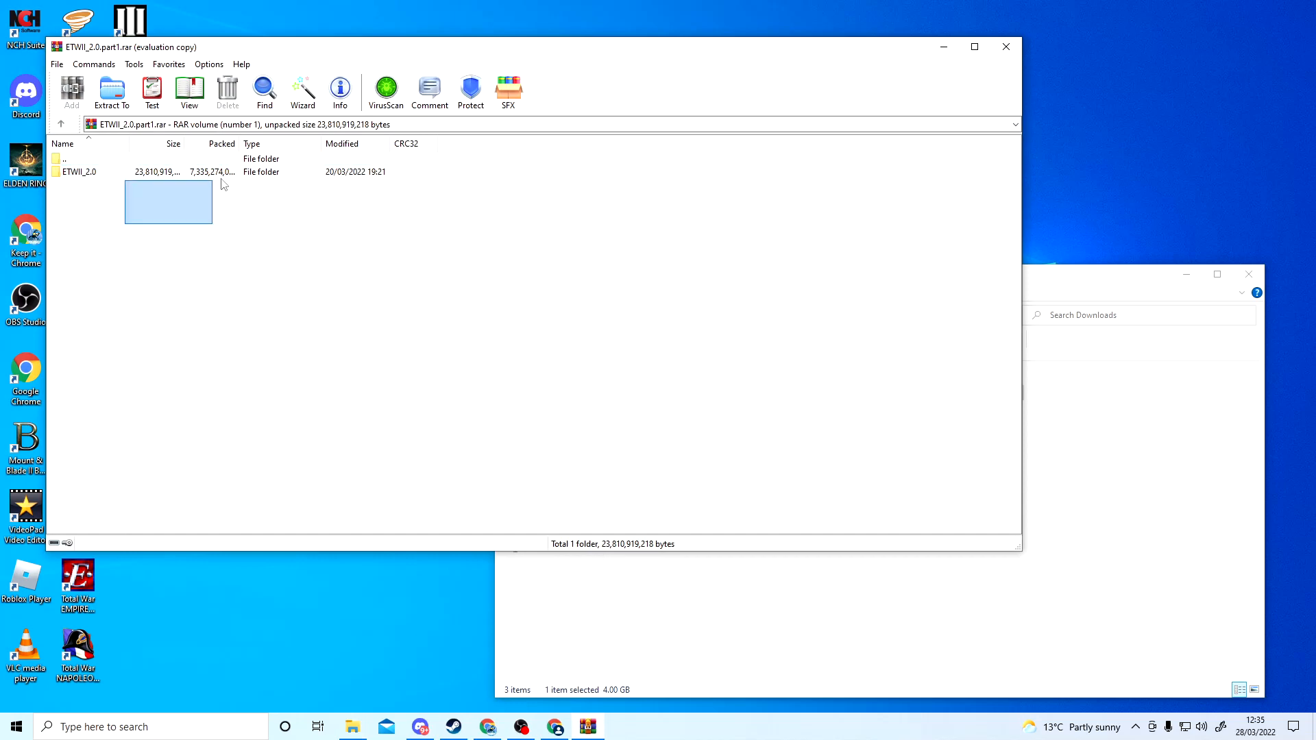
{"action": "left_click", "coordinate": [79, 171]}
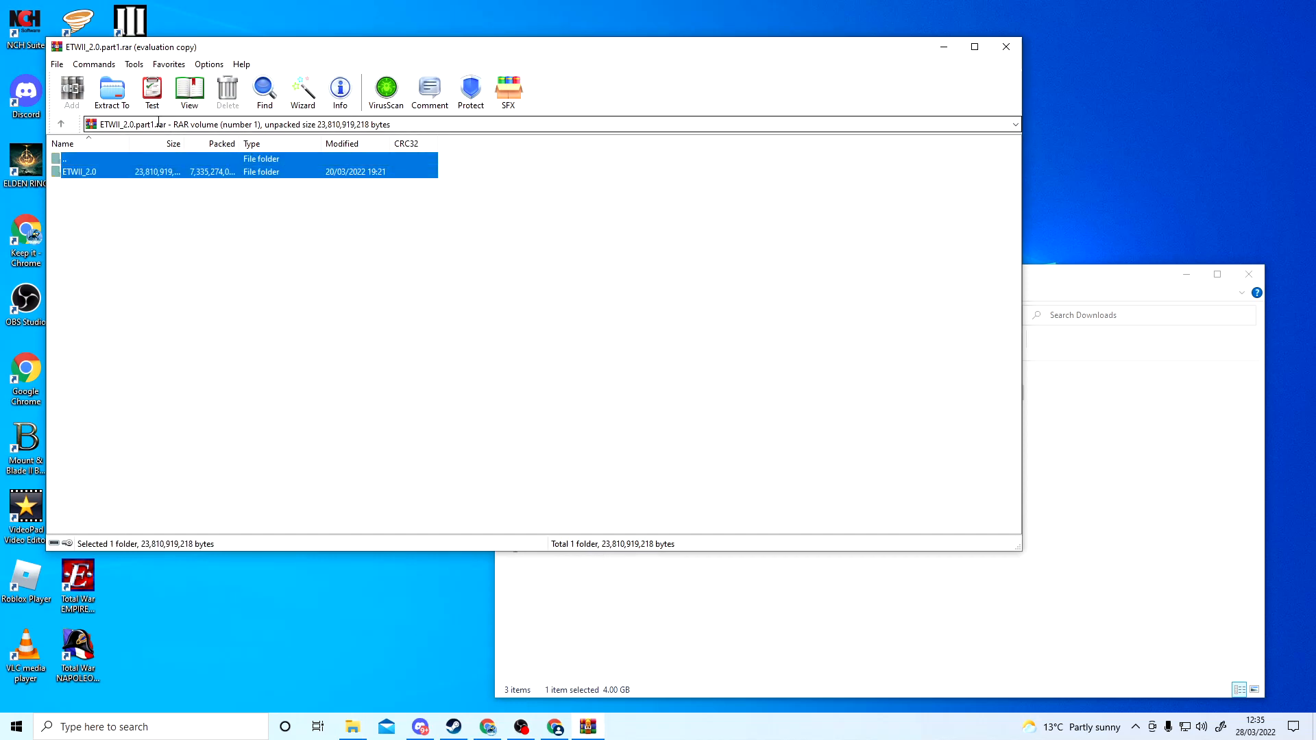
{"action": "left_click", "coordinate": [111, 91]}
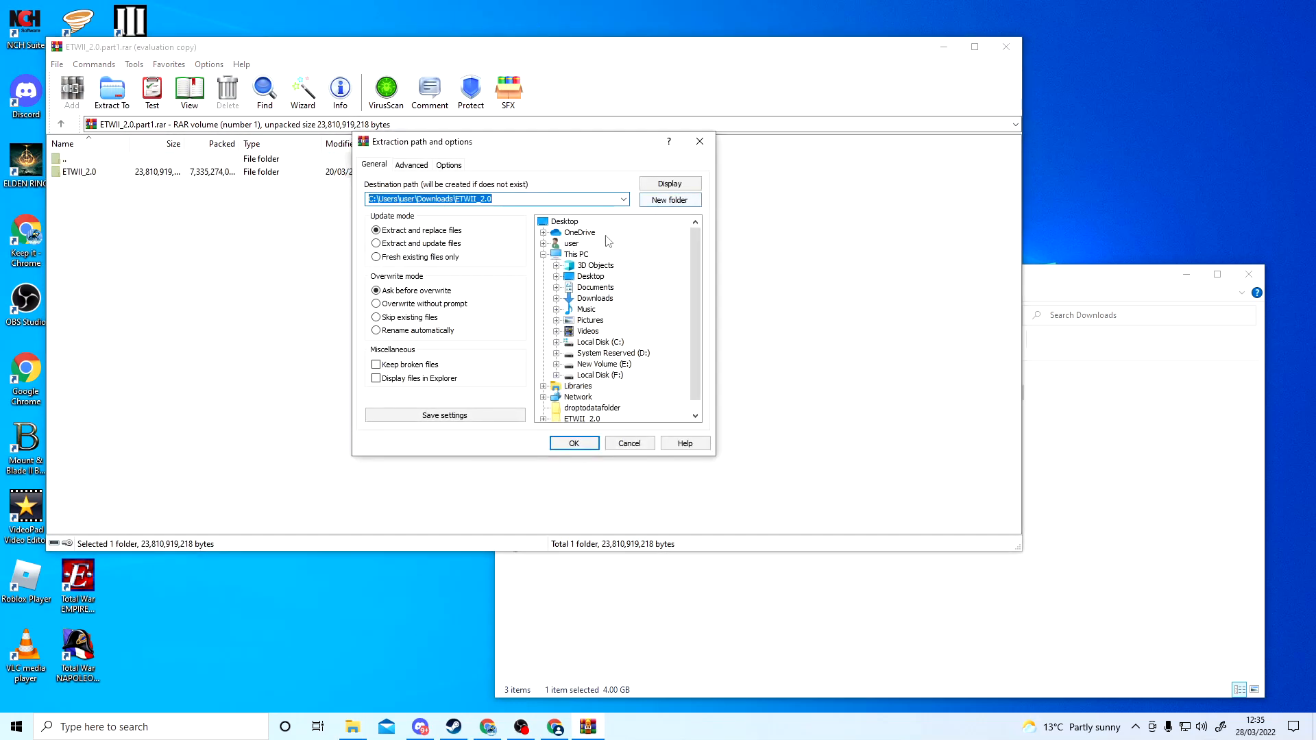
{"action": "left_click", "coordinate": [564, 221]}
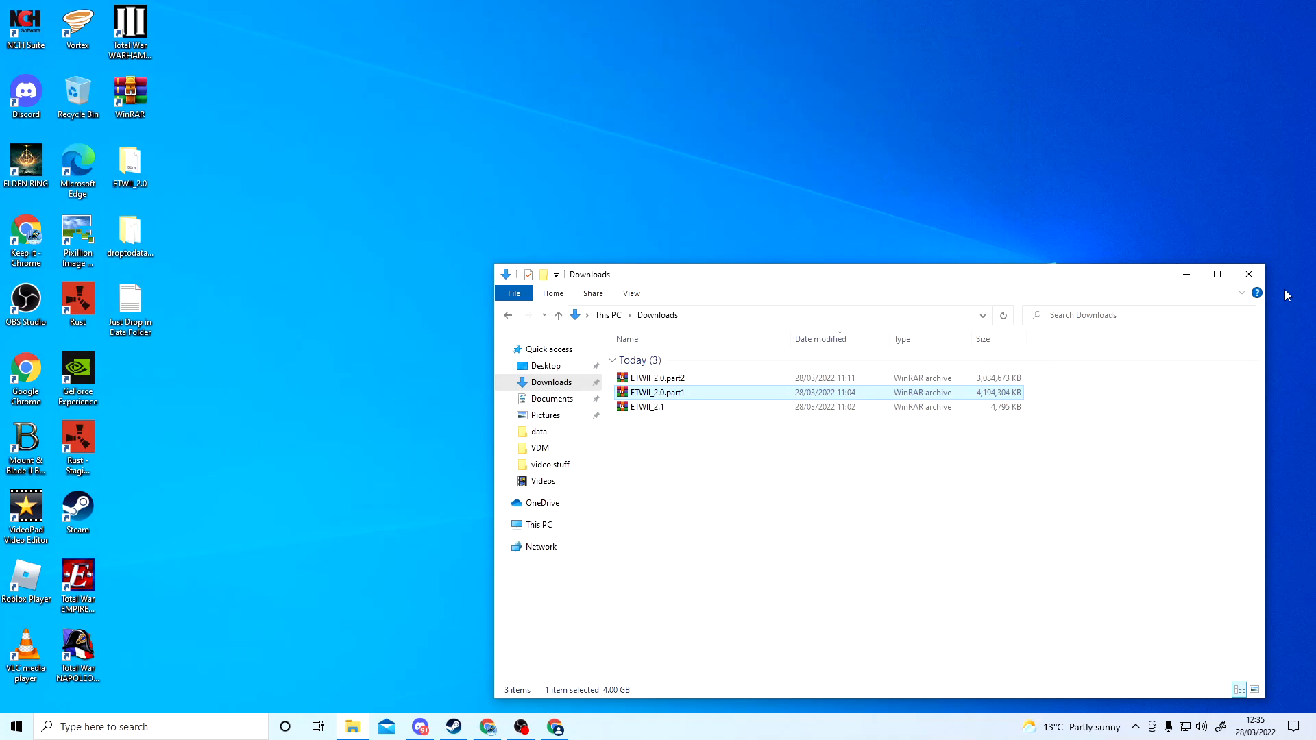
Step: Reach the mod's ETWII_2.0 > Empire Total War > data folder from the desktop
{"action": "left_click", "coordinate": [1248, 274]}
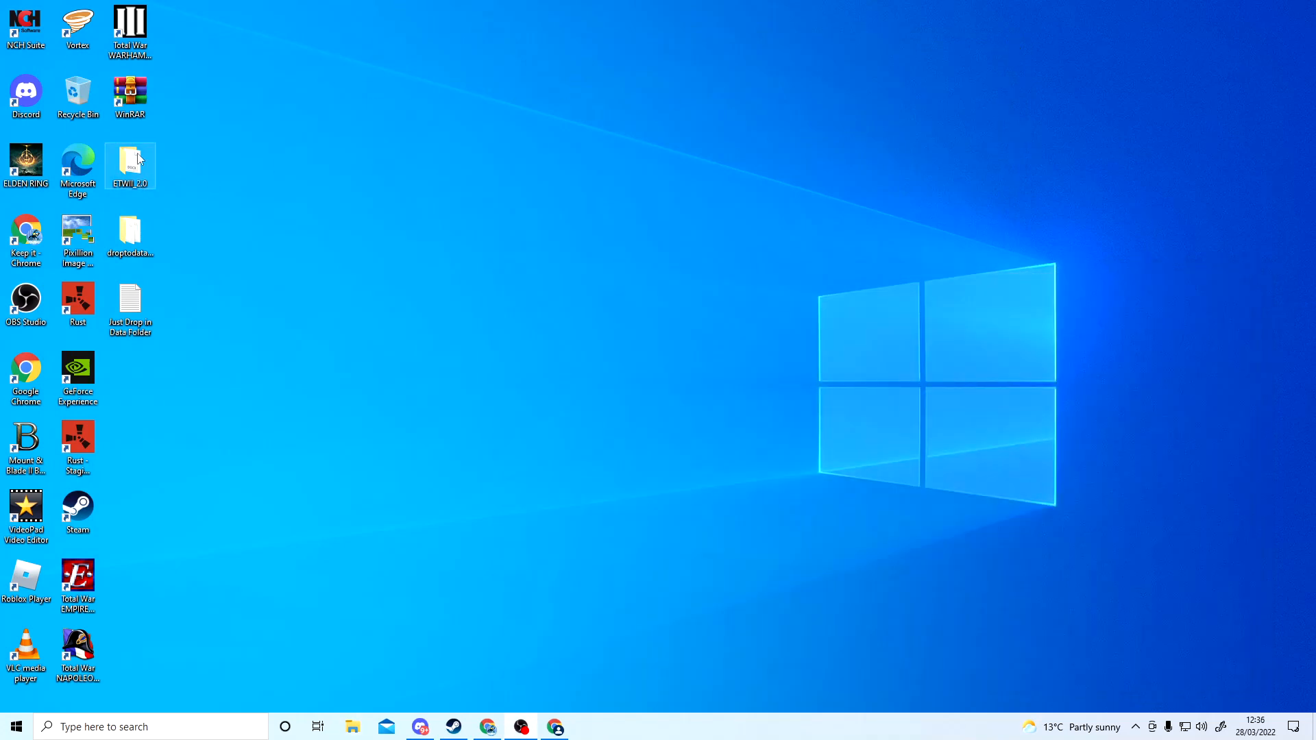
{"action": "double_click", "coordinate": [129, 166]}
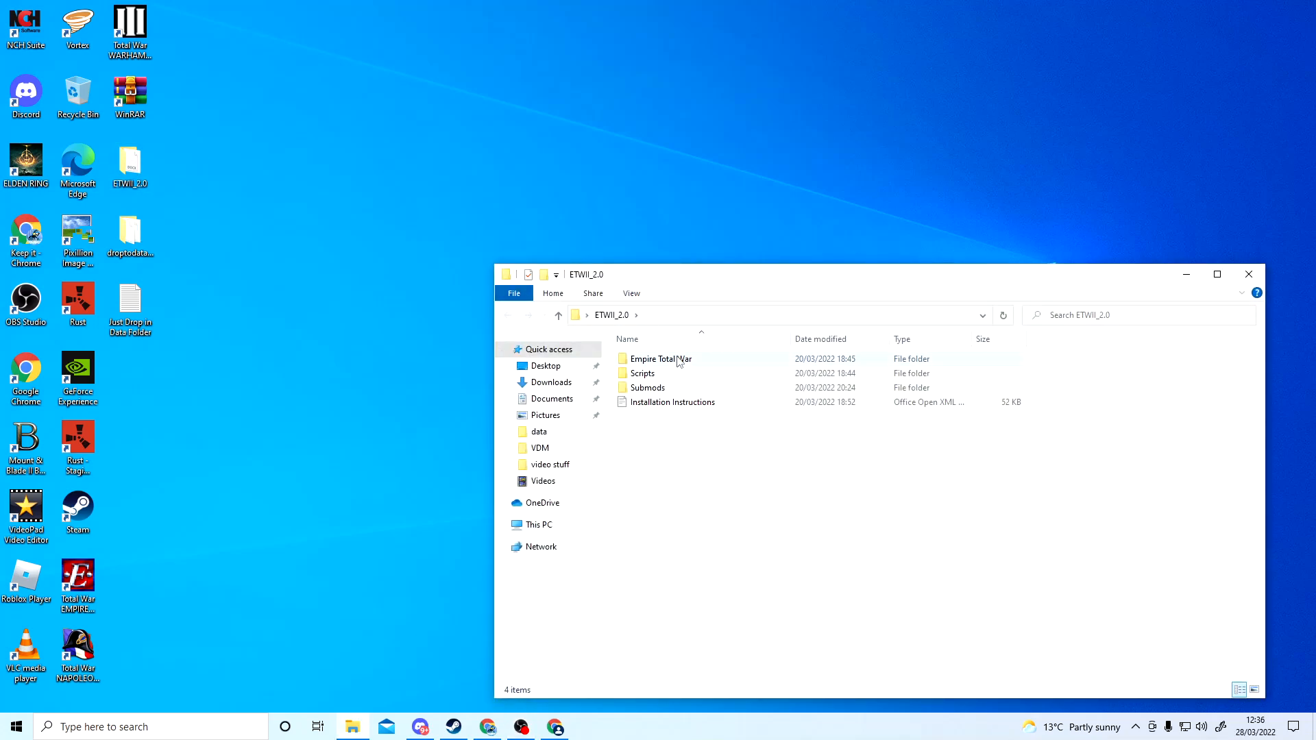
{"action": "double_click", "coordinate": [661, 358]}
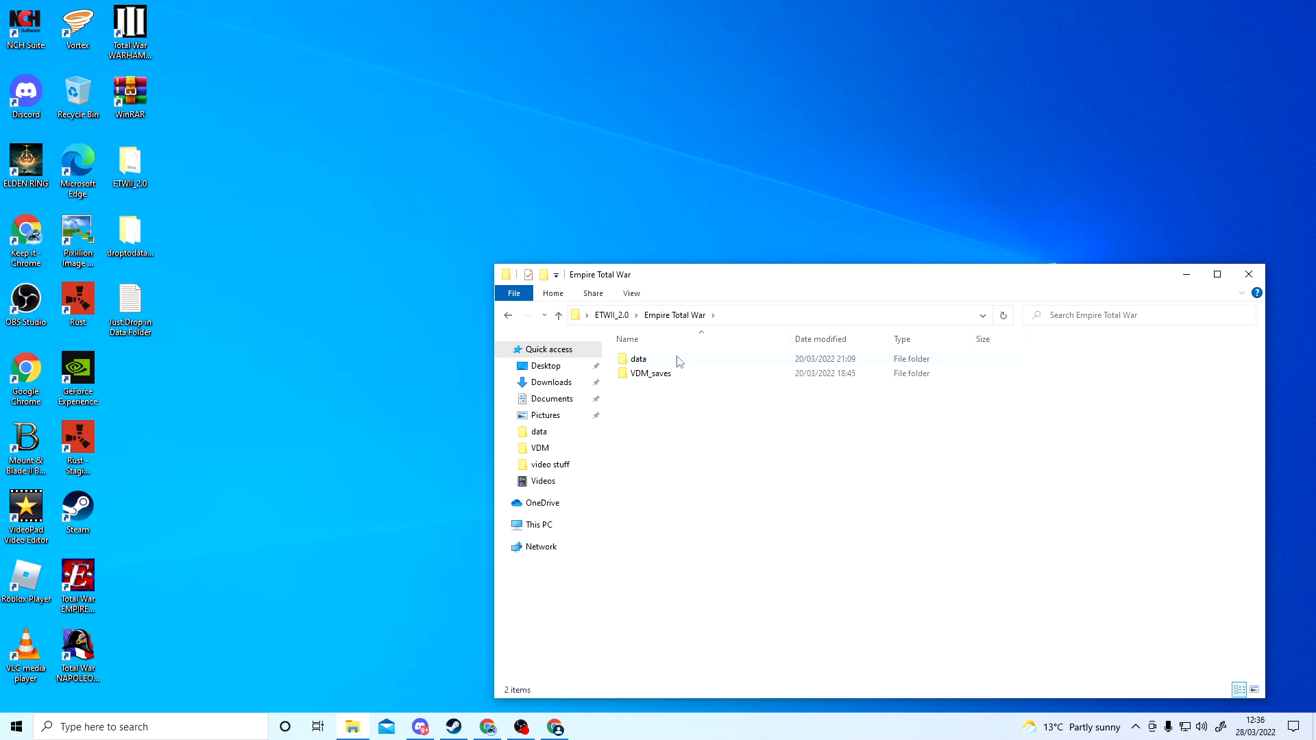
{"action": "double_click", "coordinate": [638, 358]}
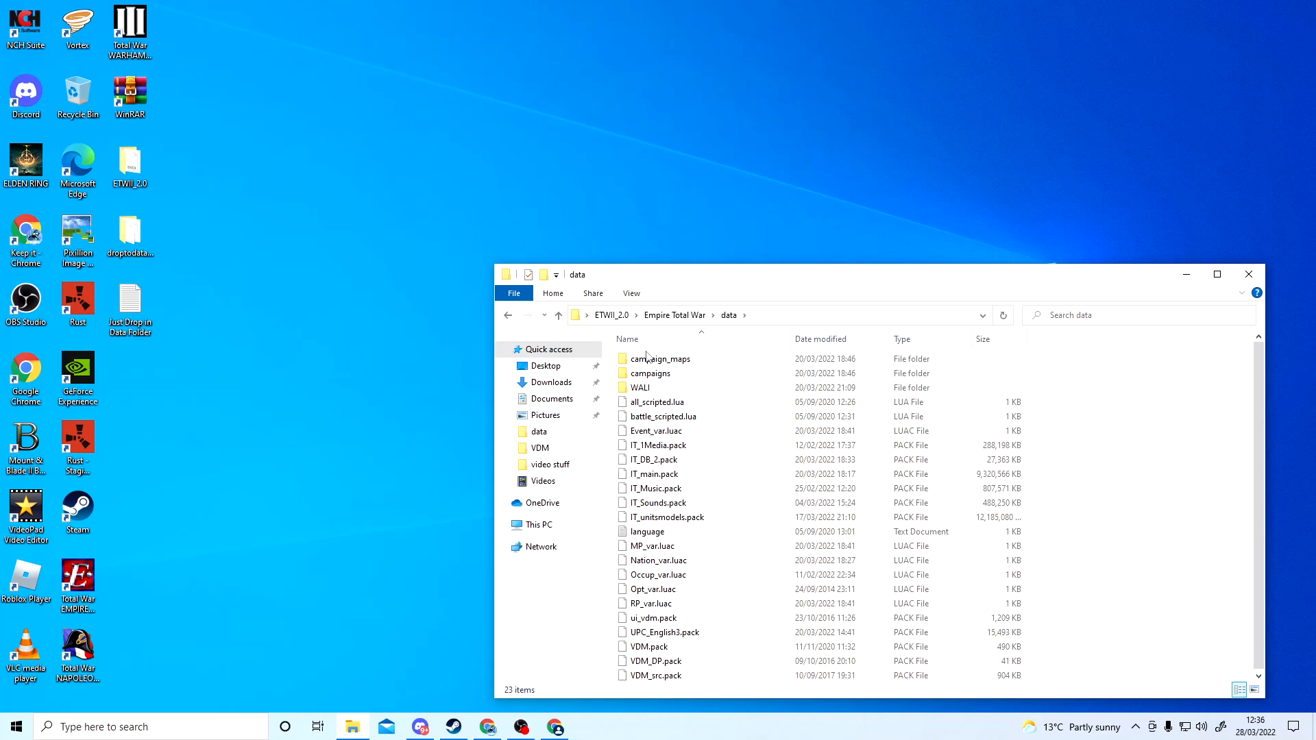
Step: Select all 23 items in the data folder and bring up the copy menu
{"action": "key", "text": "ctrl+a"}
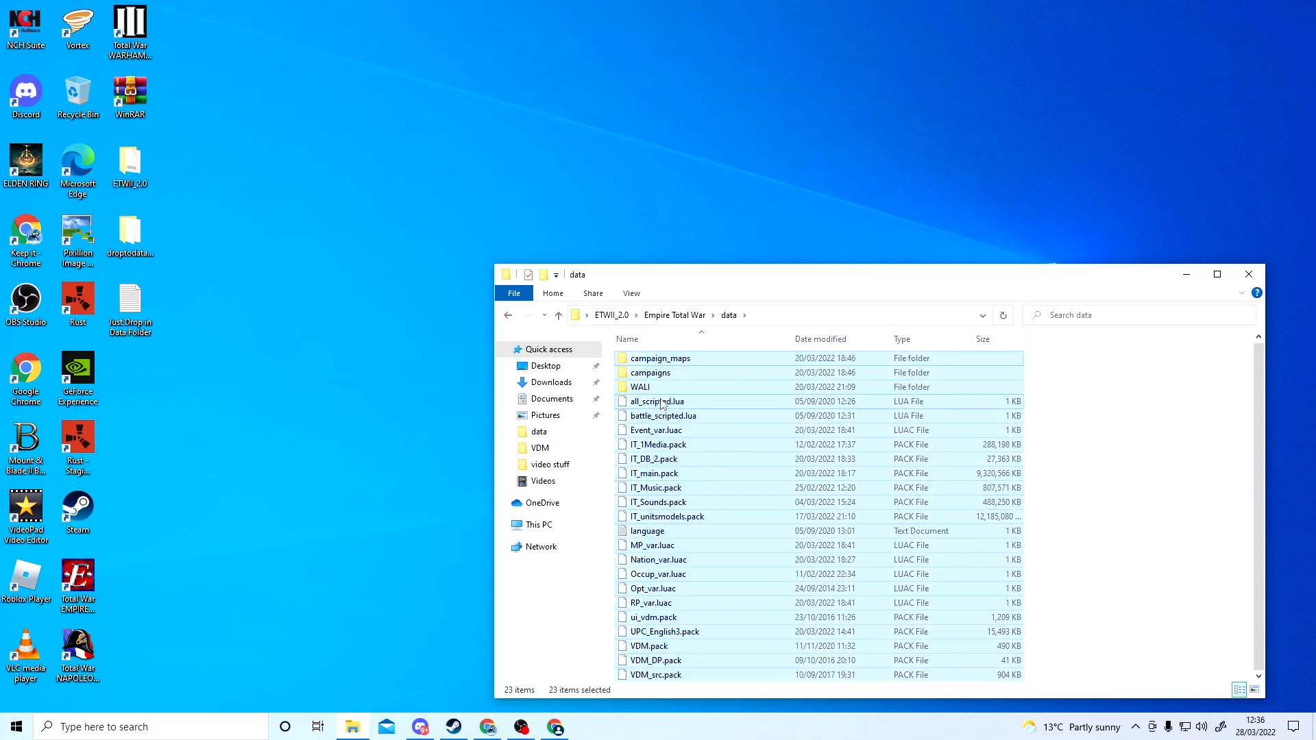
{"action": "mouse_move", "coordinate": [717, 491]}
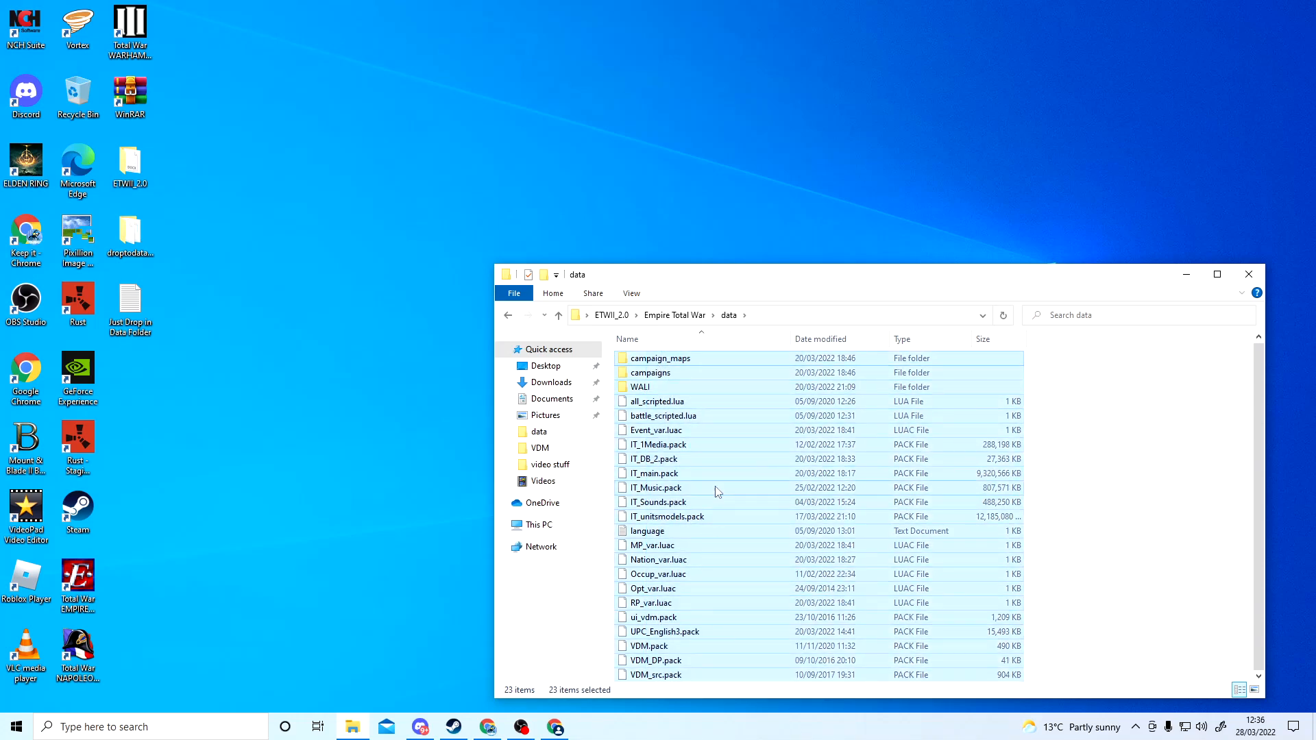
{"action": "right_click", "coordinate": [717, 491]}
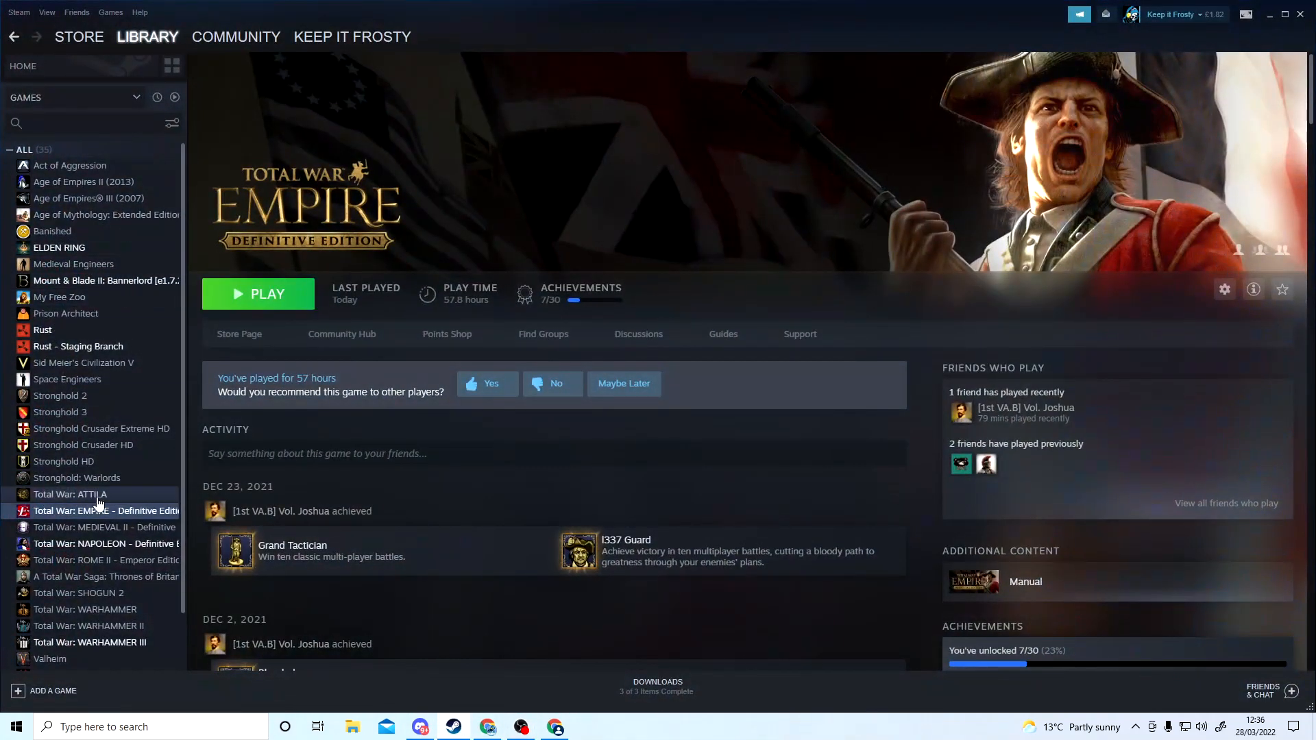
Step: Browse to Total War: EMPIRE's install folder via Steam Properties > Local Files
{"action": "left_click", "coordinate": [105, 510]}
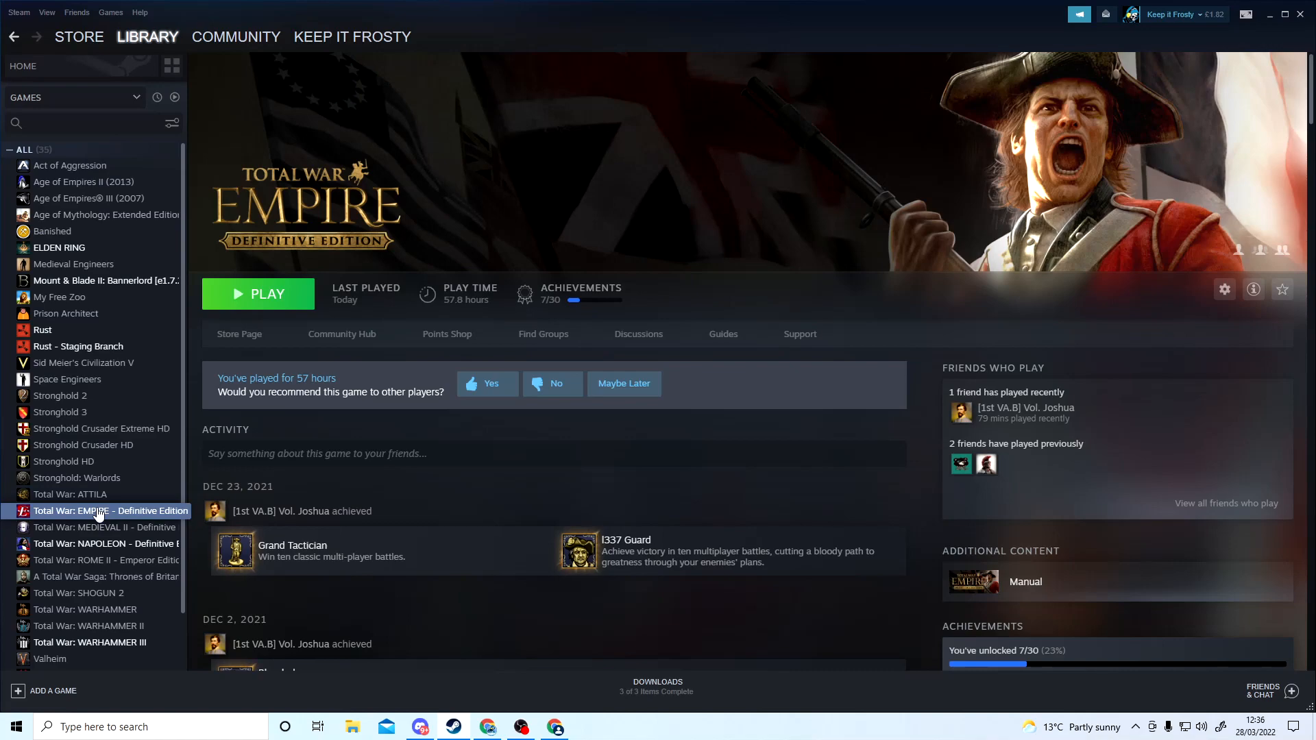
{"action": "right_click", "coordinate": [110, 510]}
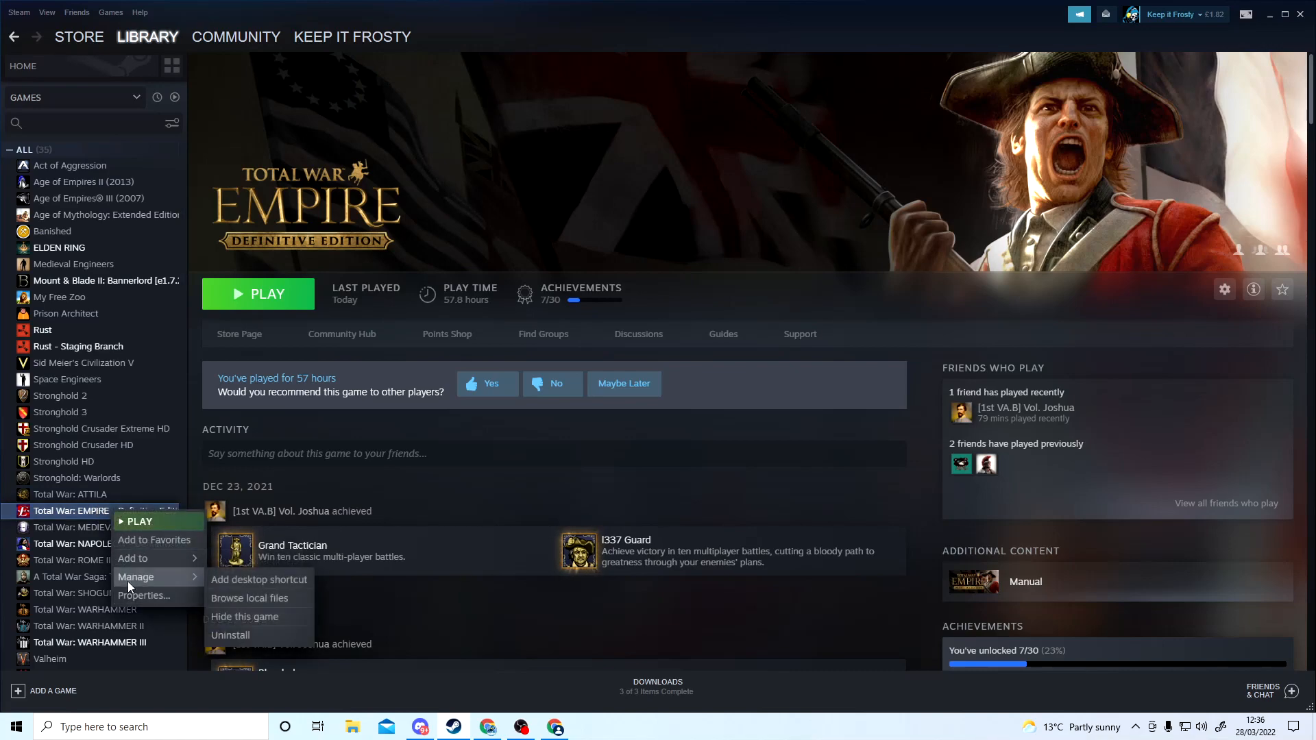
{"action": "left_click", "coordinate": [144, 595]}
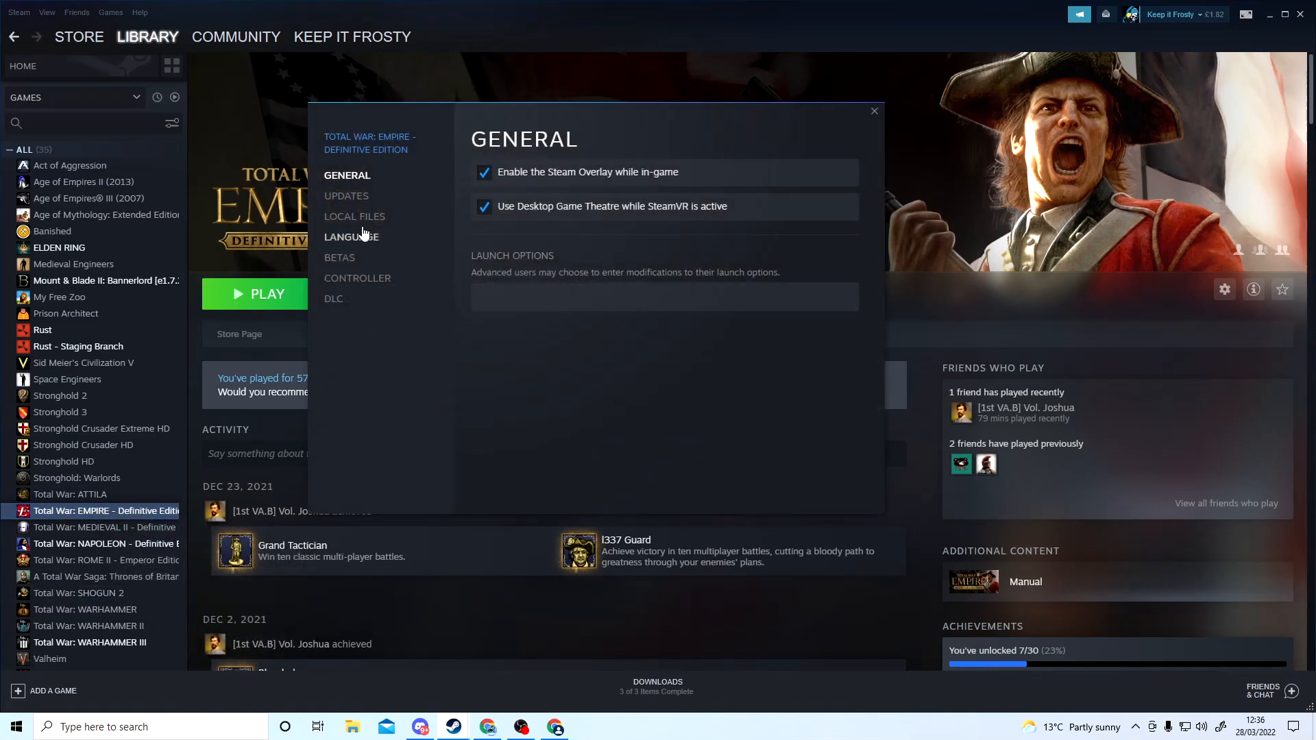
{"action": "left_click", "coordinate": [354, 215]}
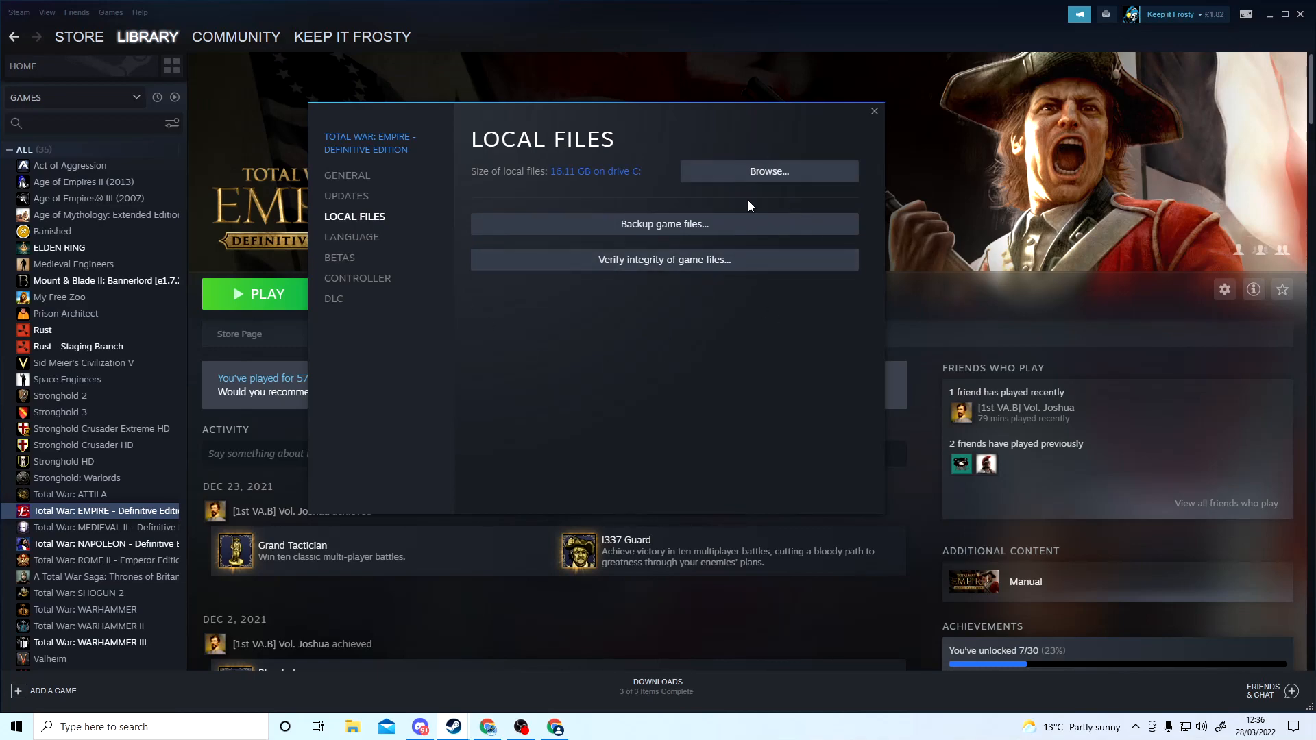
{"action": "left_click", "coordinate": [768, 171]}
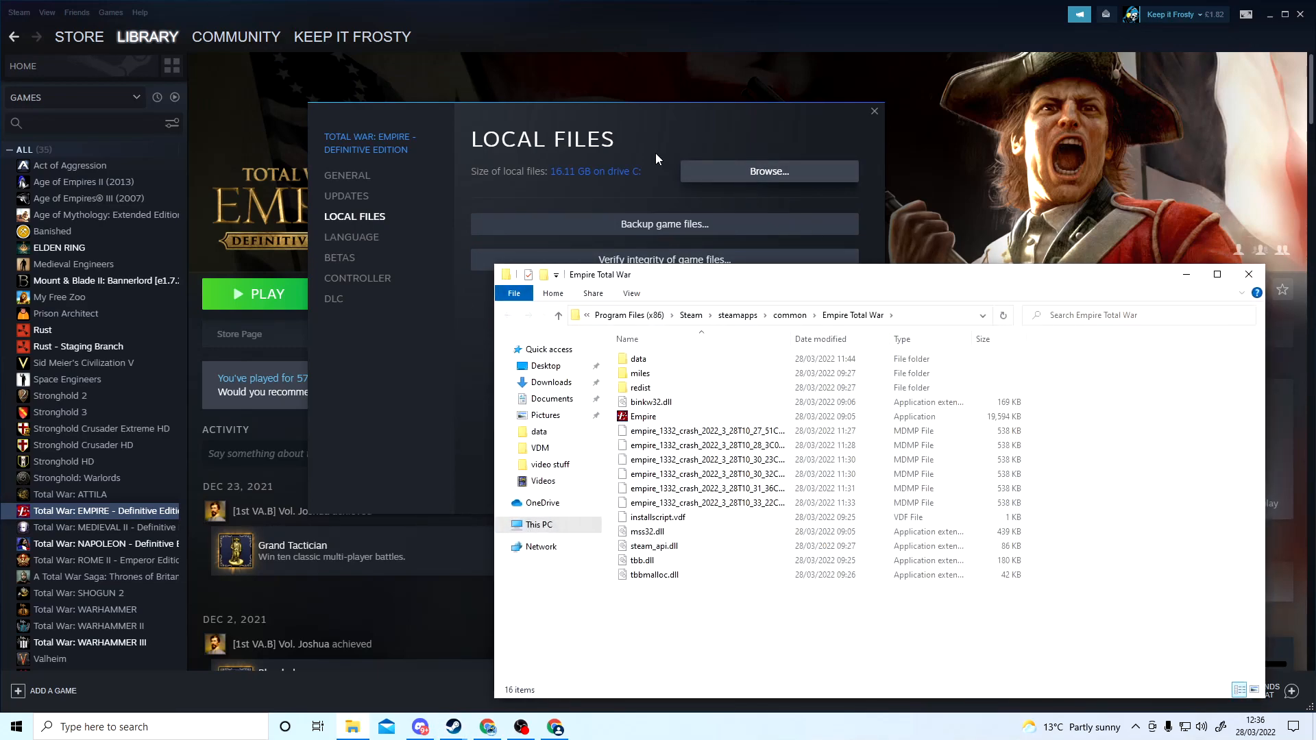
Step: Inspect the game's install data folder, then close it and Steam's Local Files panel
{"action": "left_click", "coordinate": [639, 358]}
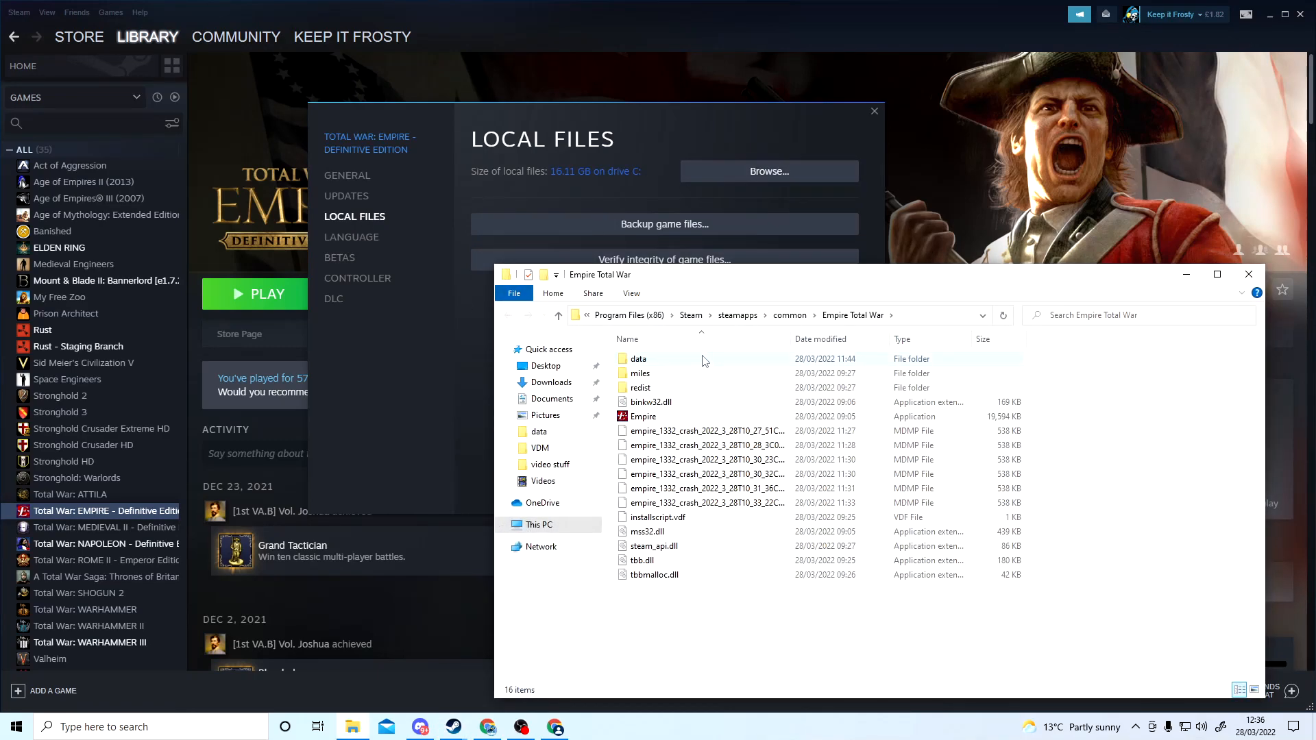
{"action": "double_click", "coordinate": [639, 358]}
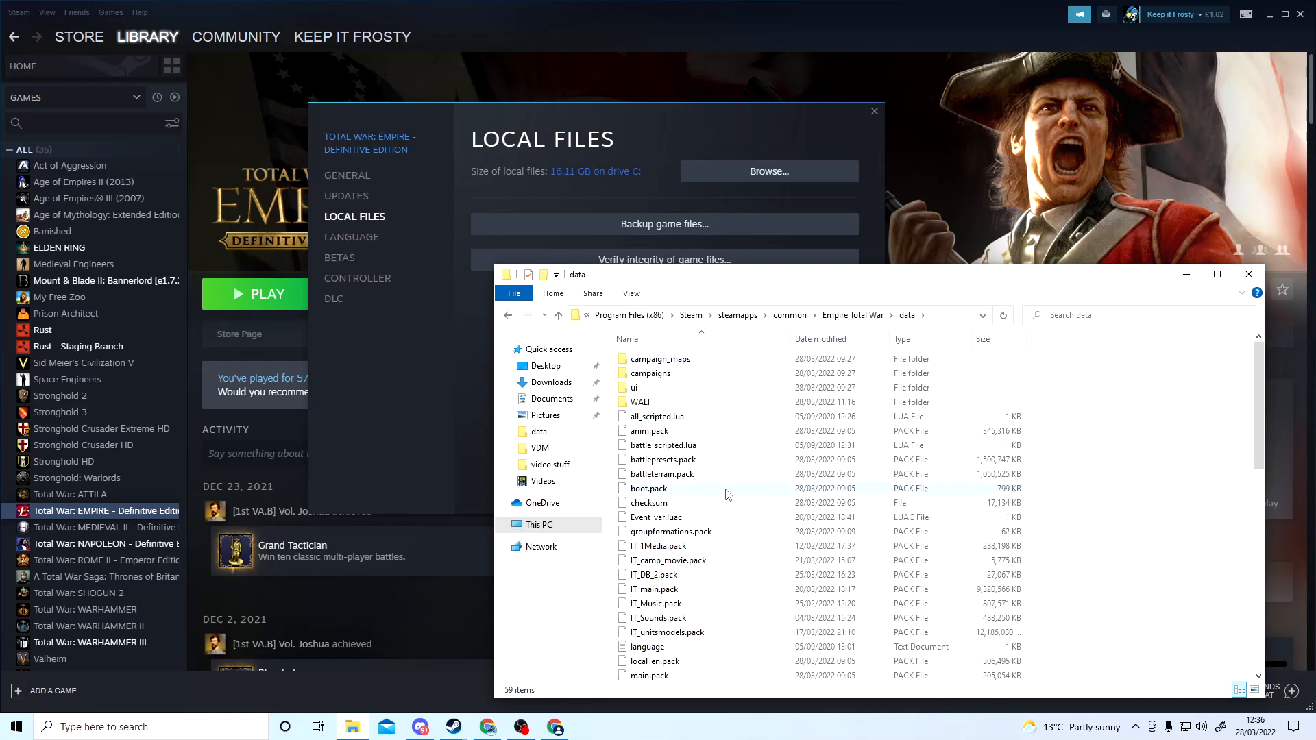
{"action": "right_click", "coordinate": [727, 493]}
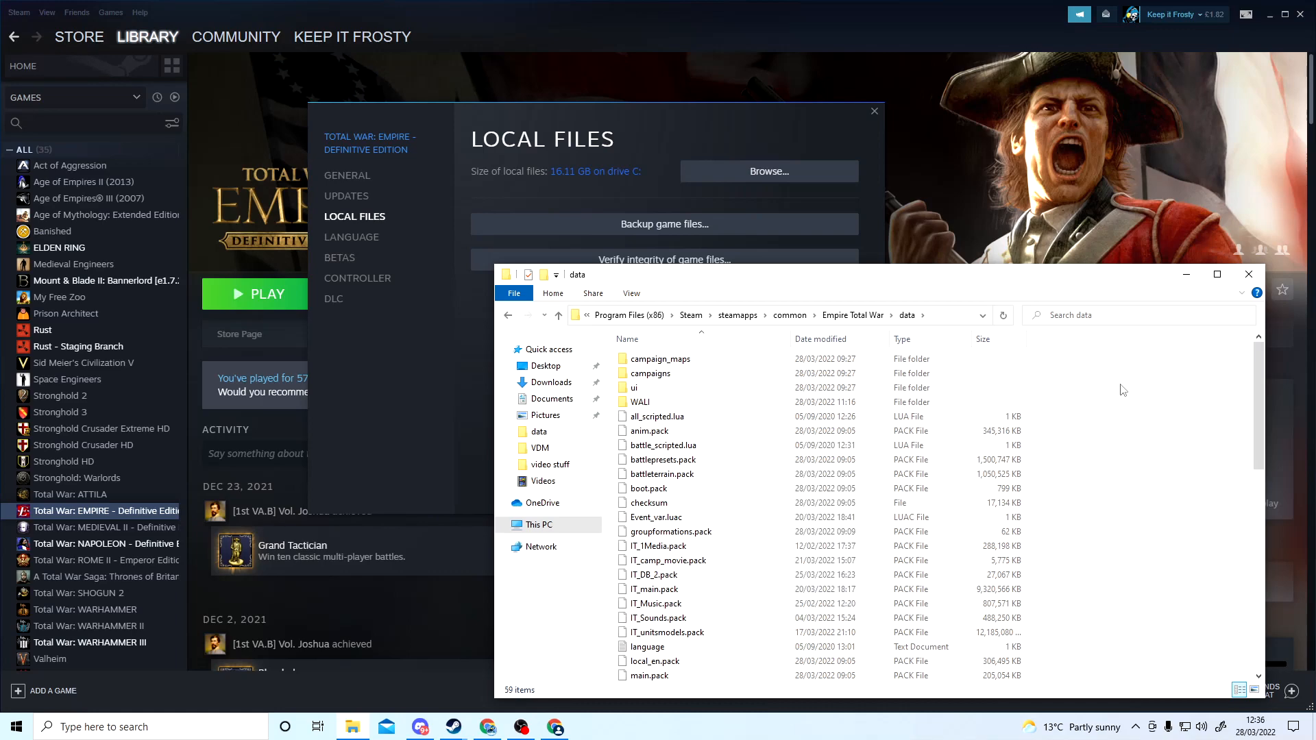
{"action": "mouse_move", "coordinate": [712, 474]}
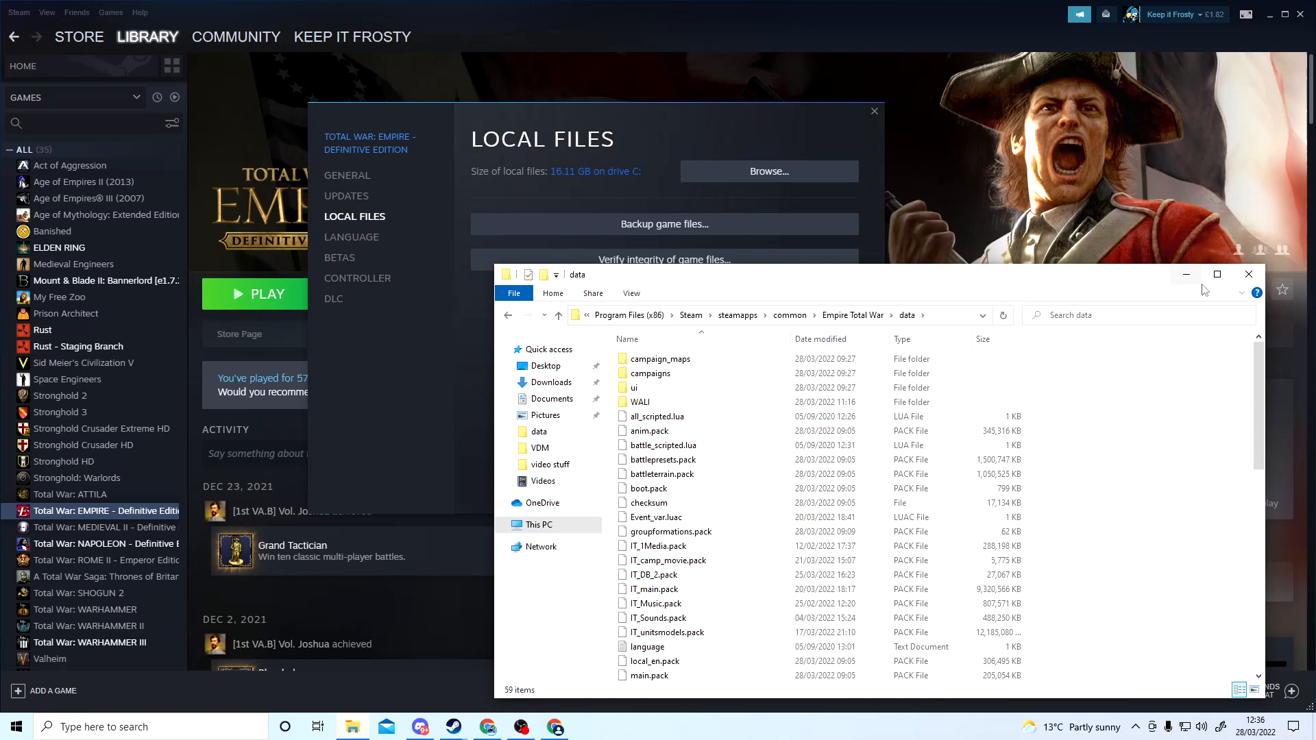
{"action": "left_click", "coordinate": [1248, 275]}
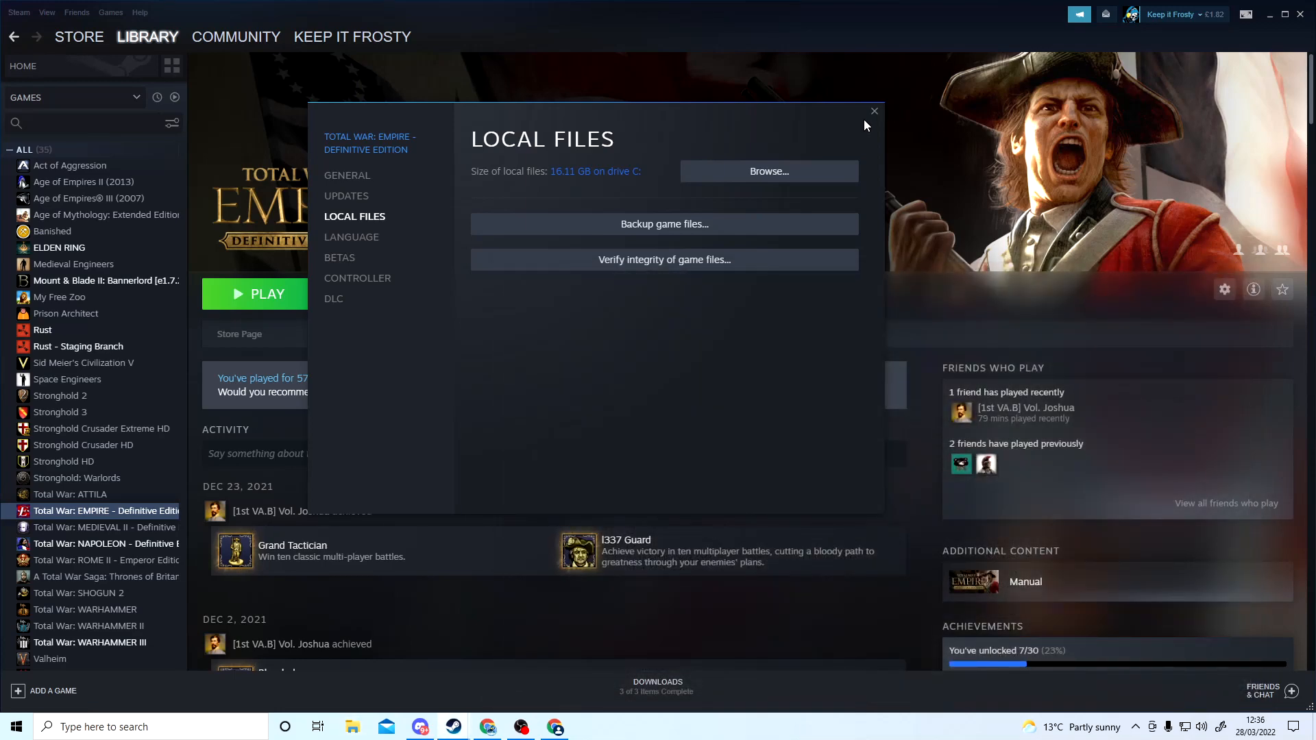
{"action": "left_click", "coordinate": [873, 111]}
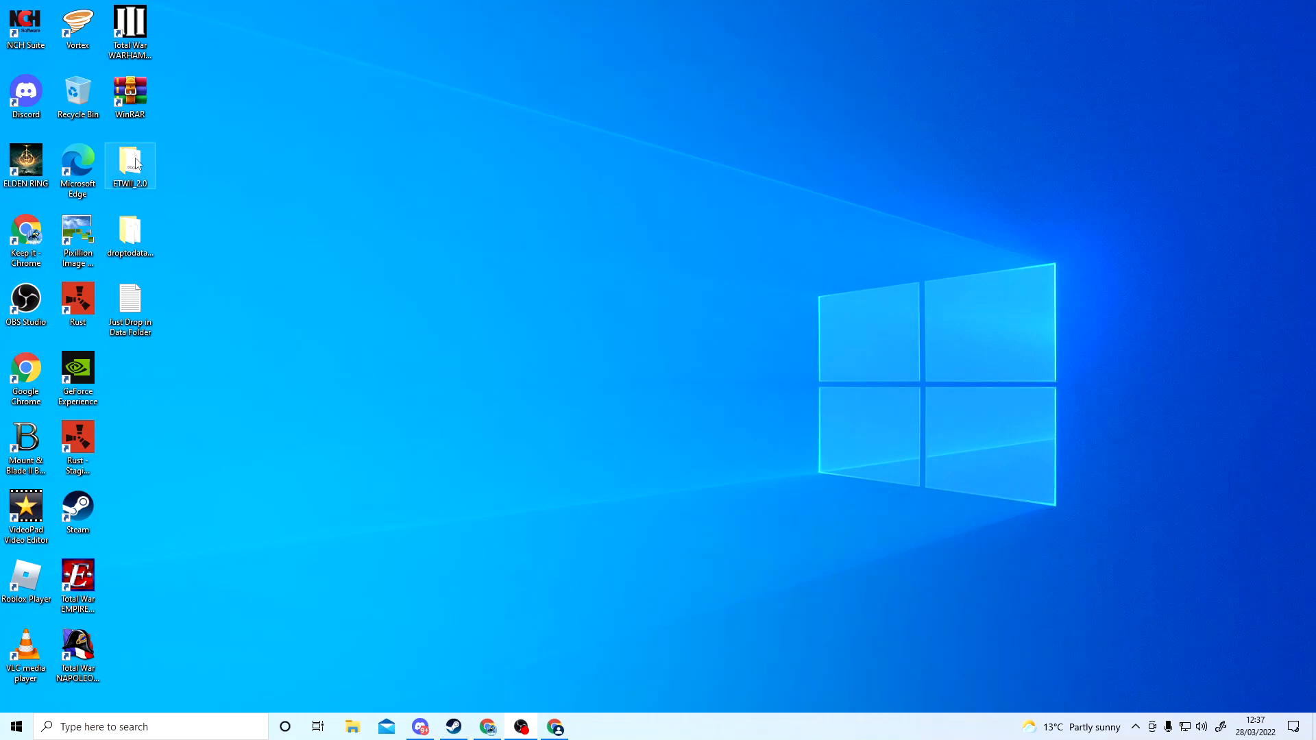
Step: Copy all four items from the mod's Scripts folder and close the window
{"action": "double_click", "coordinate": [129, 166]}
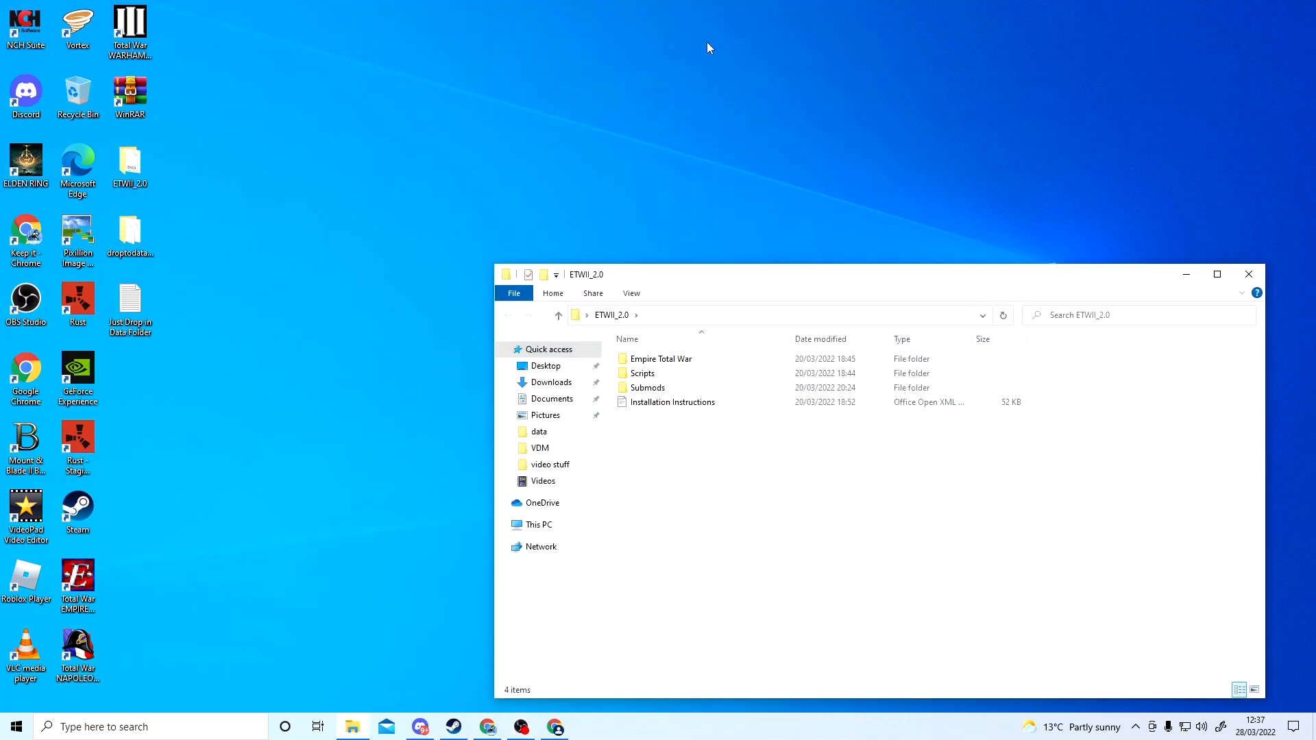
{"action": "mouse_move", "coordinate": [643, 373]}
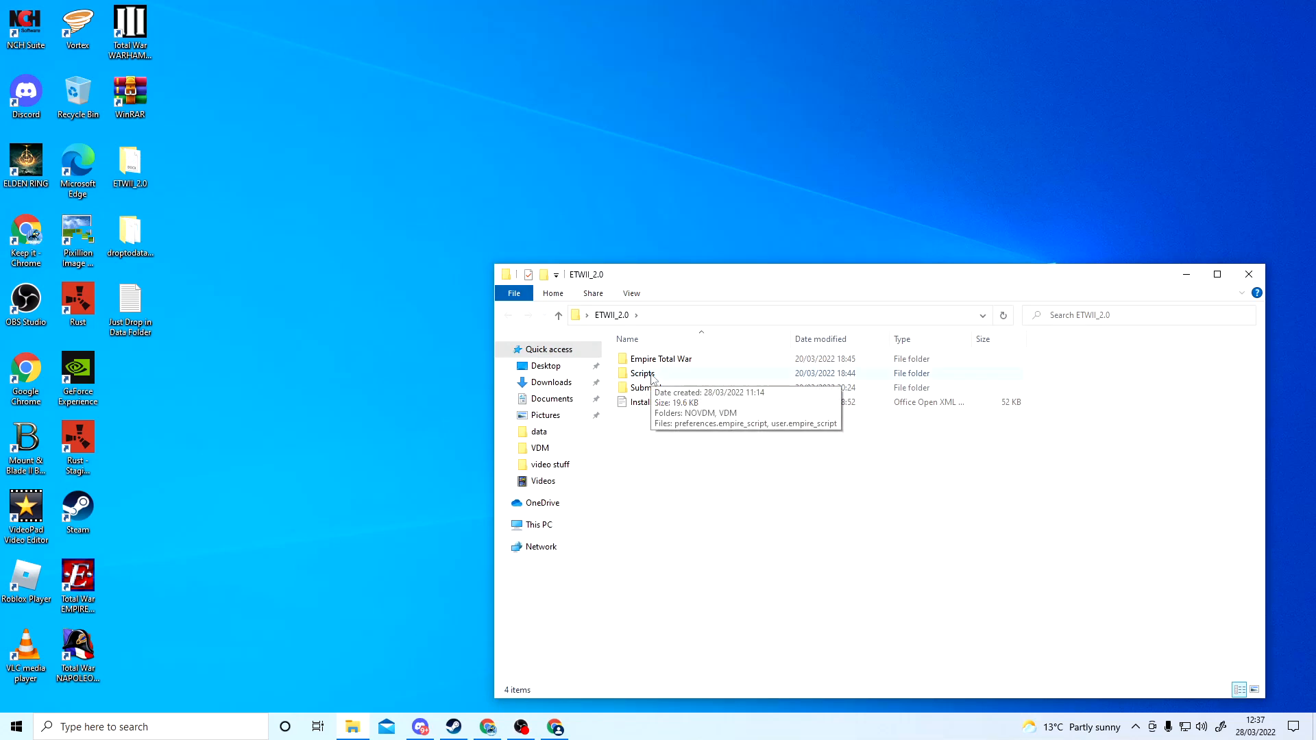
{"action": "double_click", "coordinate": [641, 373]}
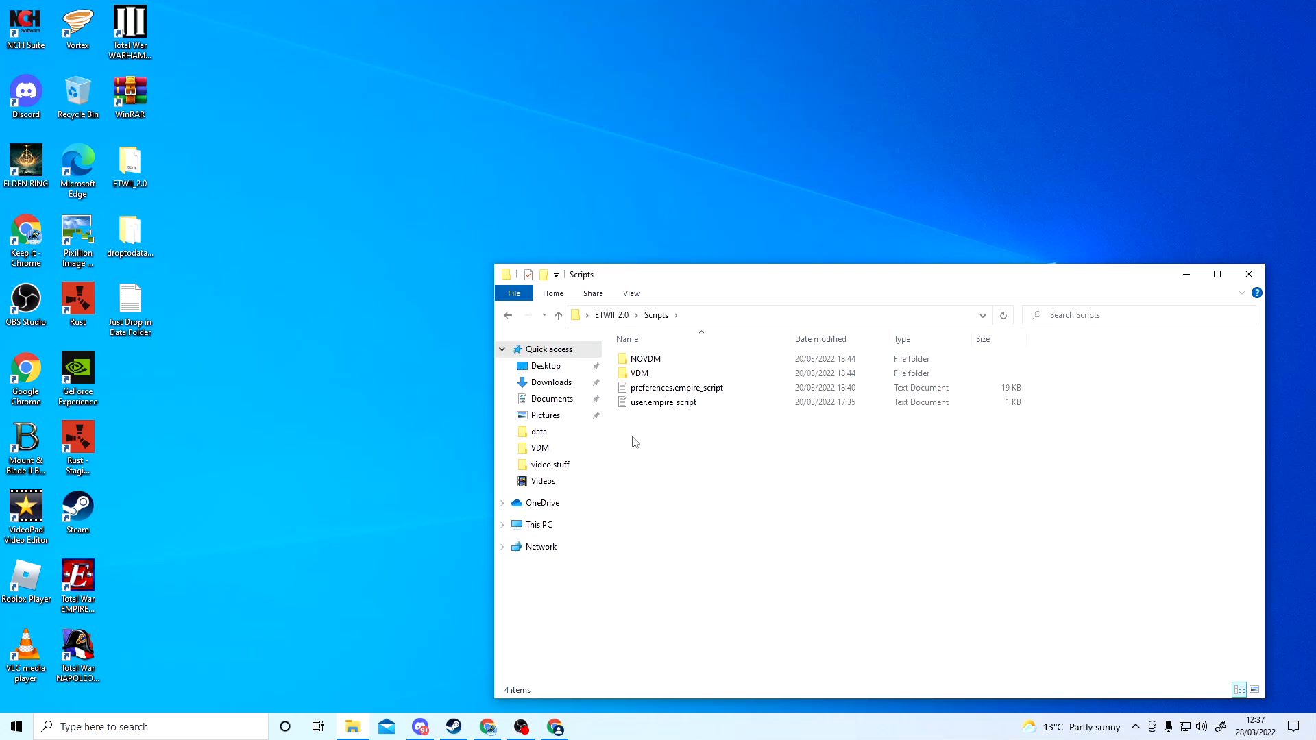
{"action": "key", "text": "ctrl+a"}
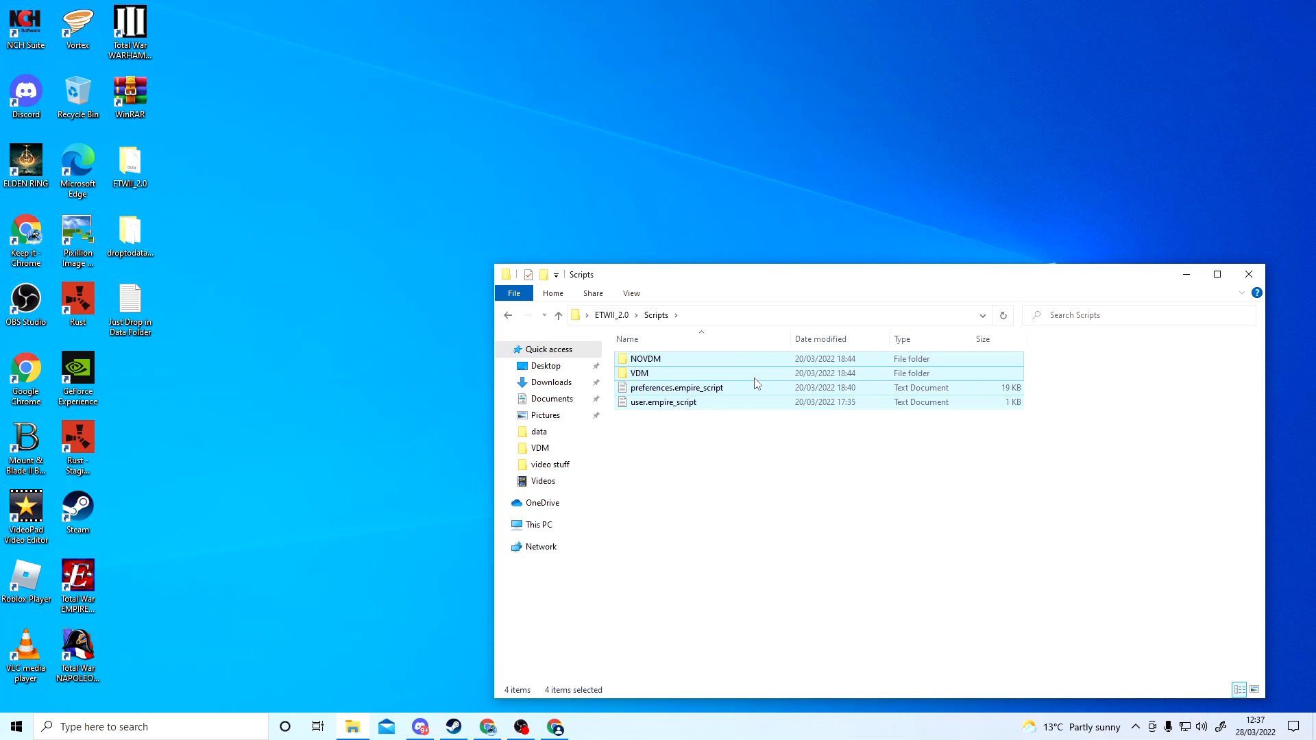
{"action": "right_click", "coordinate": [676, 386]}
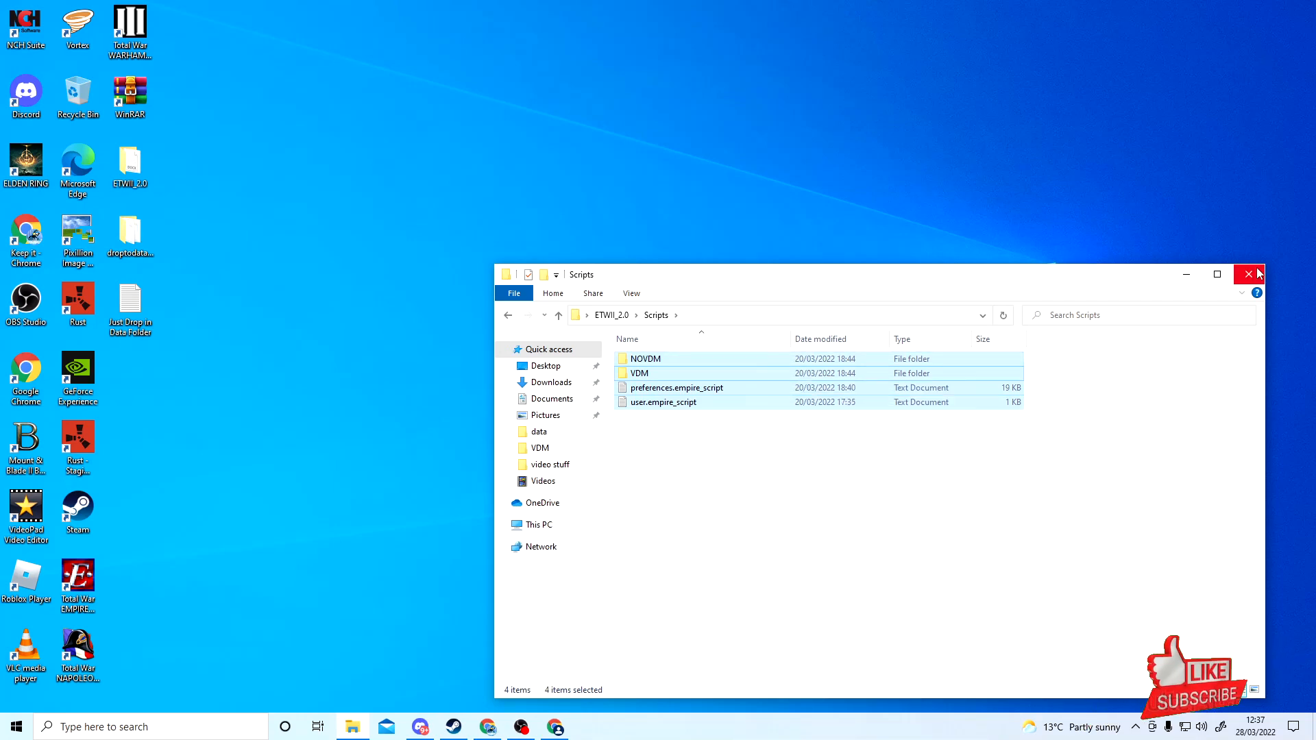
{"action": "left_click", "coordinate": [1251, 274]}
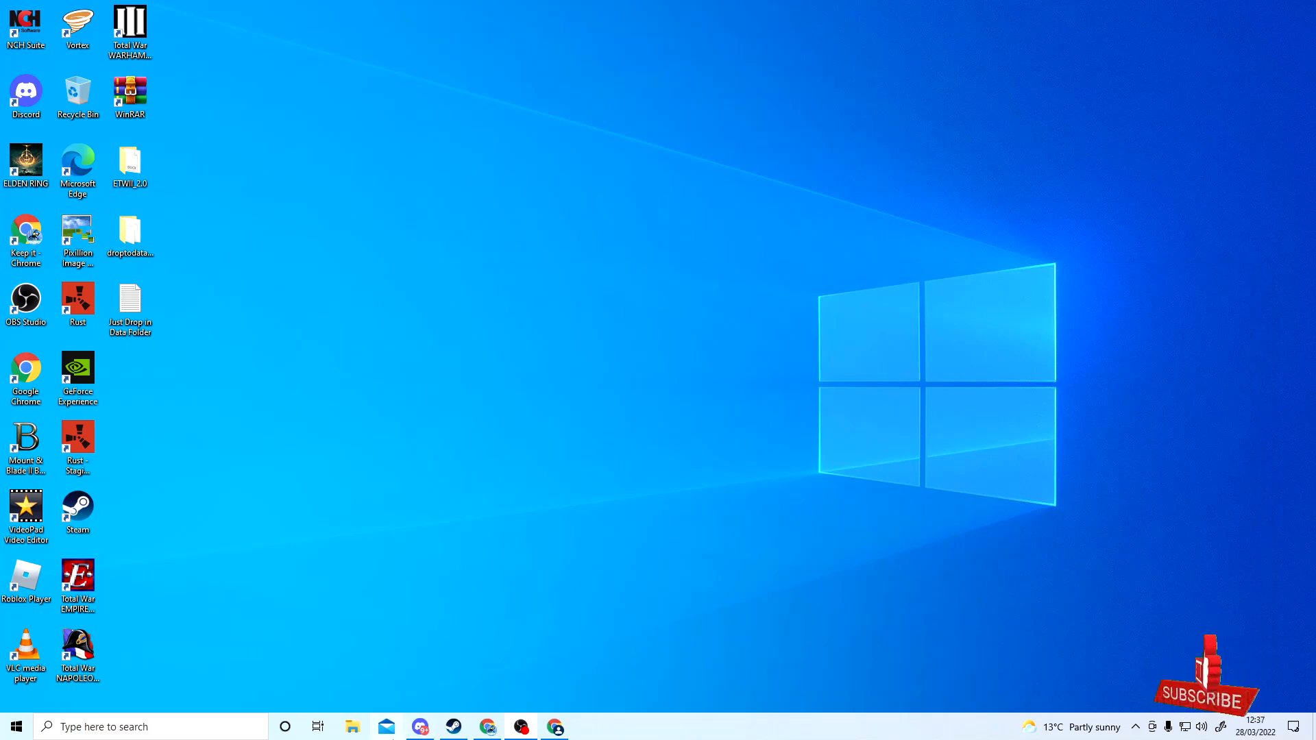
Step: Jump to the Roaming AppData folder via %appdata% in a new Explorer window
{"action": "left_click", "coordinate": [353, 727]}
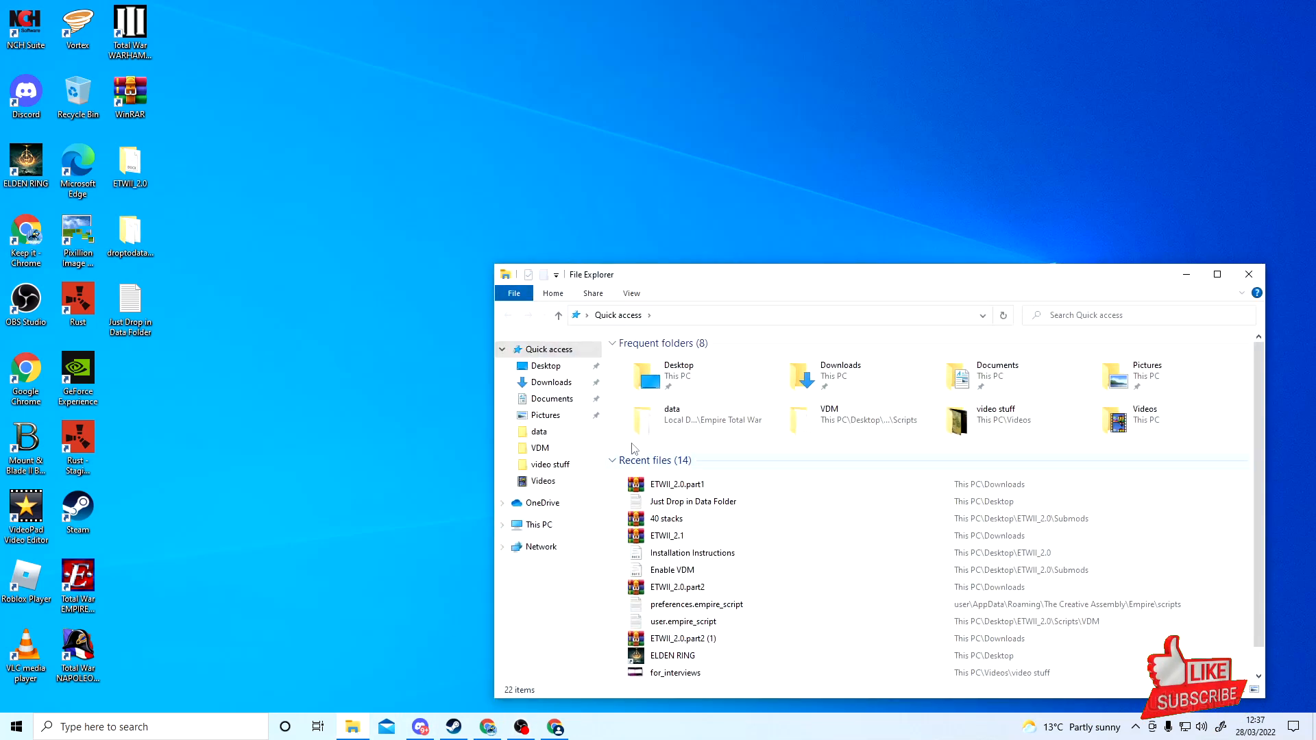
{"action": "left_click", "coordinate": [756, 315]}
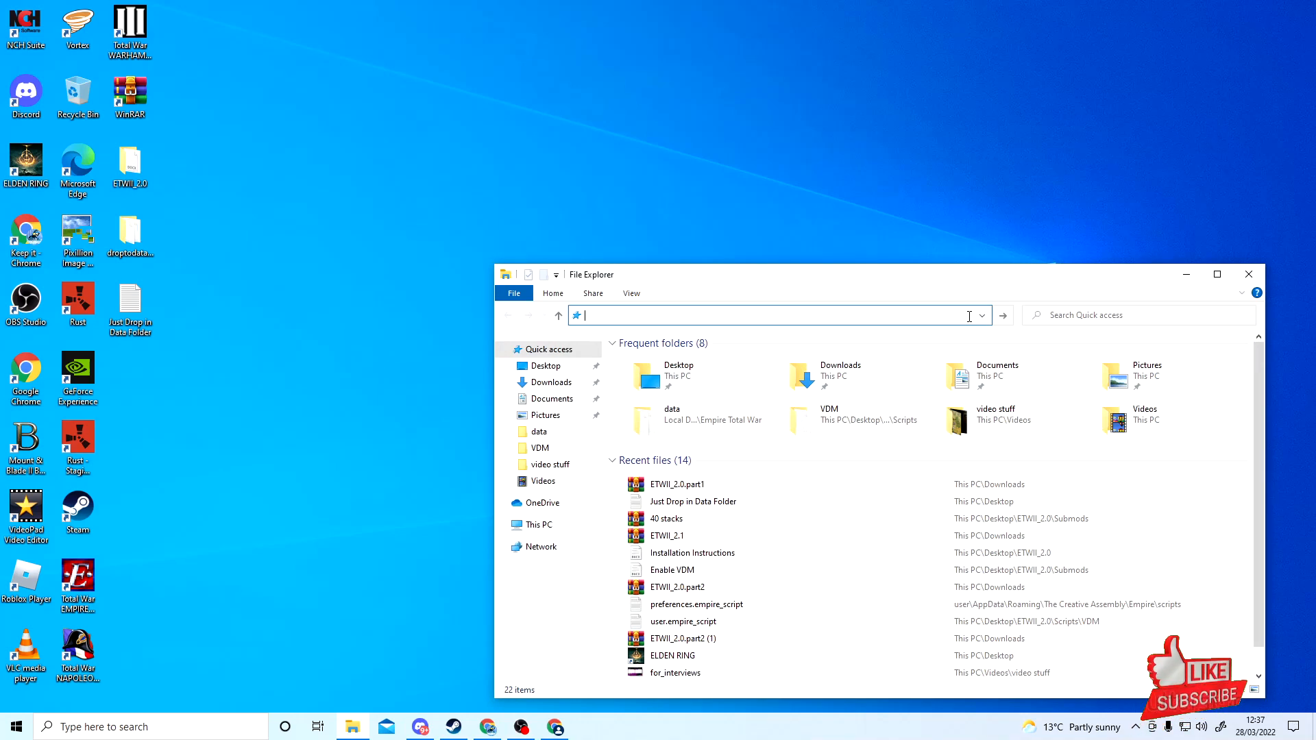
{"action": "type", "text": "%a"}
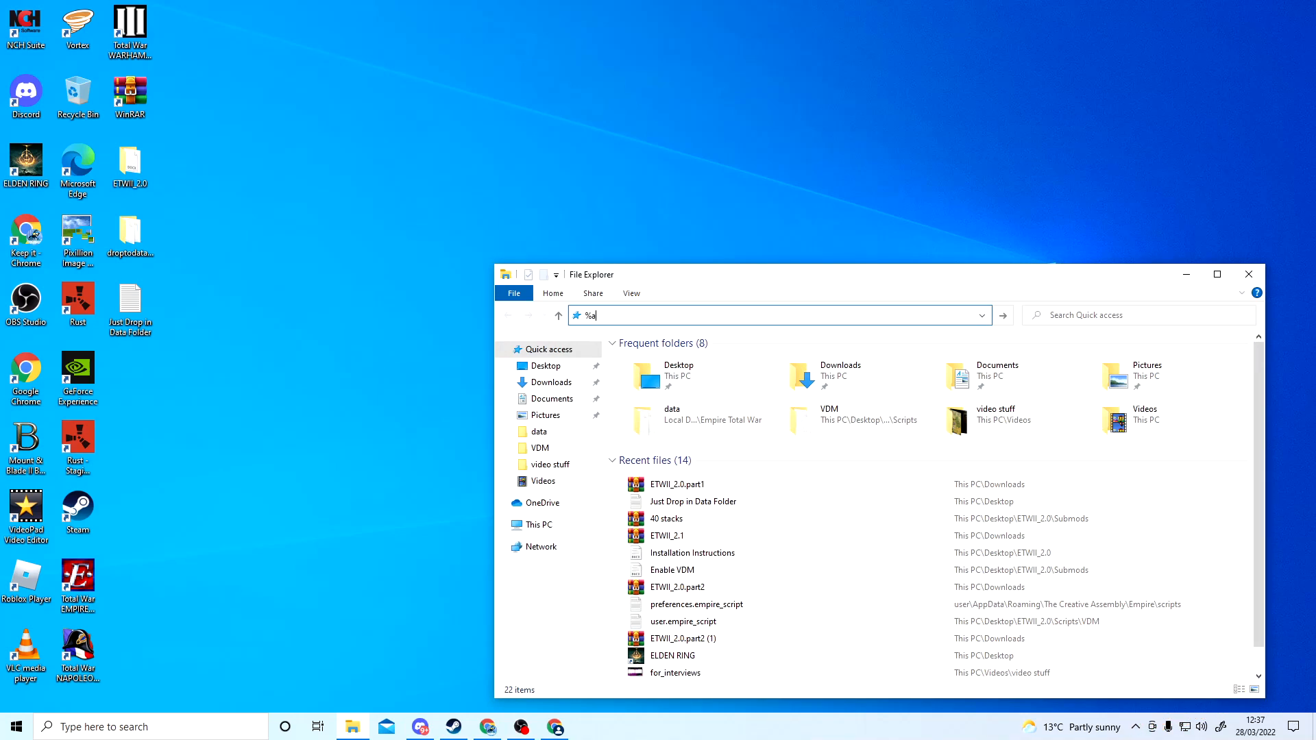
{"action": "type", "text": "ppdata"}
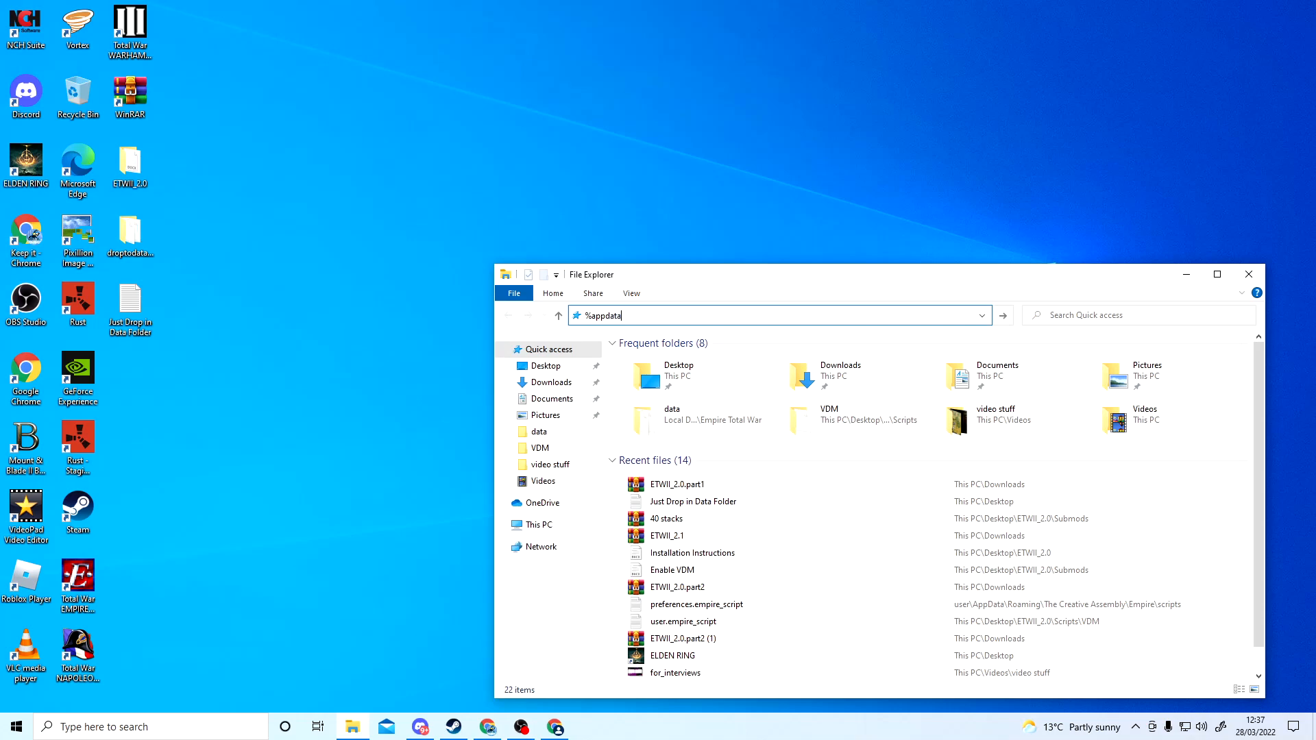
{"action": "type", "text": "%"}
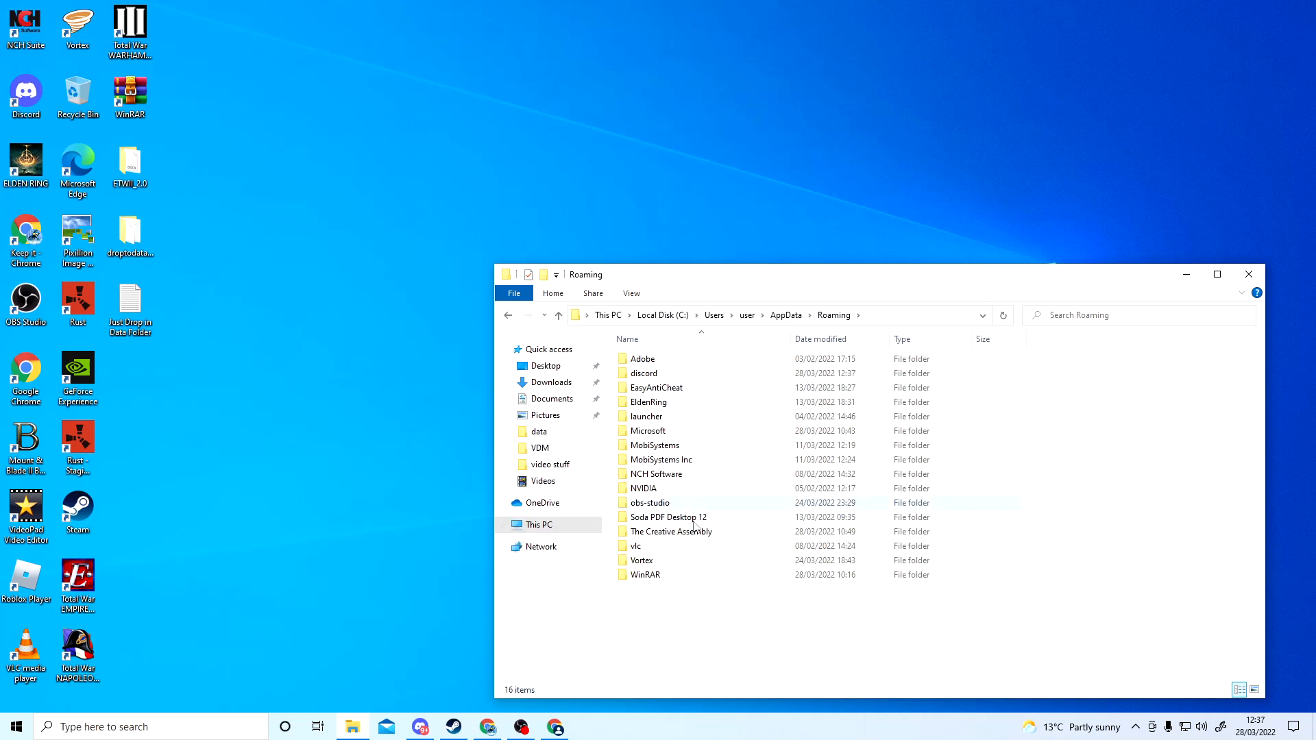
Step: Paste the copied scripts into The Creative Assembly\Empire\scripts and close the window
{"action": "double_click", "coordinate": [672, 532]}
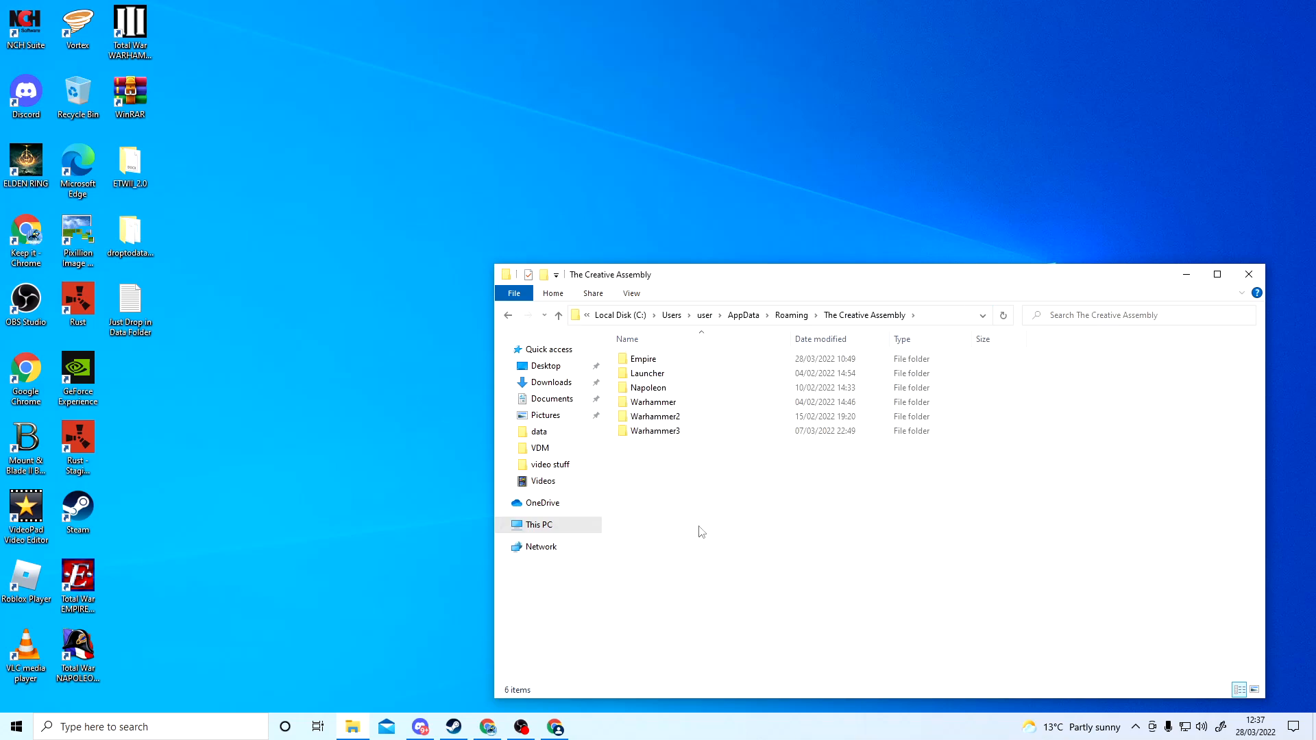
{"action": "double_click", "coordinate": [643, 357]}
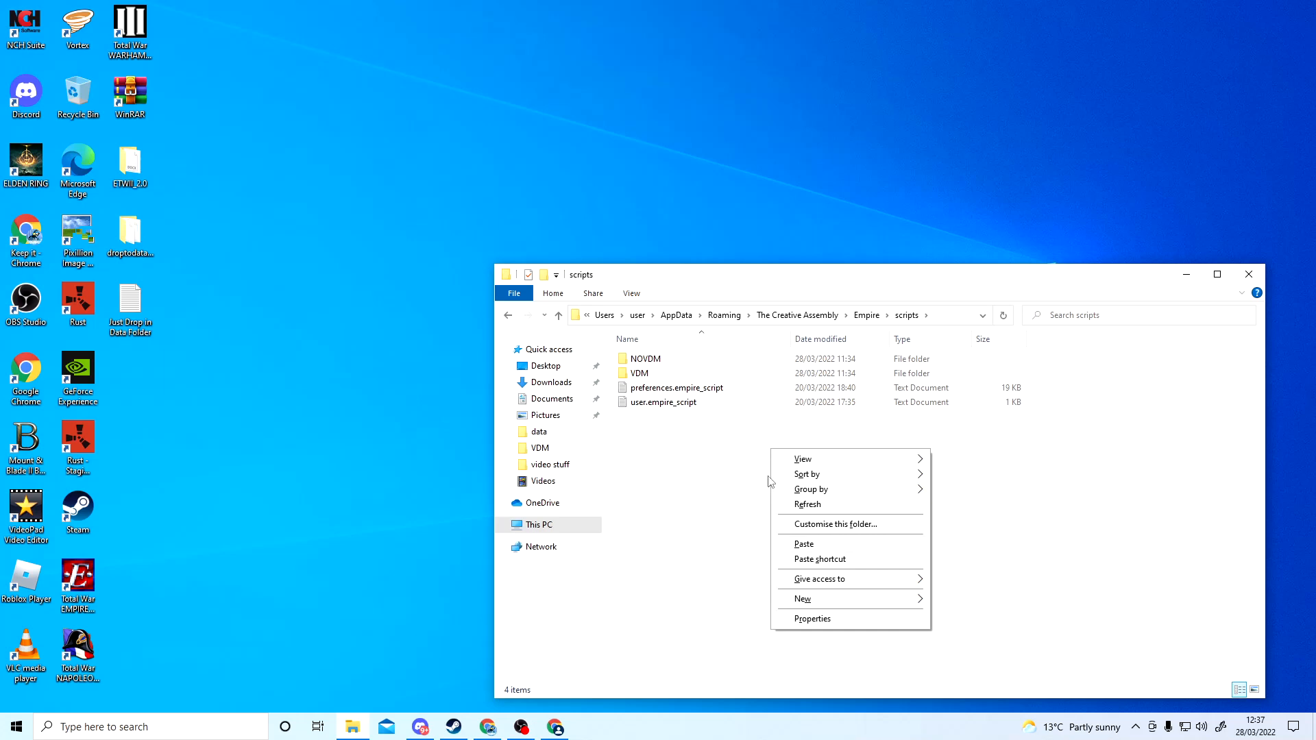
{"action": "mouse_move", "coordinate": [1000, 368]}
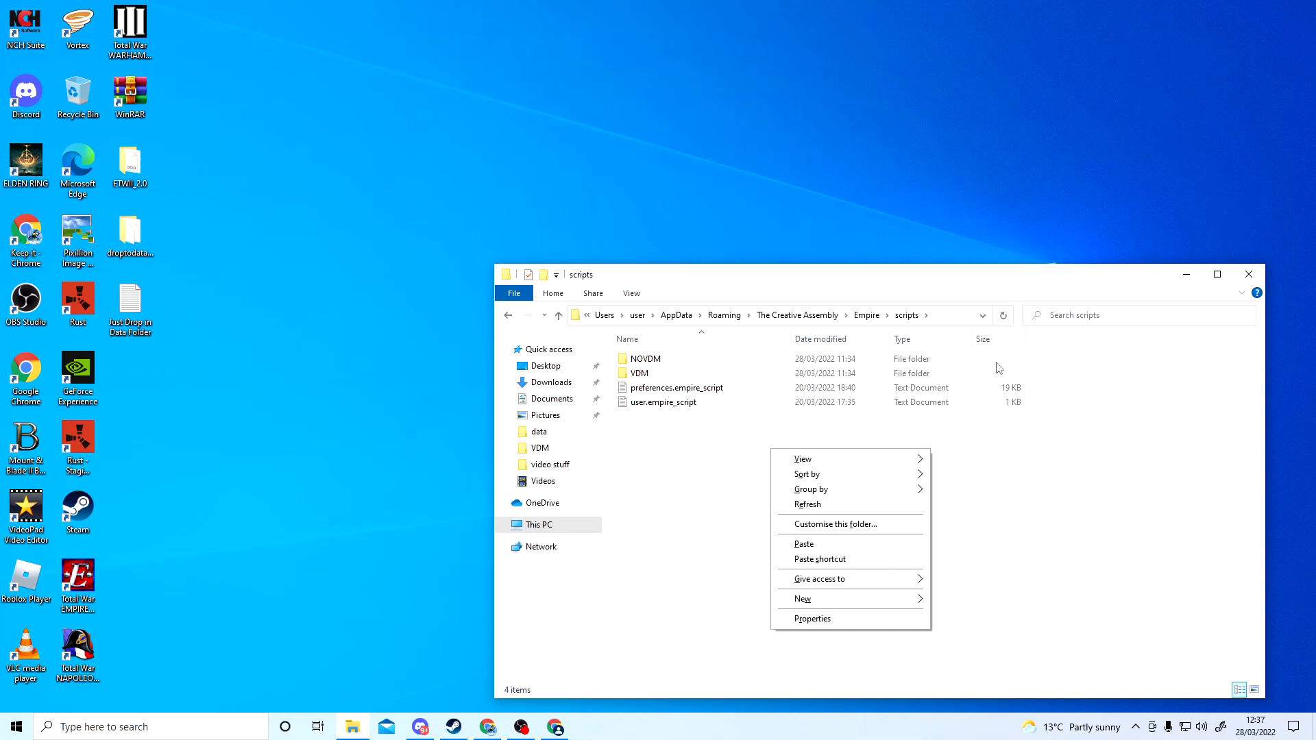
{"action": "left_click", "coordinate": [731, 534]}
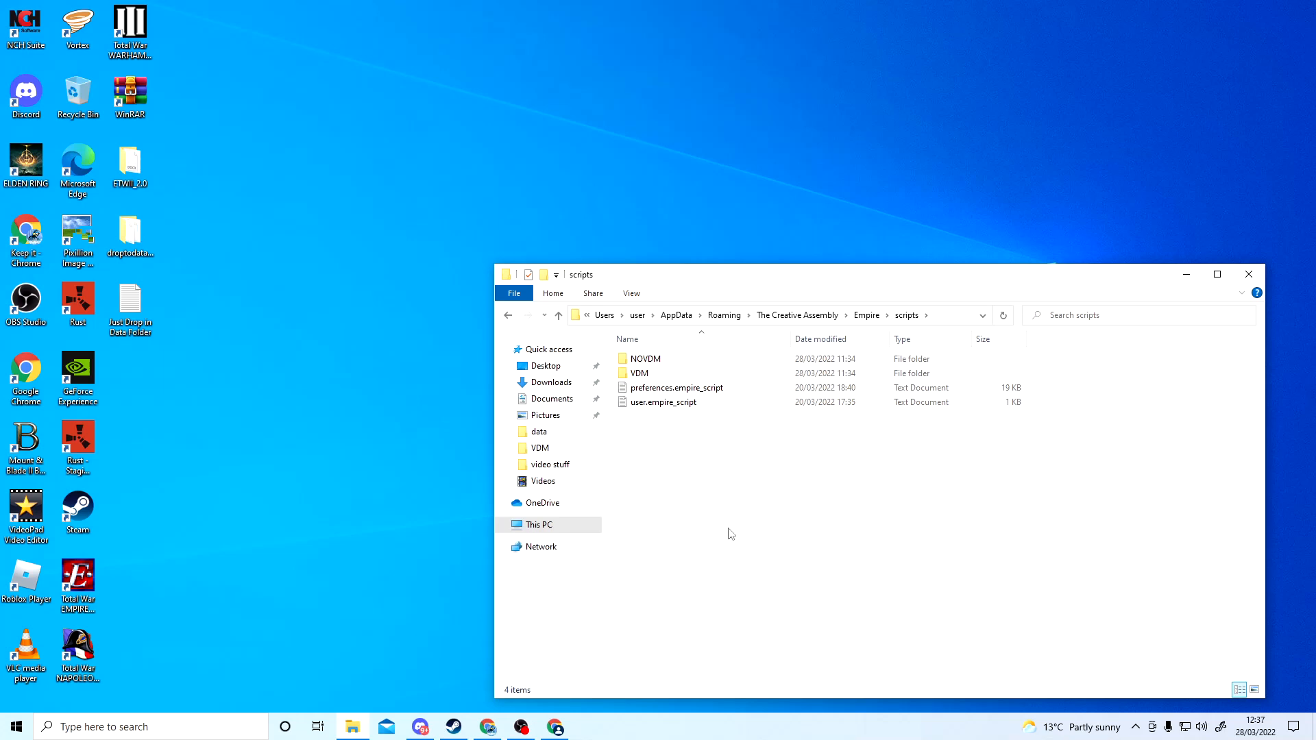
{"action": "mouse_move", "coordinate": [784, 462]}
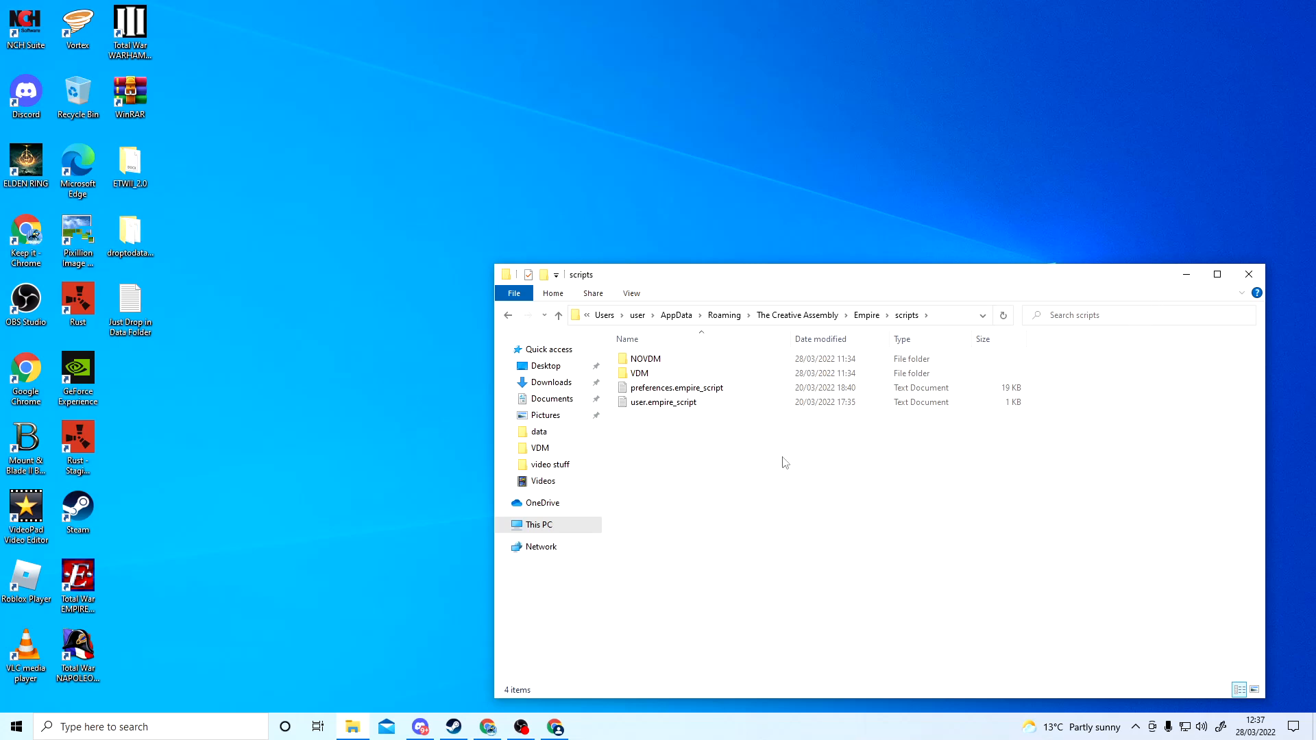
{"action": "mouse_move", "coordinate": [1249, 274]}
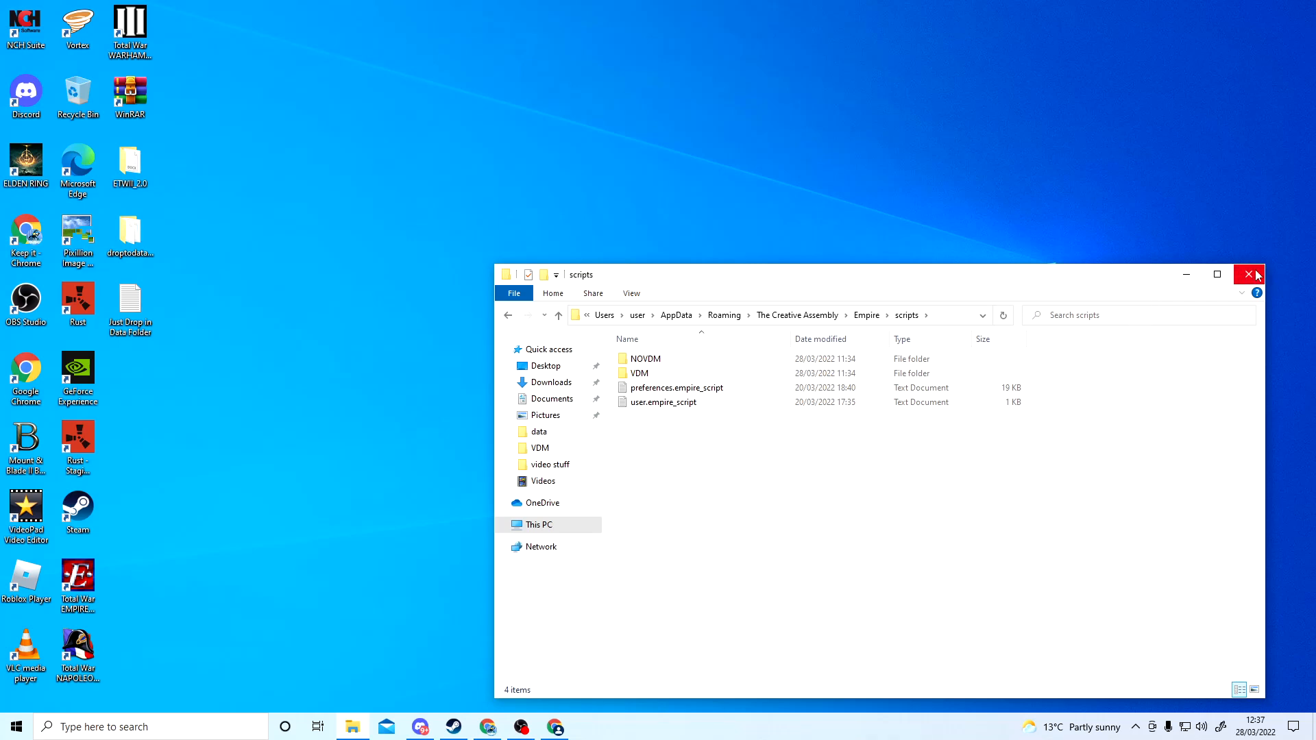
{"action": "left_click", "coordinate": [1251, 274]}
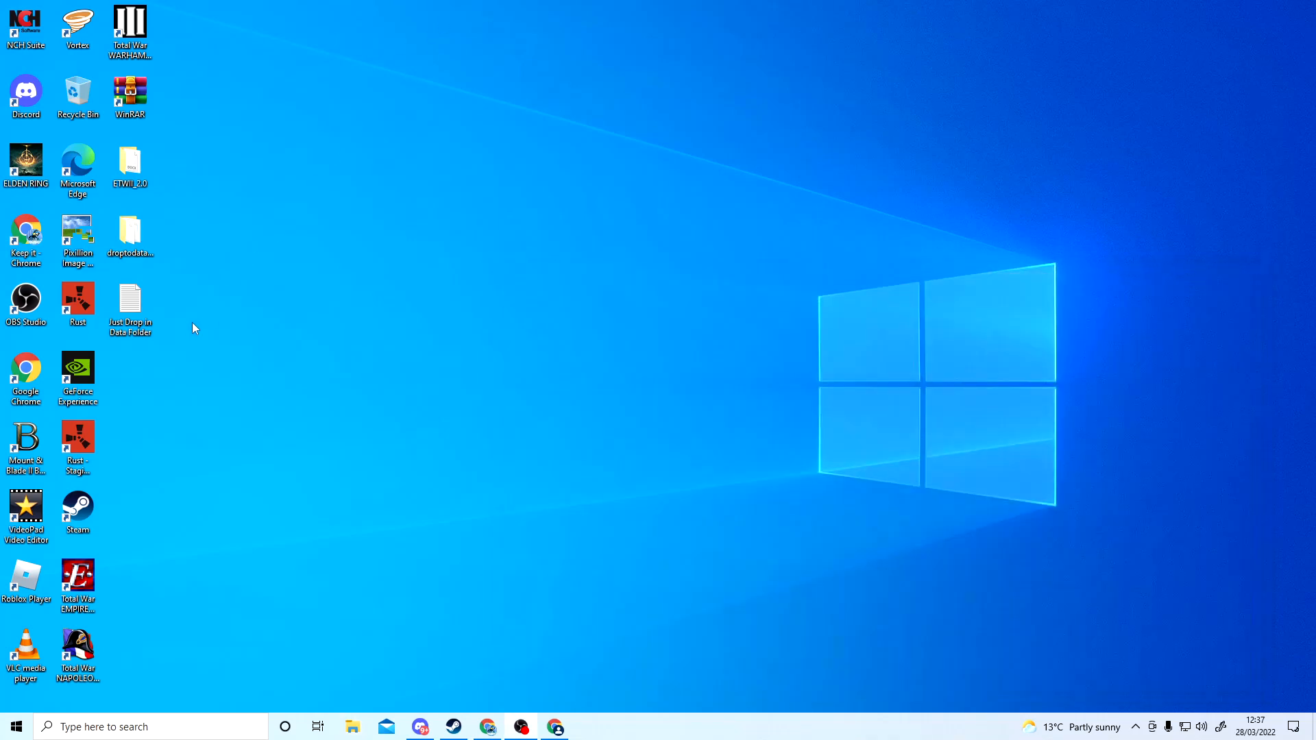
Step: Return to Downloads and load the ETWII_2.1 archive in WinRAR
{"action": "left_click", "coordinate": [129, 163]}
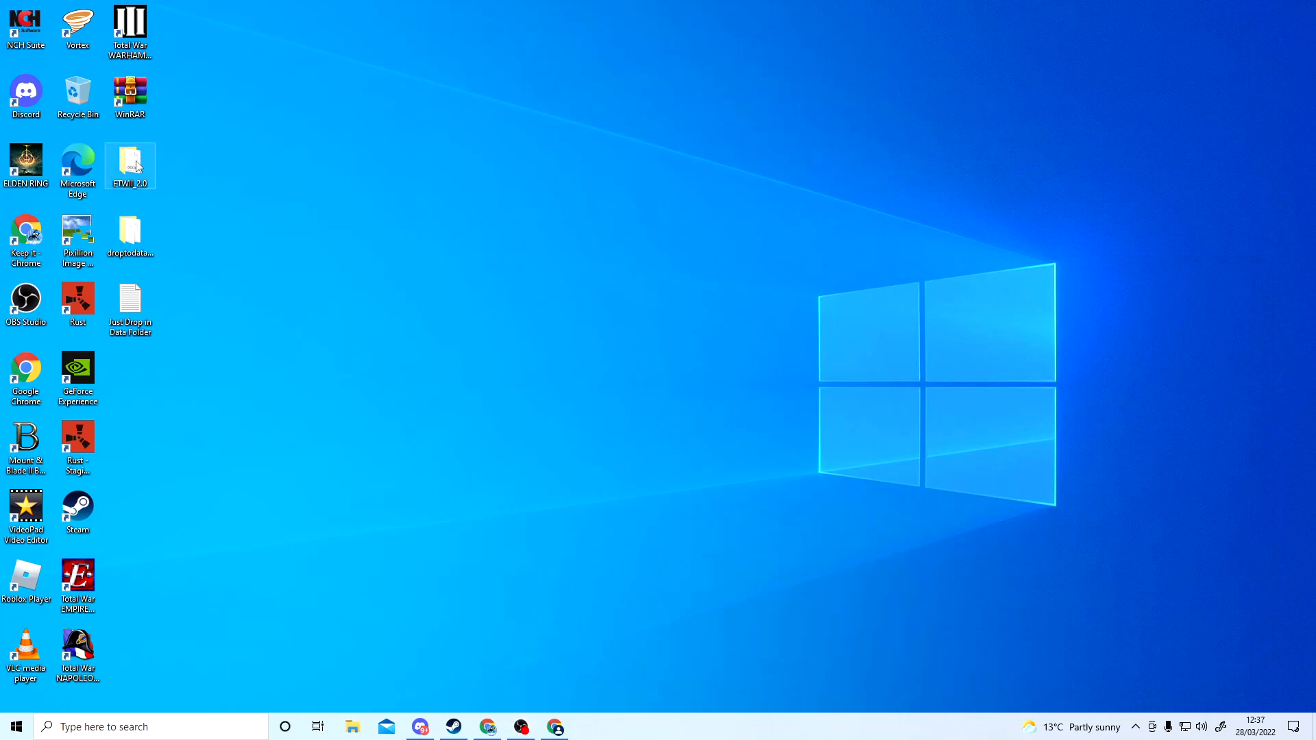
{"action": "double_click", "coordinate": [129, 166]}
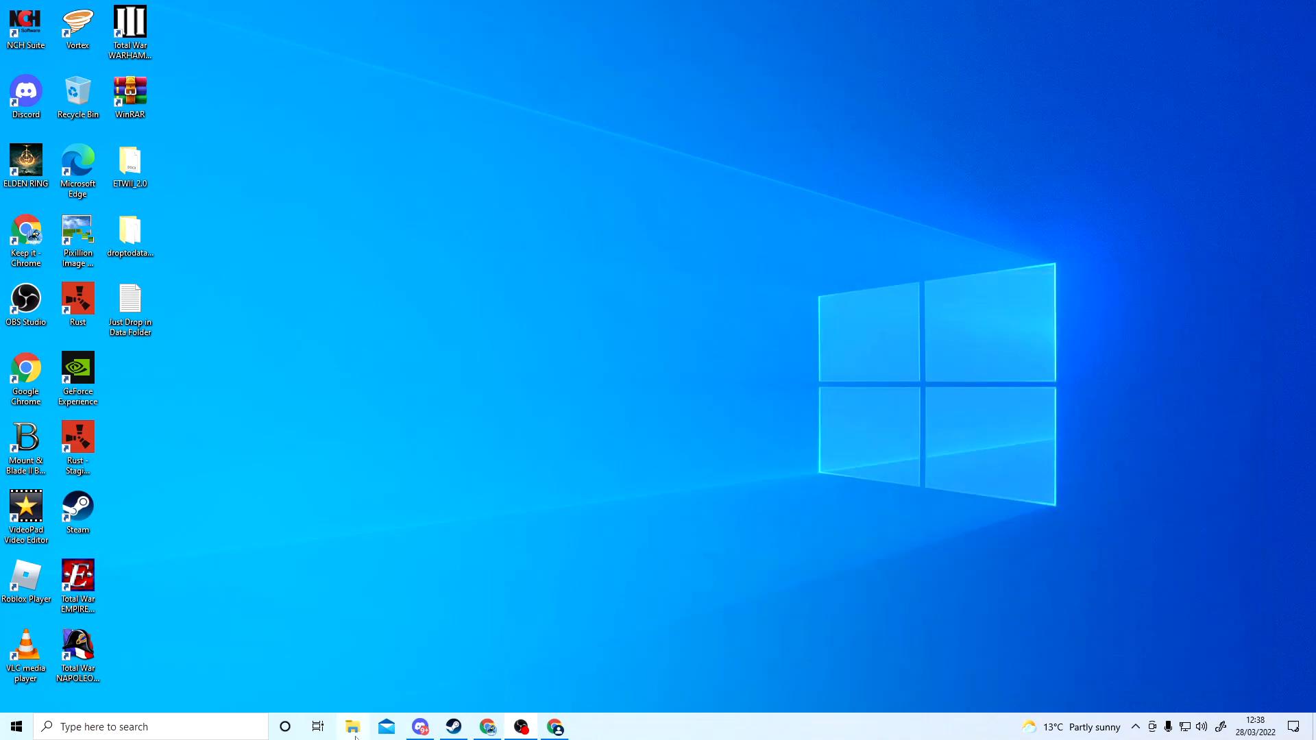
{"action": "left_click", "coordinate": [352, 726]}
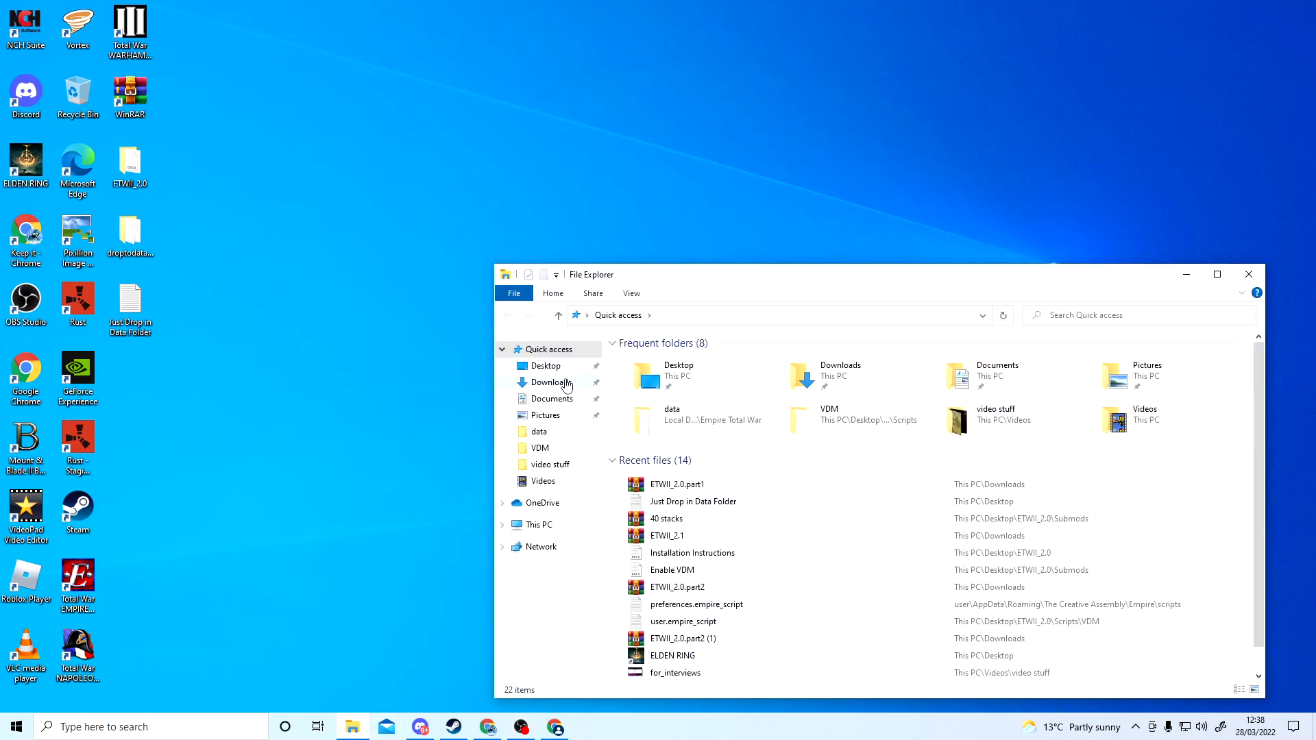
{"action": "left_click", "coordinate": [551, 382]}
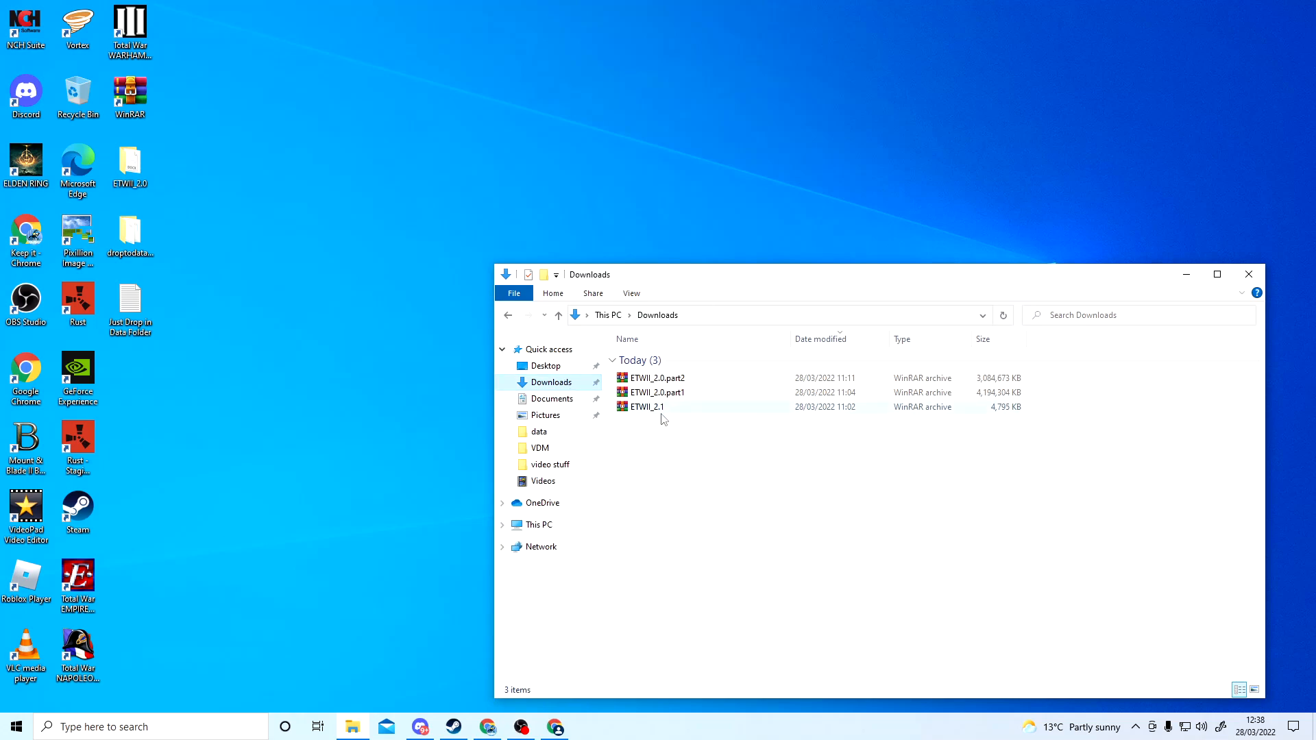
{"action": "mouse_move", "coordinate": [664, 412]}
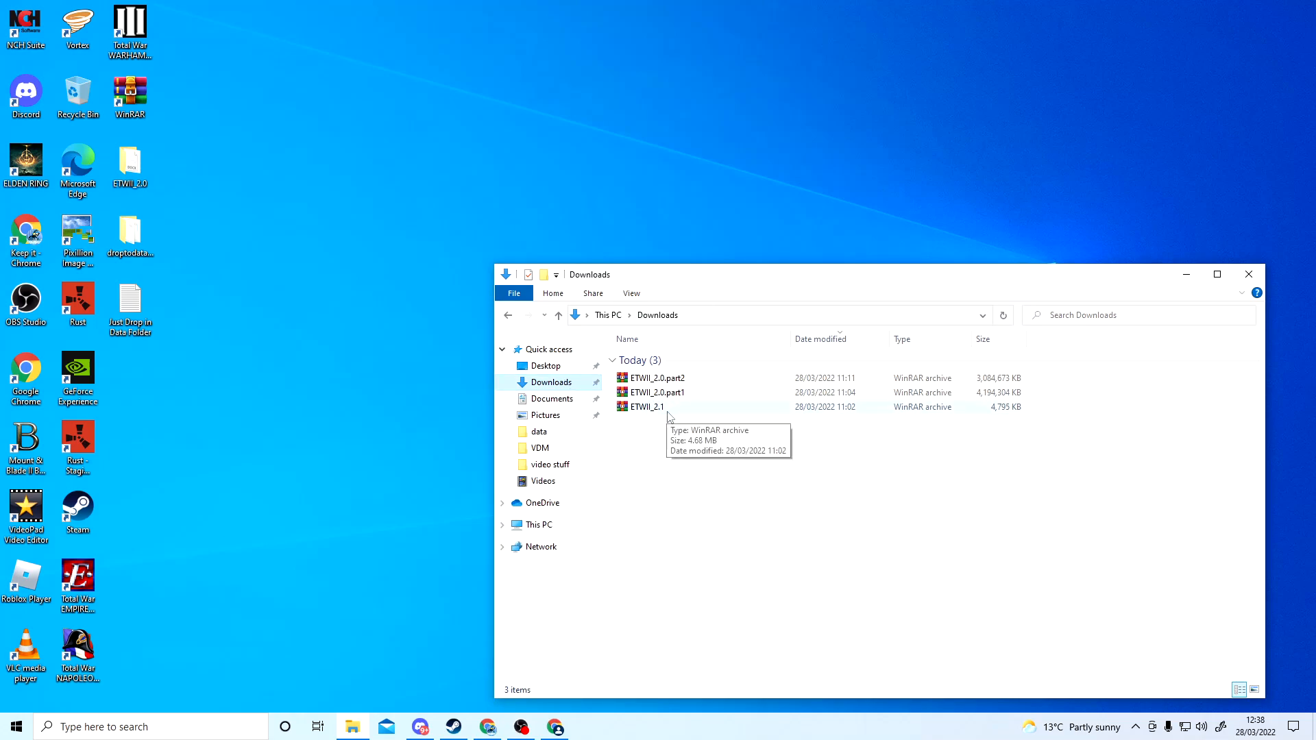
{"action": "double_click", "coordinate": [644, 406]}
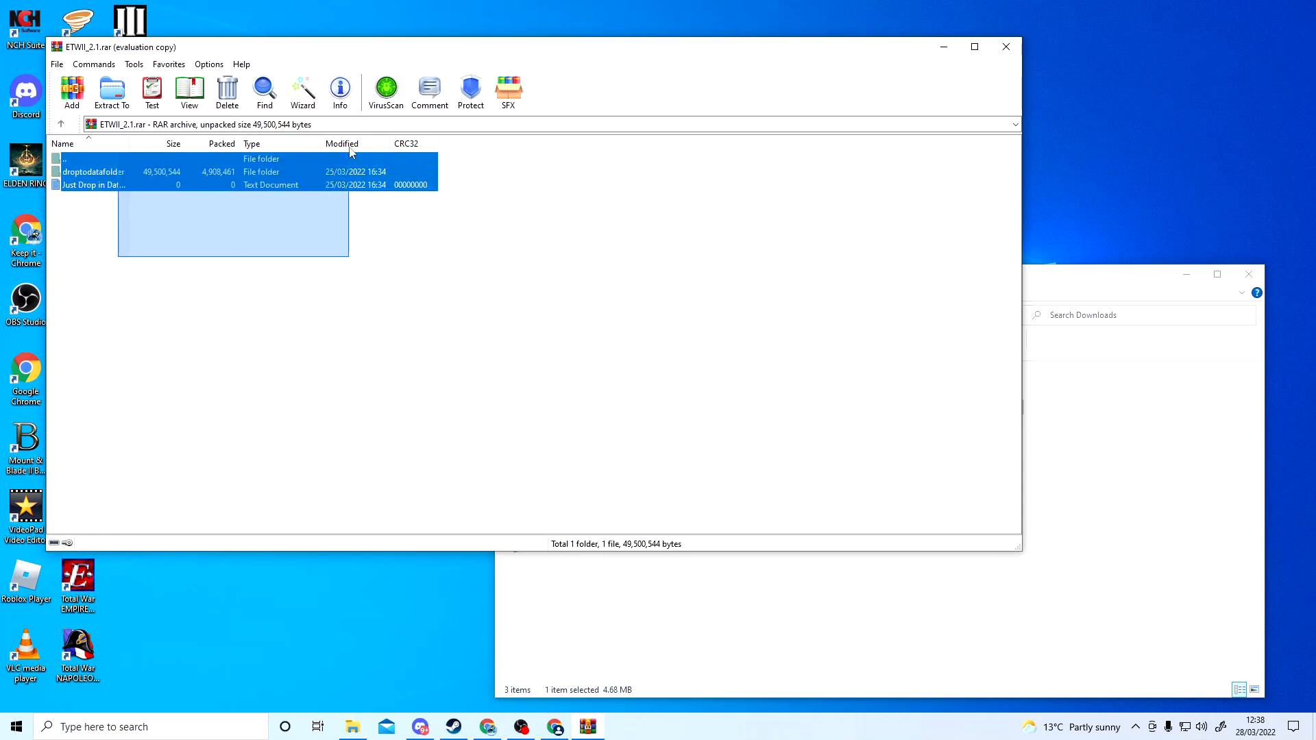
Step: Extract ETWII_2.1's contents to the Desktop, then close WinRAR and Downloads
{"action": "left_click", "coordinate": [111, 91]}
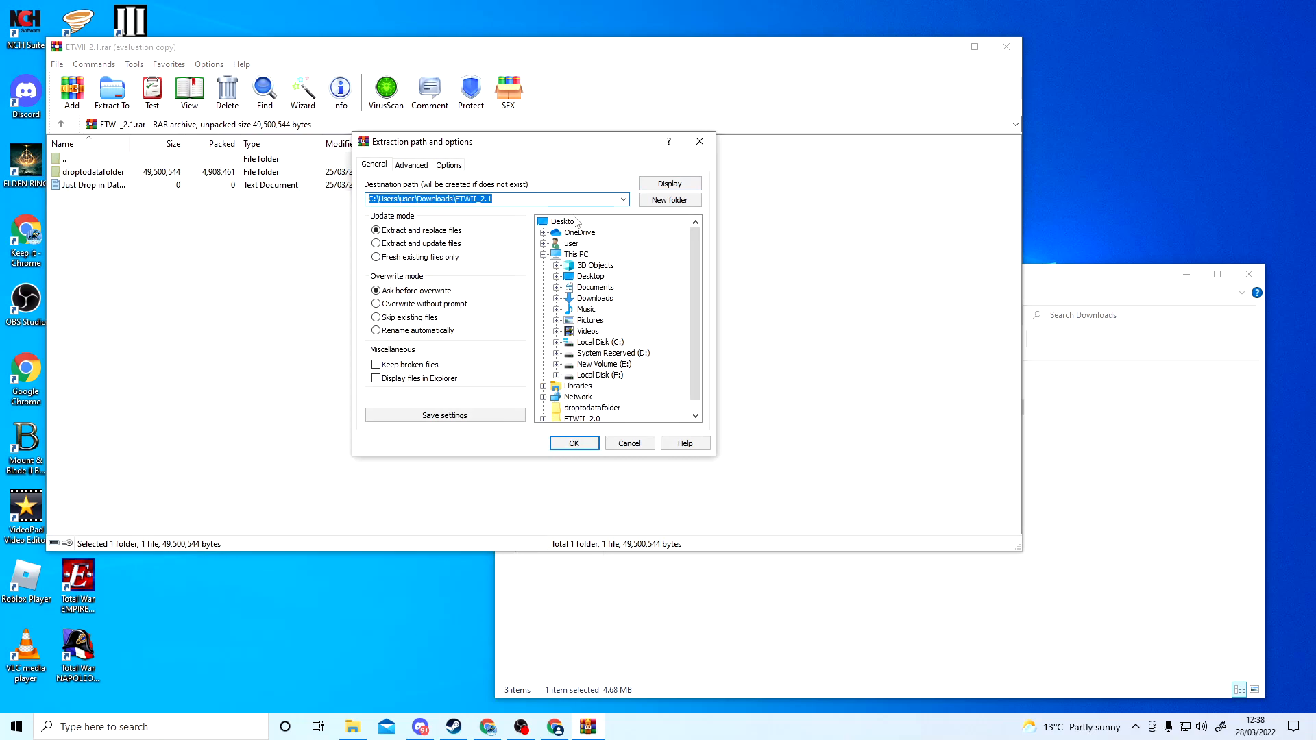
{"action": "left_click", "coordinate": [562, 221]}
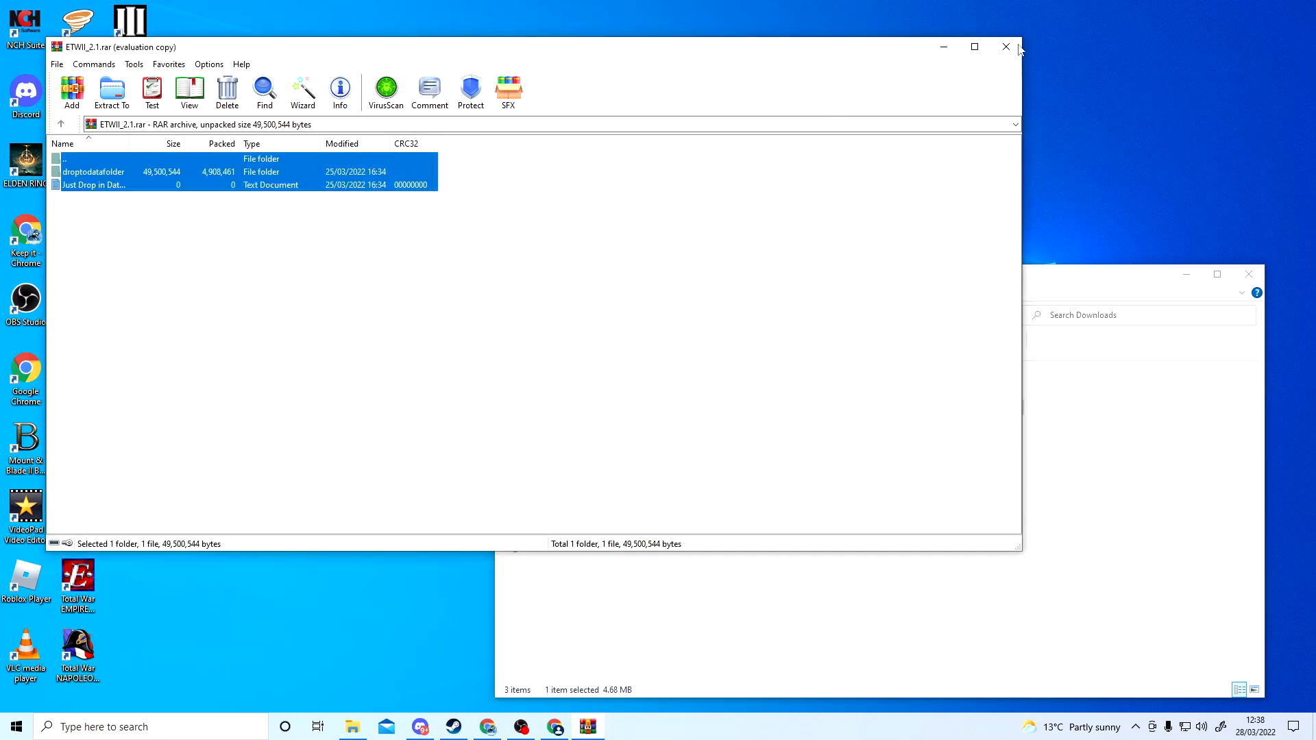
{"action": "left_click", "coordinate": [1005, 47]}
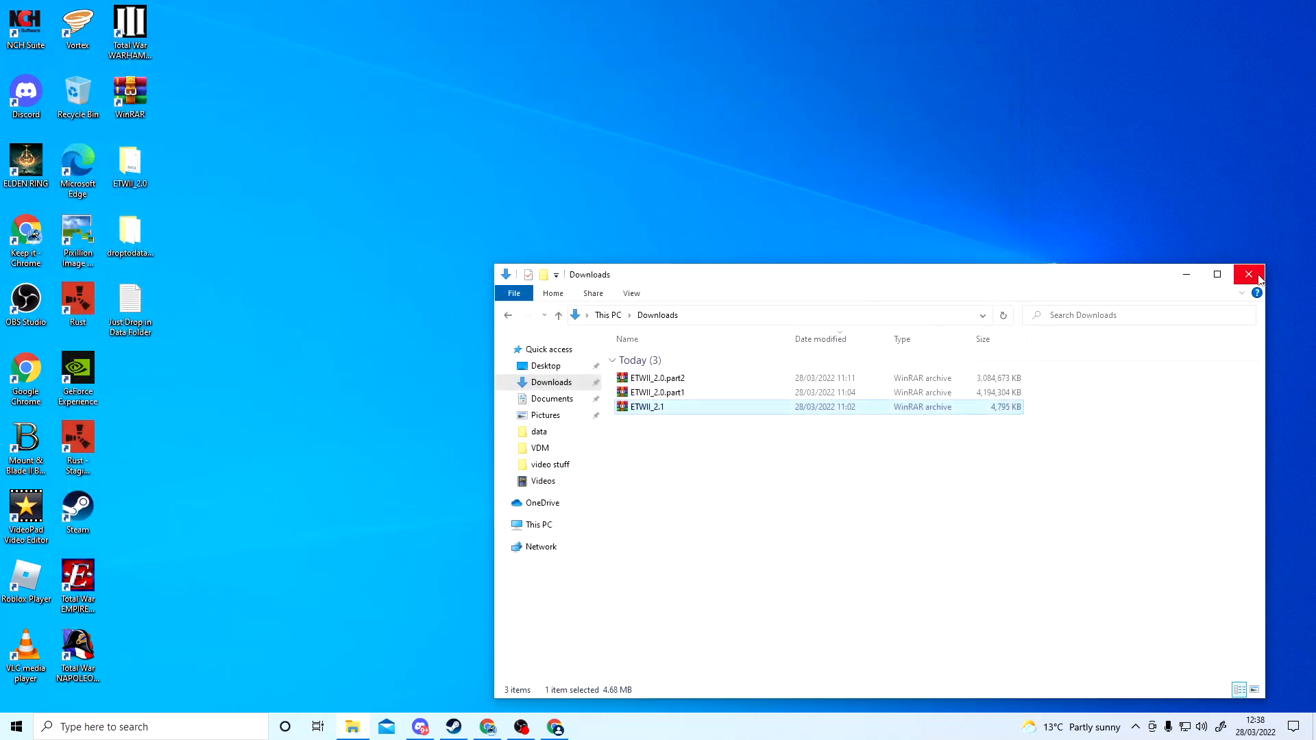
{"action": "left_click", "coordinate": [1249, 274]}
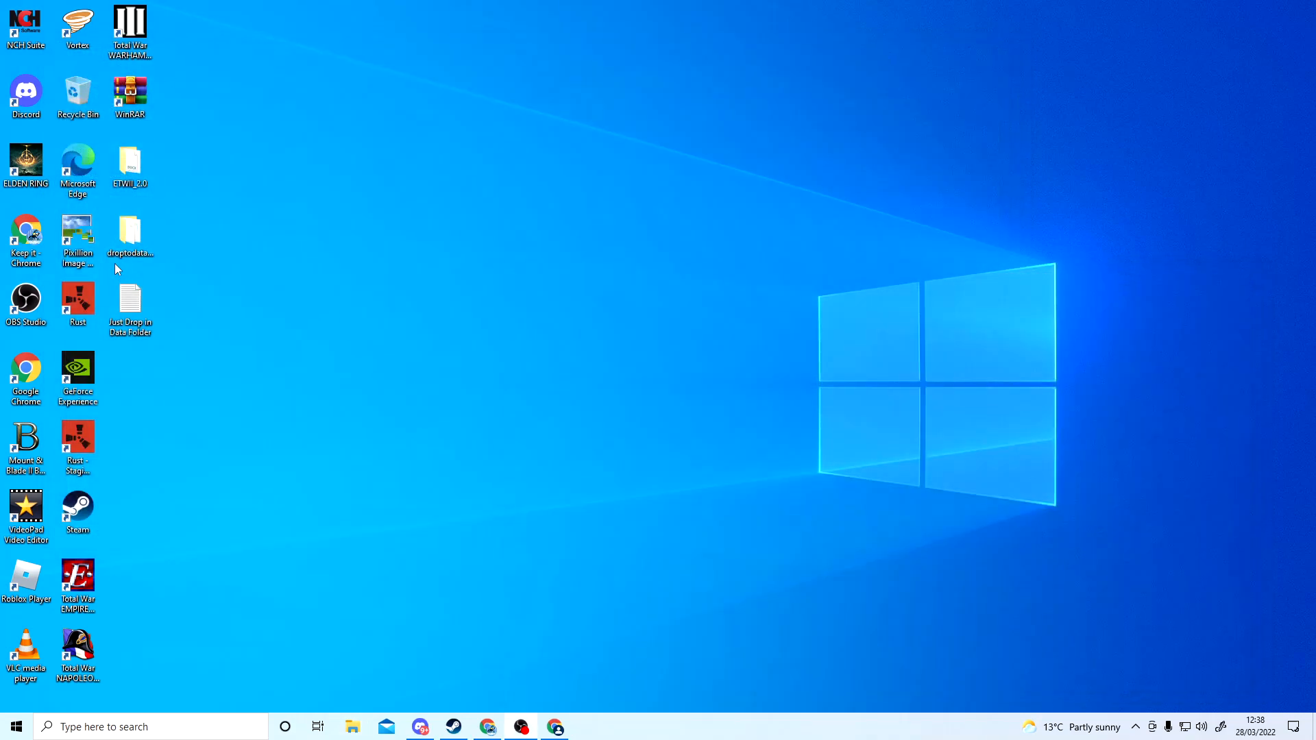
Step: Copy the four .pack files from droptodatafolder and close its window
{"action": "left_click", "coordinate": [77, 241]}
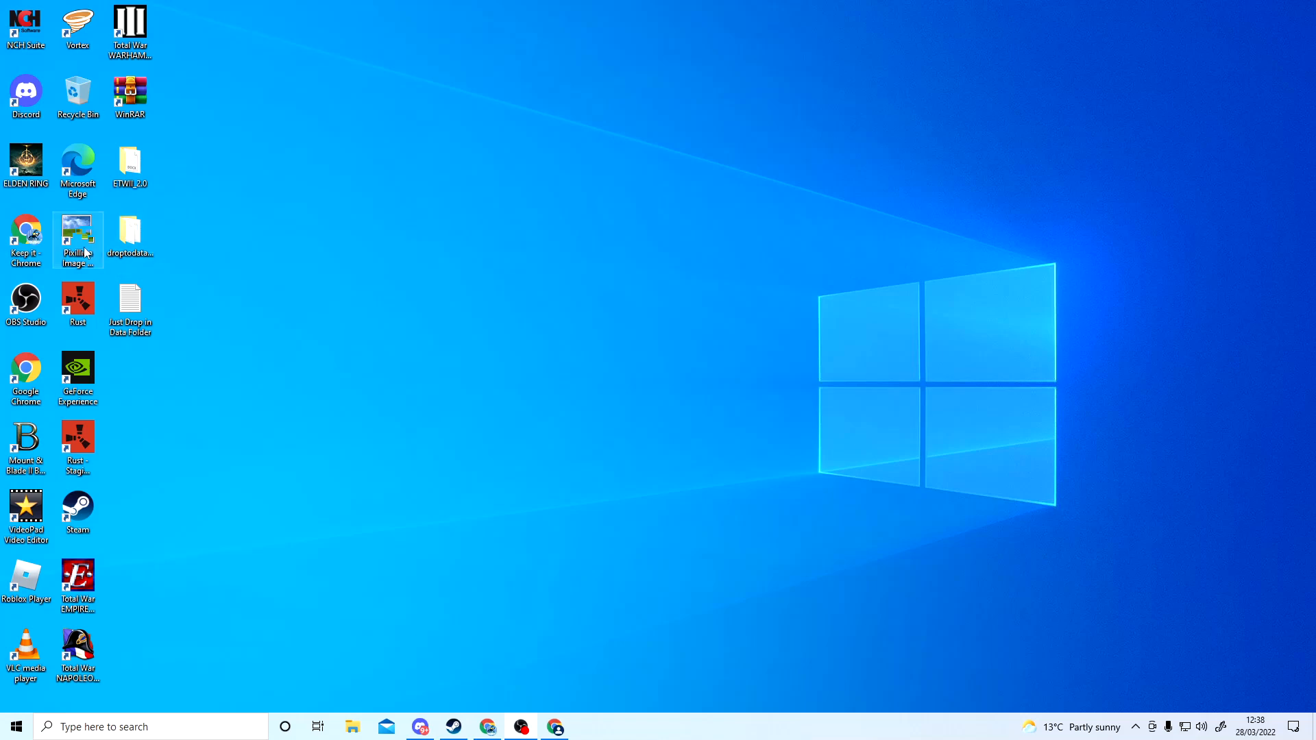
{"action": "double_click", "coordinate": [129, 235]}
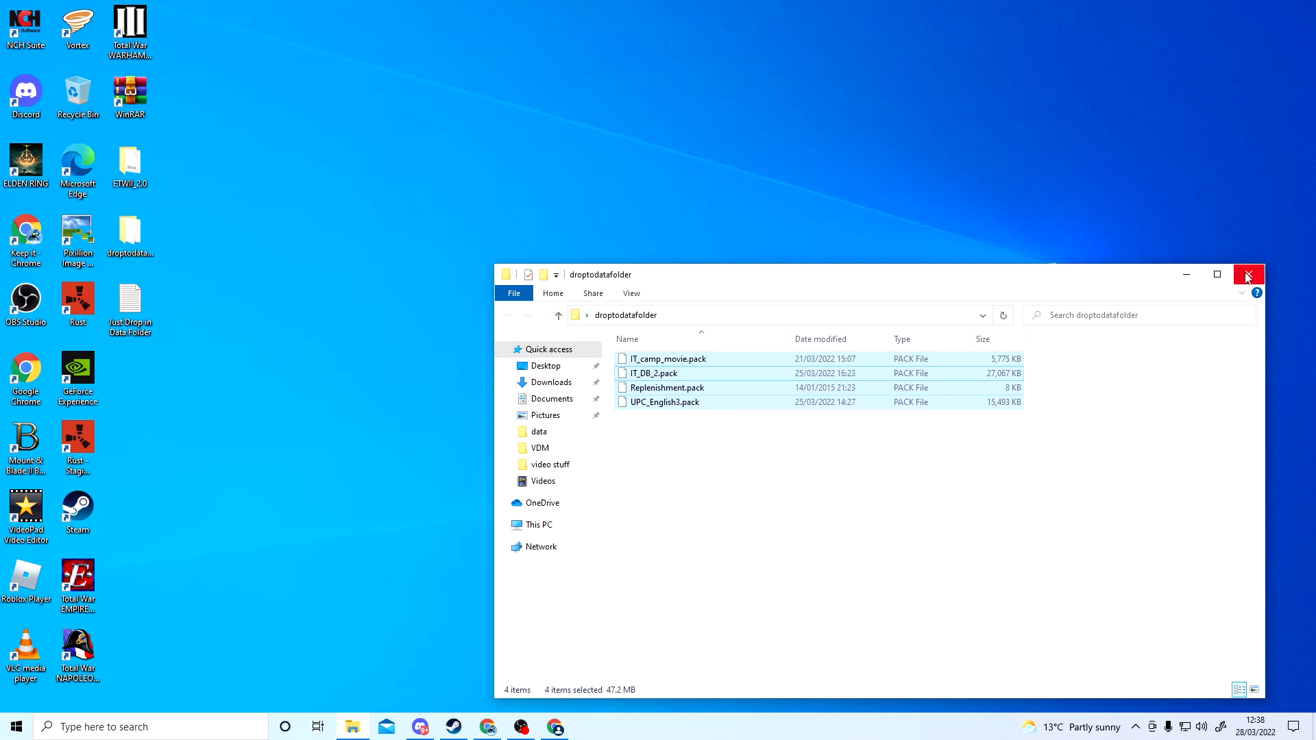
{"action": "left_click", "coordinate": [1248, 275]}
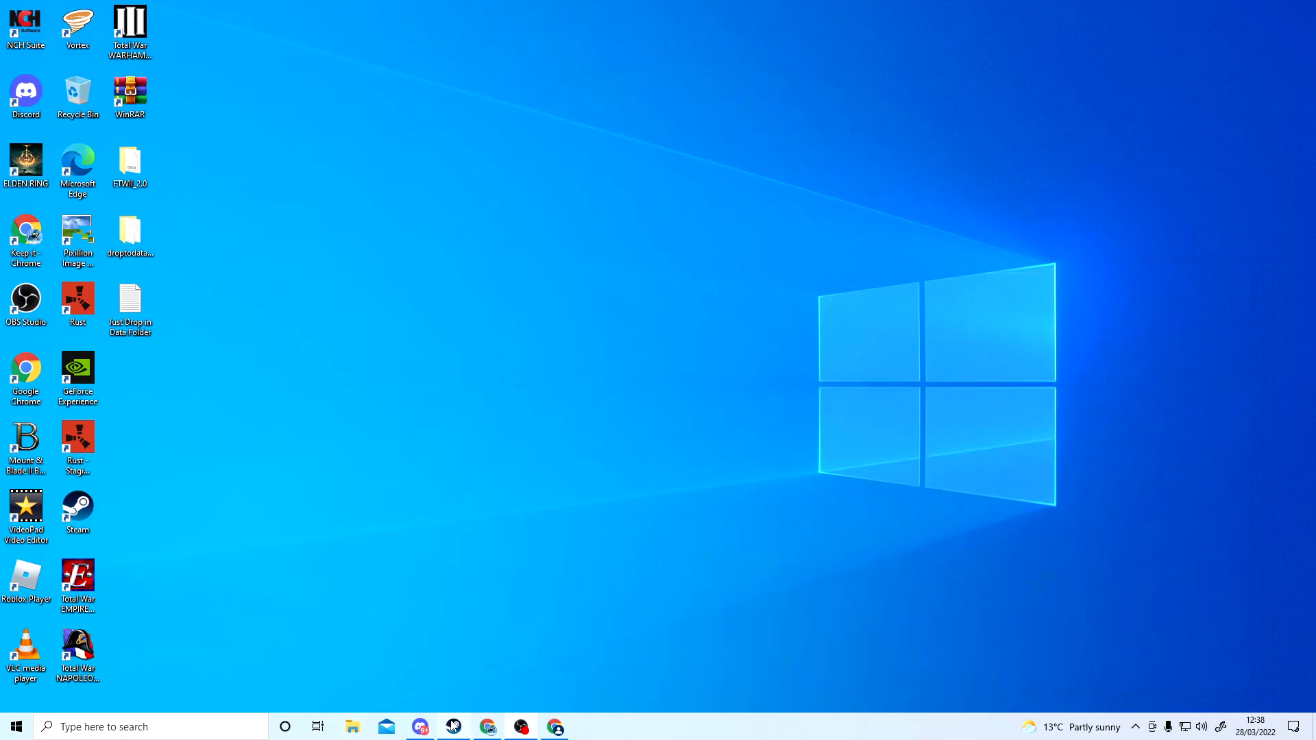
Step: Browse Total War: EMPIRE's local files from its Steam properties to reach the install folder
{"action": "left_click", "coordinate": [453, 726]}
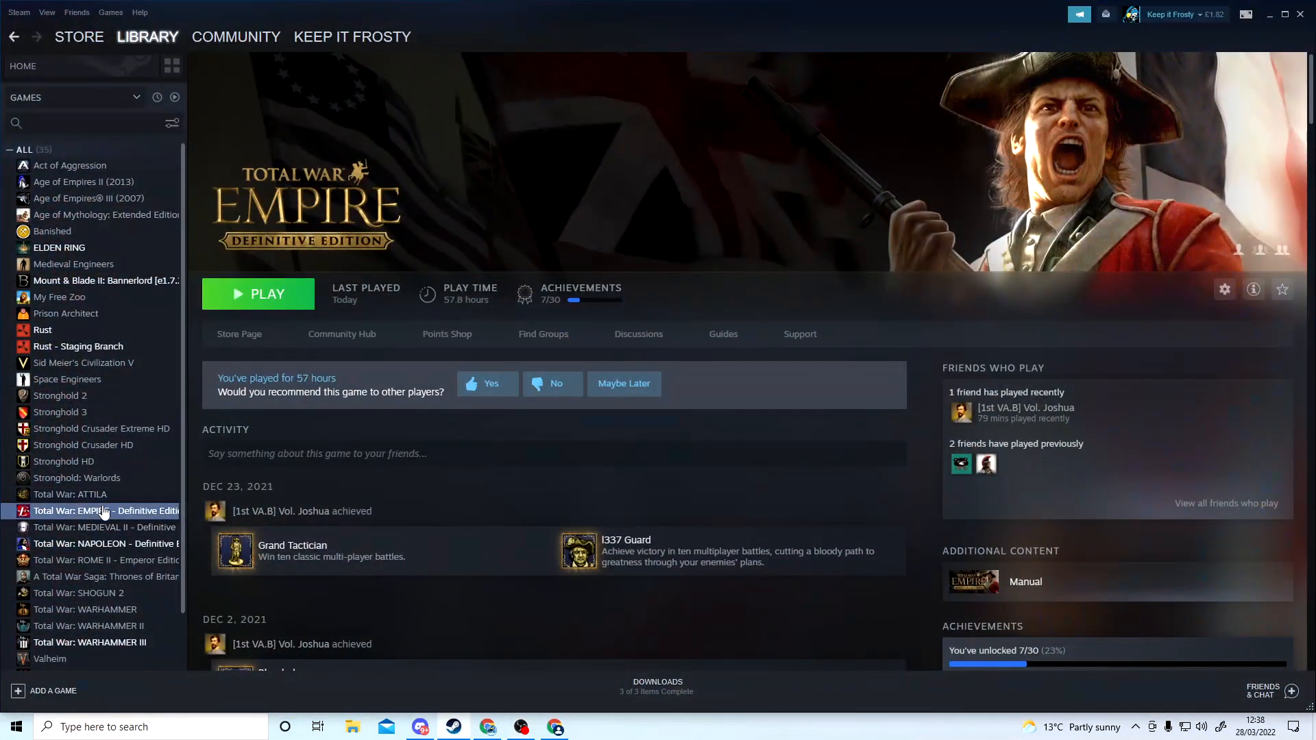
{"action": "right_click", "coordinate": [105, 510]}
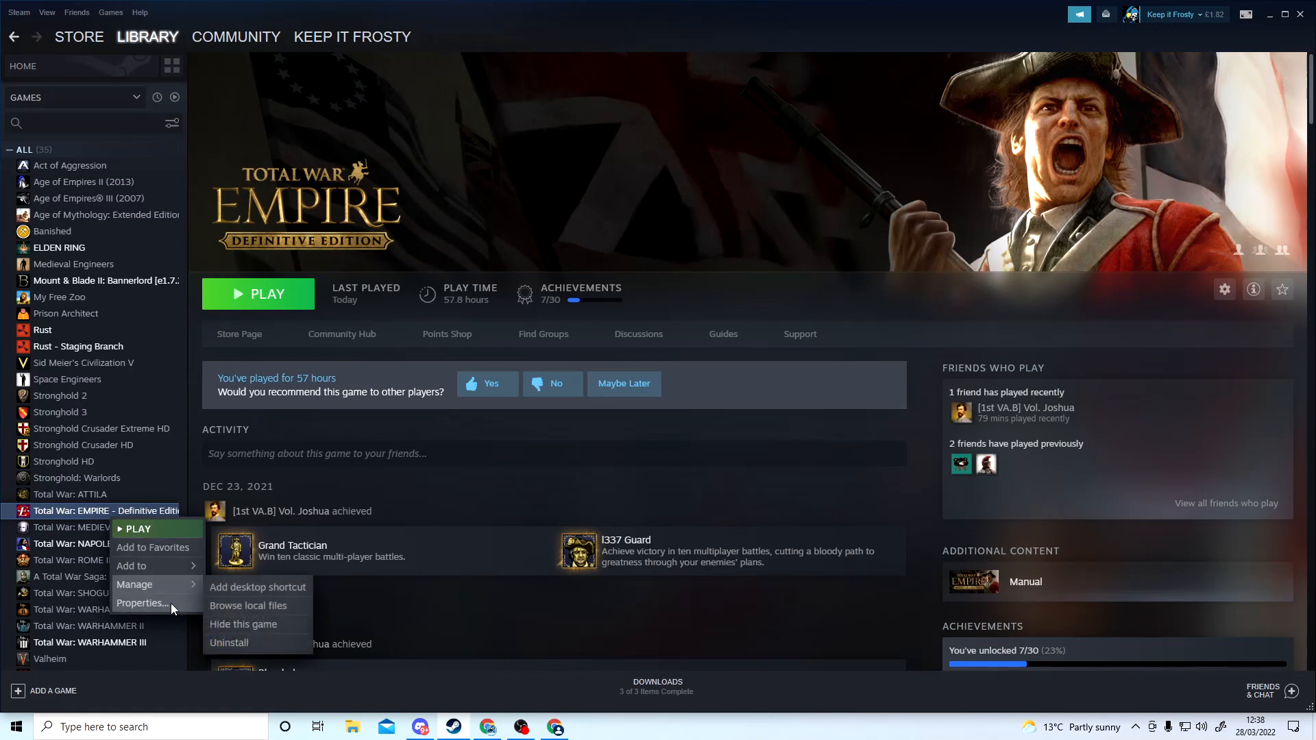
{"action": "left_click", "coordinate": [141, 604]}
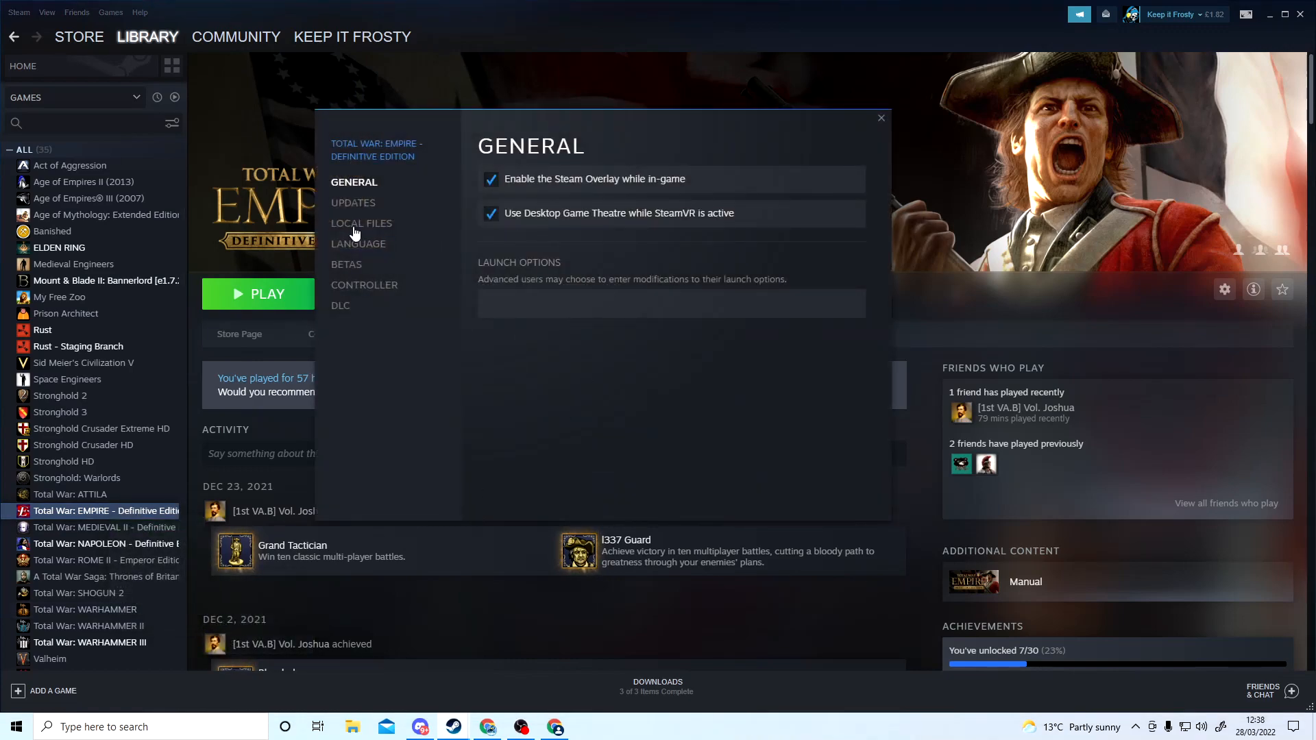
{"action": "left_click", "coordinate": [361, 223]}
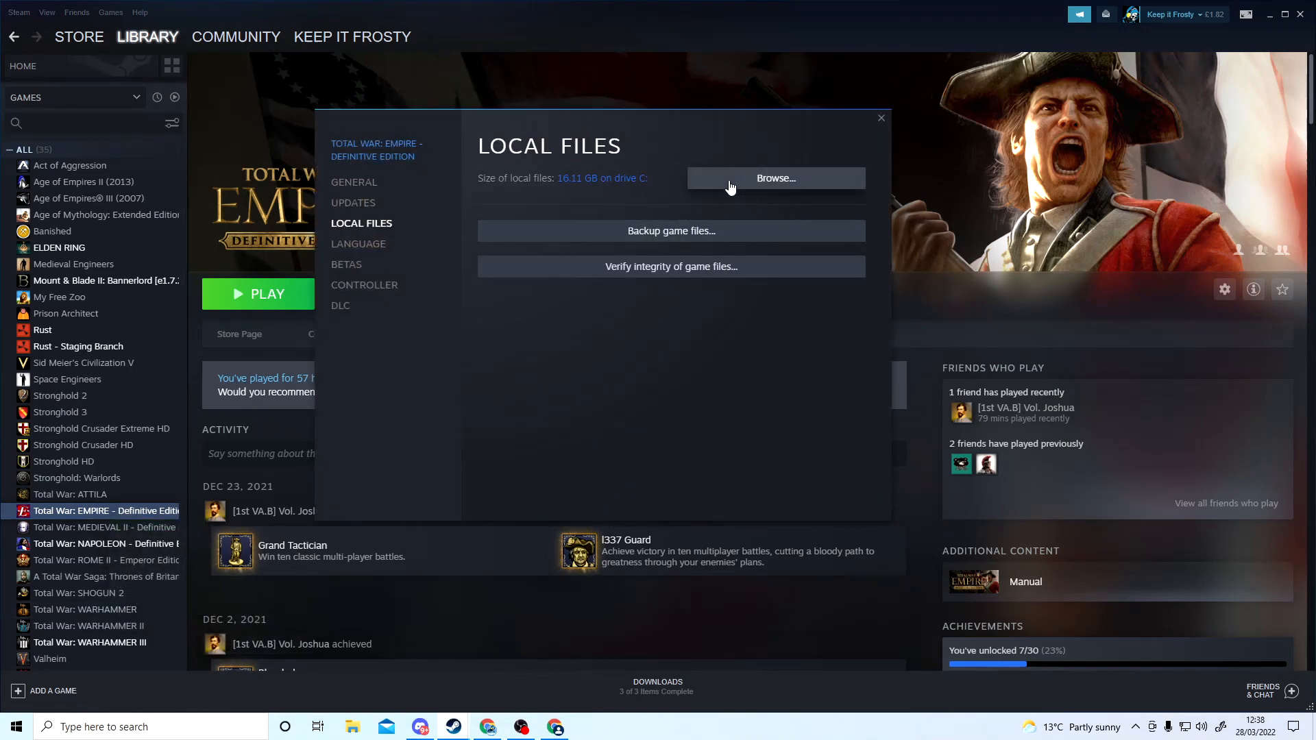
{"action": "left_click", "coordinate": [773, 178]}
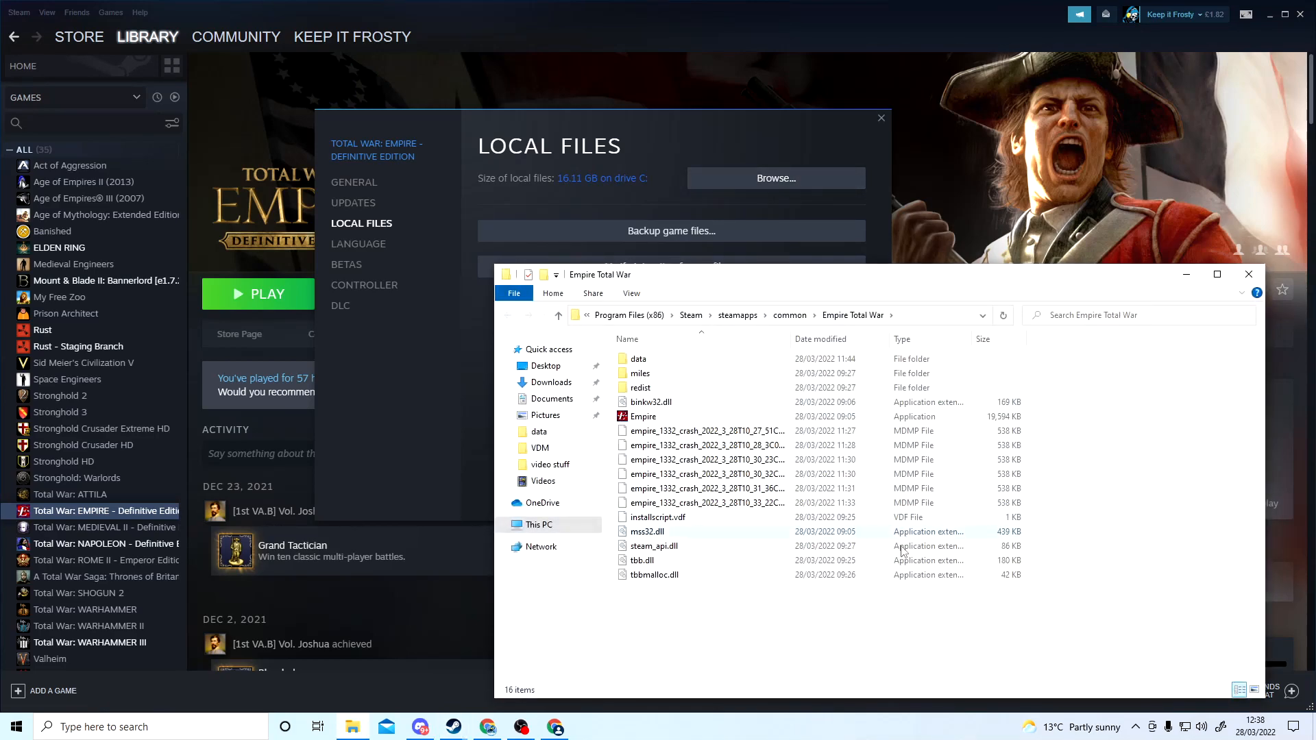
Step: Paste the mod pack files into the game's data folder, then close Explorer and Steam properties
{"action": "left_click", "coordinate": [639, 358]}
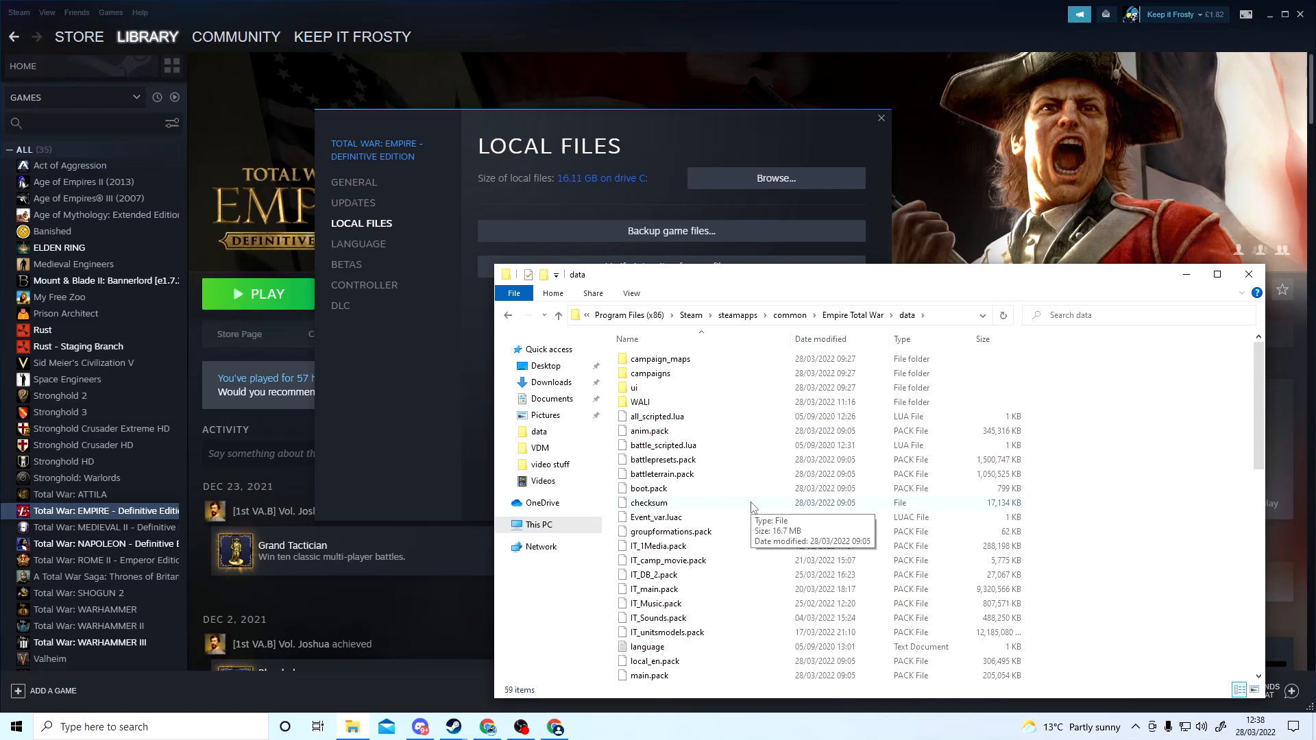
{"action": "mouse_move", "coordinate": [1107, 247]}
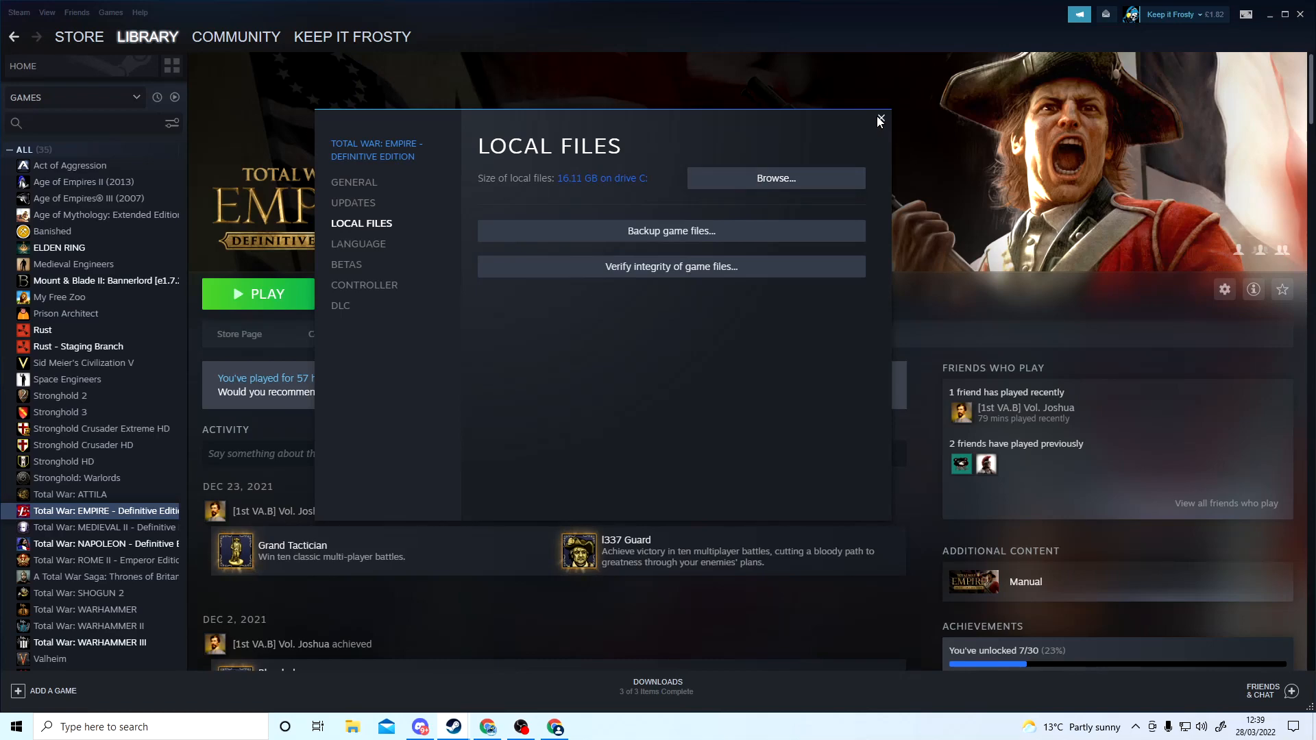
{"action": "left_click", "coordinate": [880, 120]}
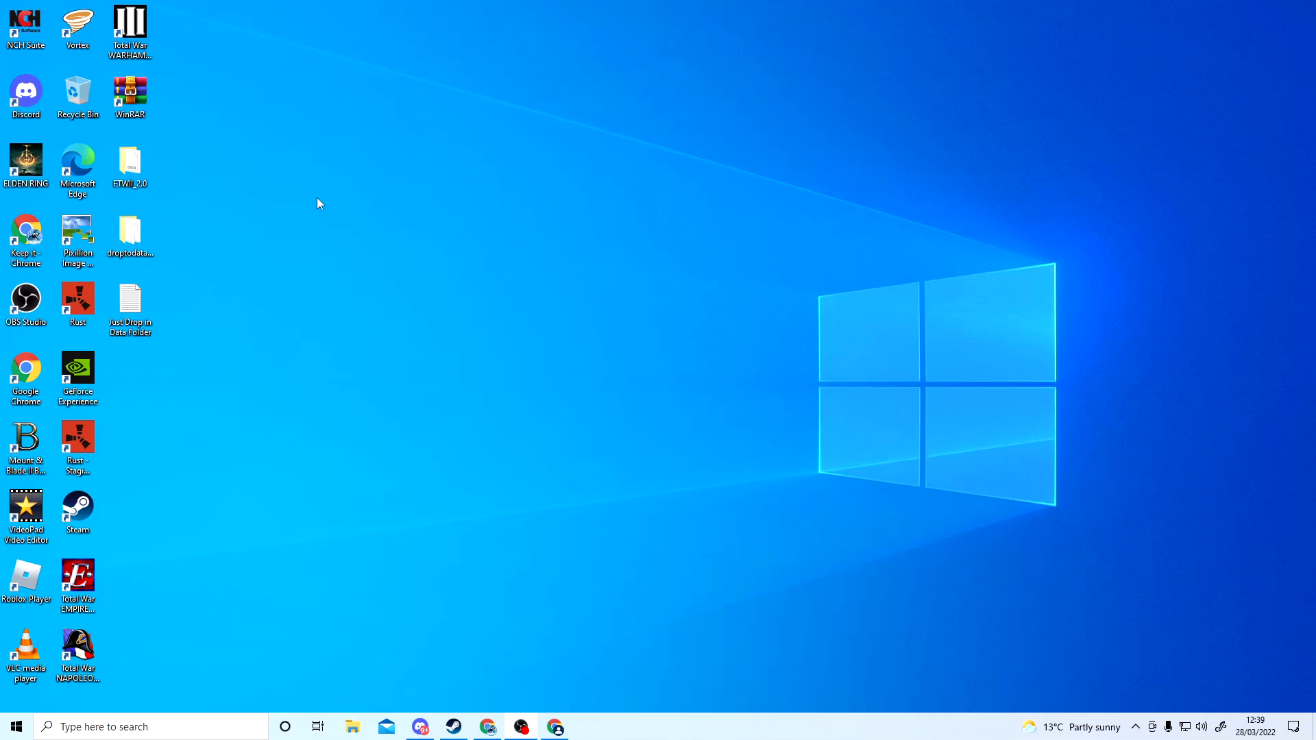
{"action": "mouse_move", "coordinate": [303, 210]}
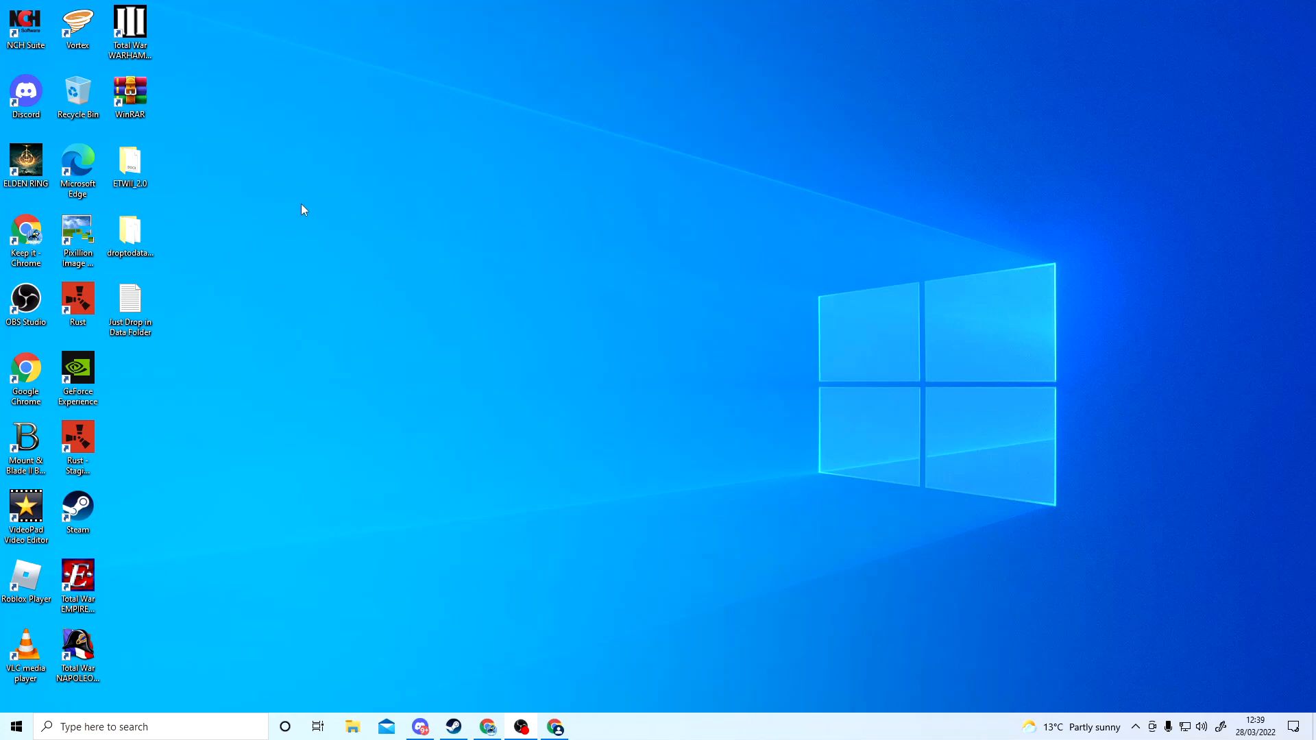
Step: From the desktop ETWII_2.0 folder, enter Submods and view the Enable VDM document in WordPad
{"action": "left_click", "coordinate": [129, 165]}
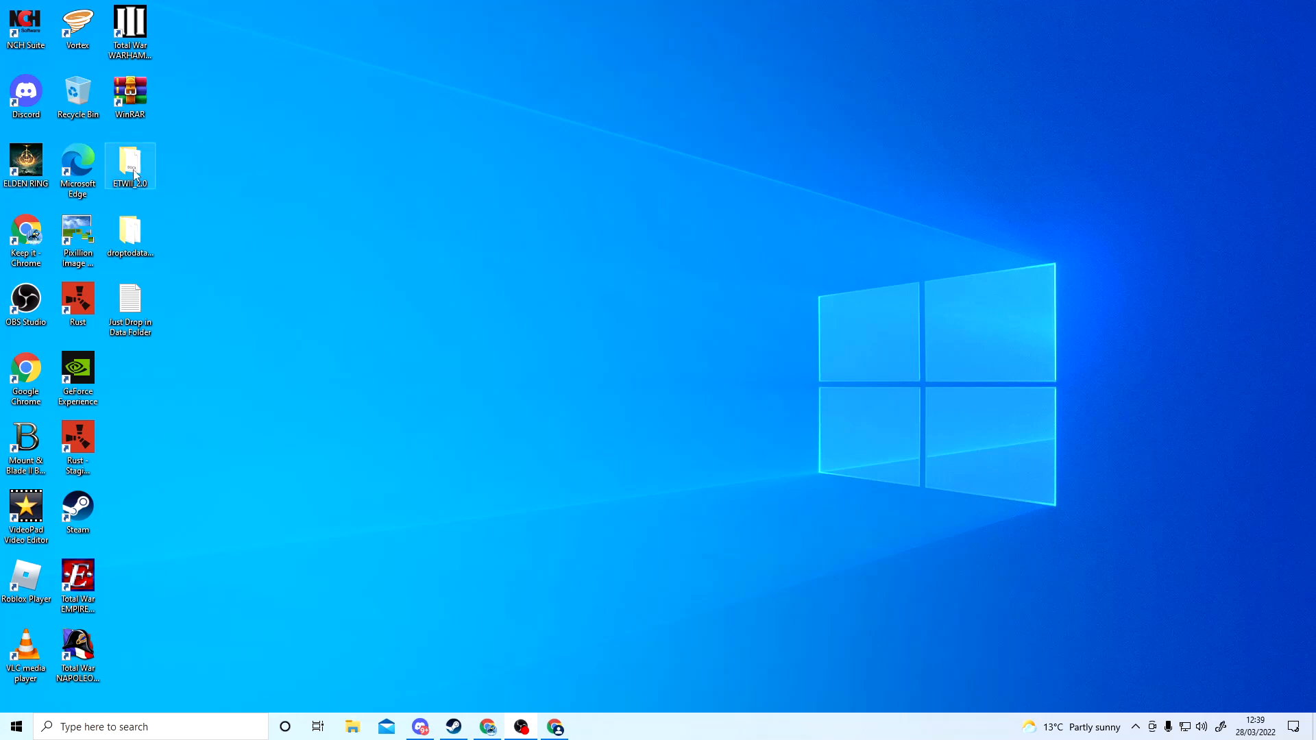
{"action": "double_click", "coordinate": [129, 166]}
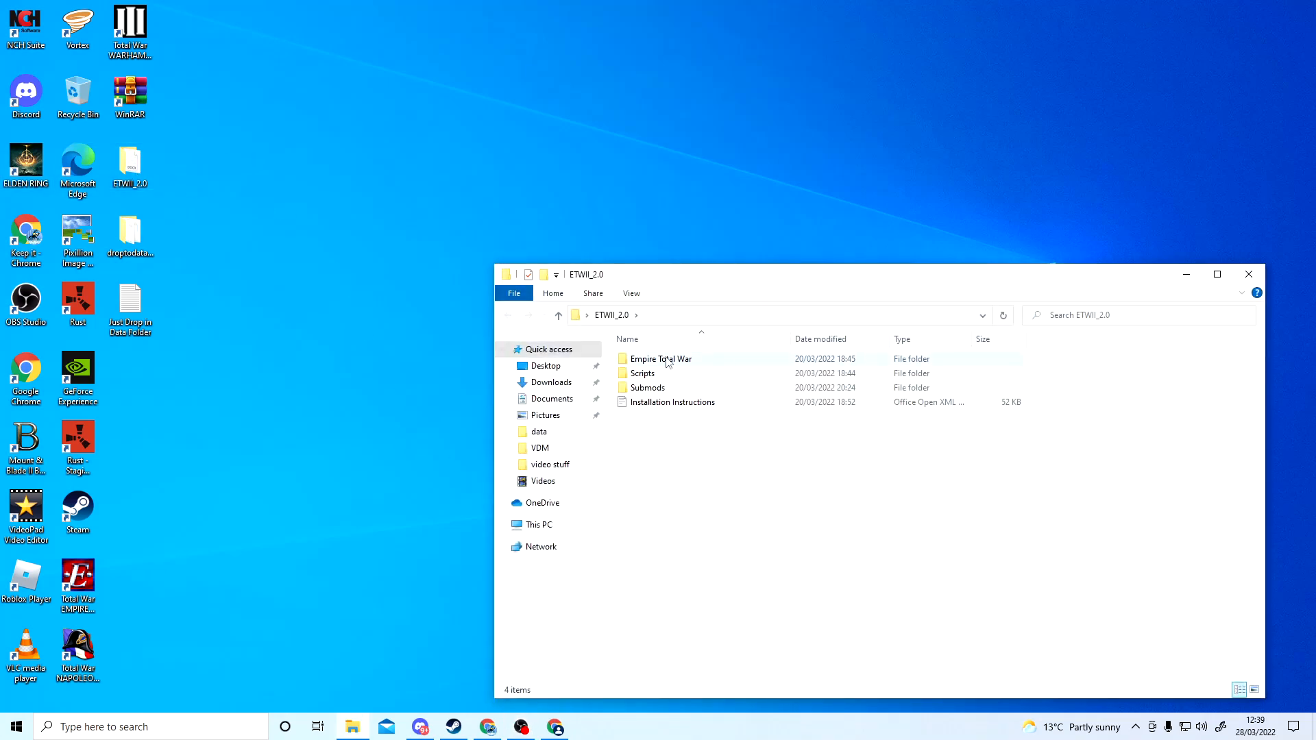
{"action": "double_click", "coordinate": [647, 387]}
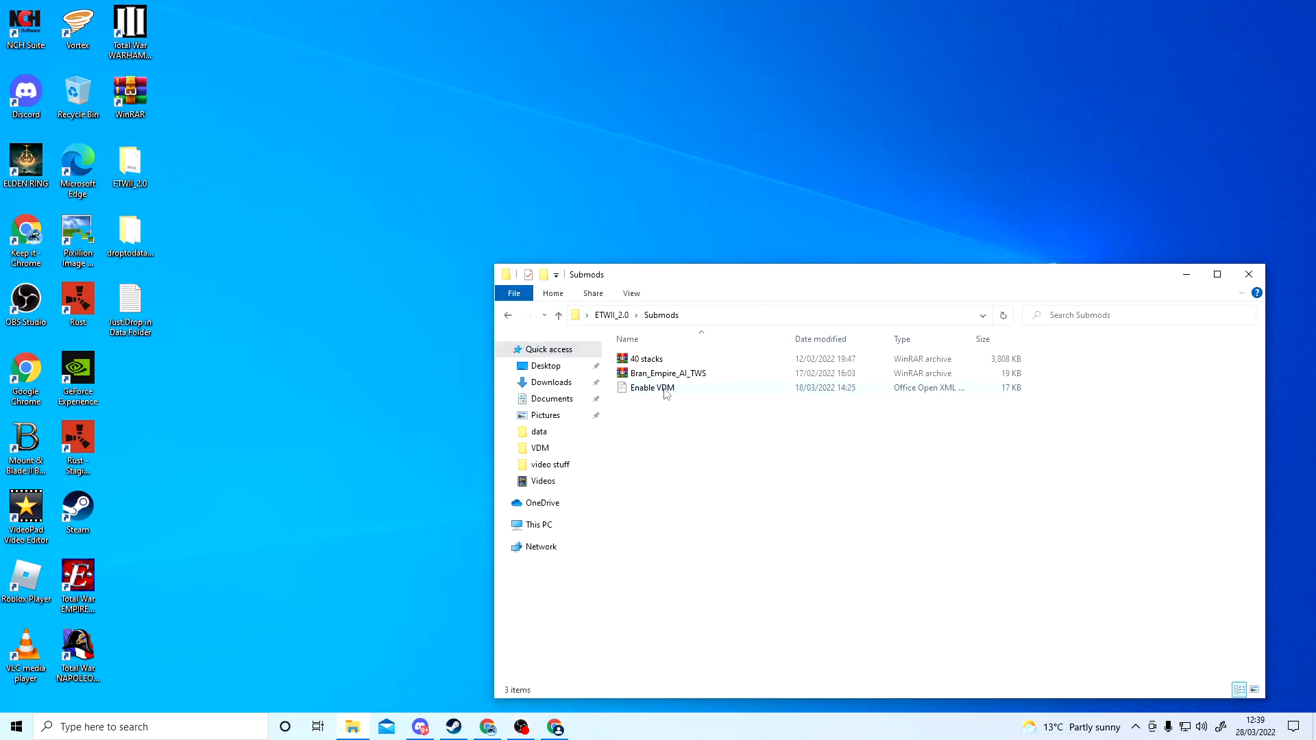
{"action": "mouse_move", "coordinate": [646, 358]}
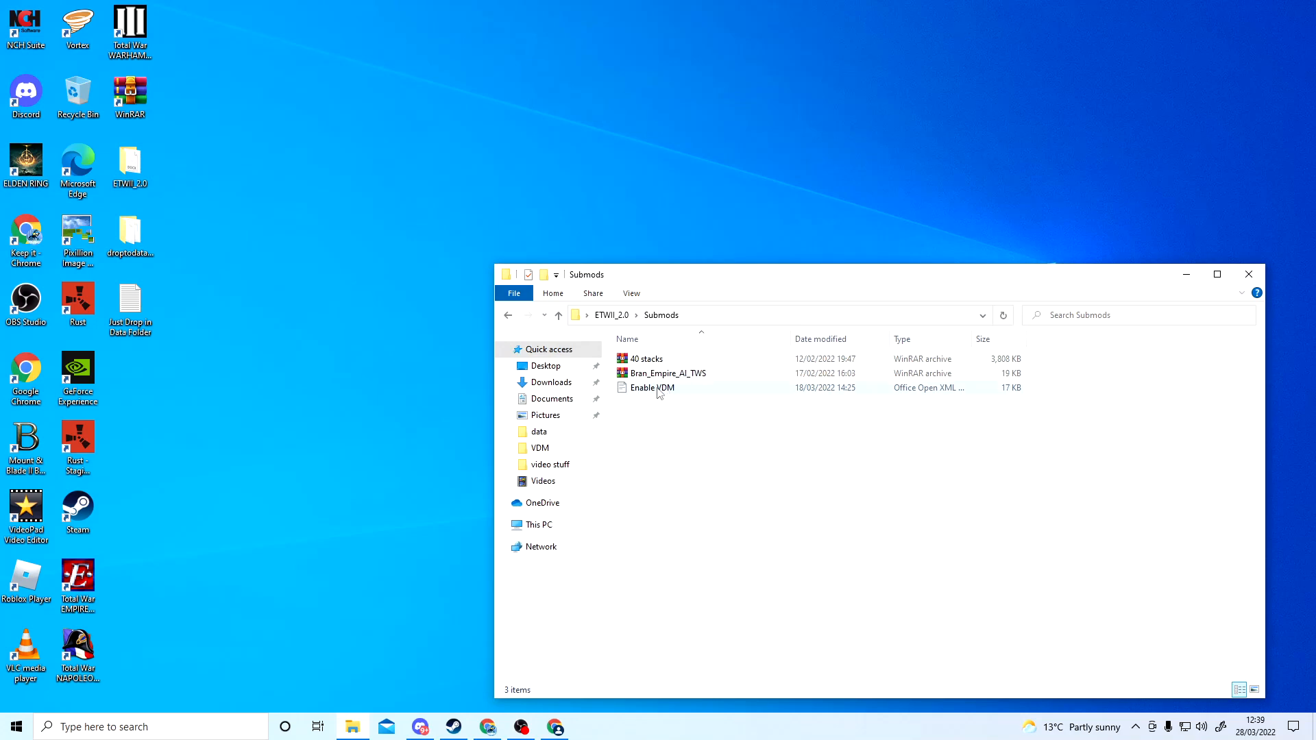
{"action": "left_click", "coordinate": [664, 373]}
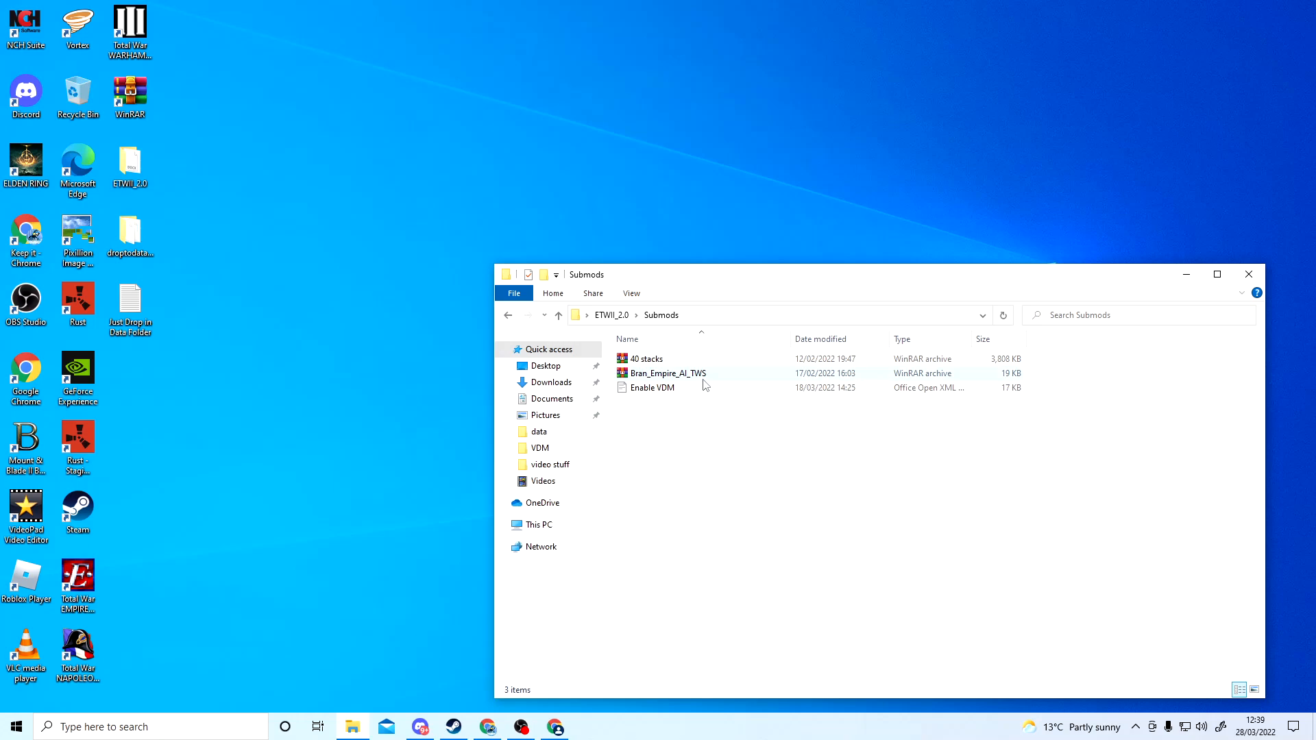
{"action": "double_click", "coordinate": [652, 386]}
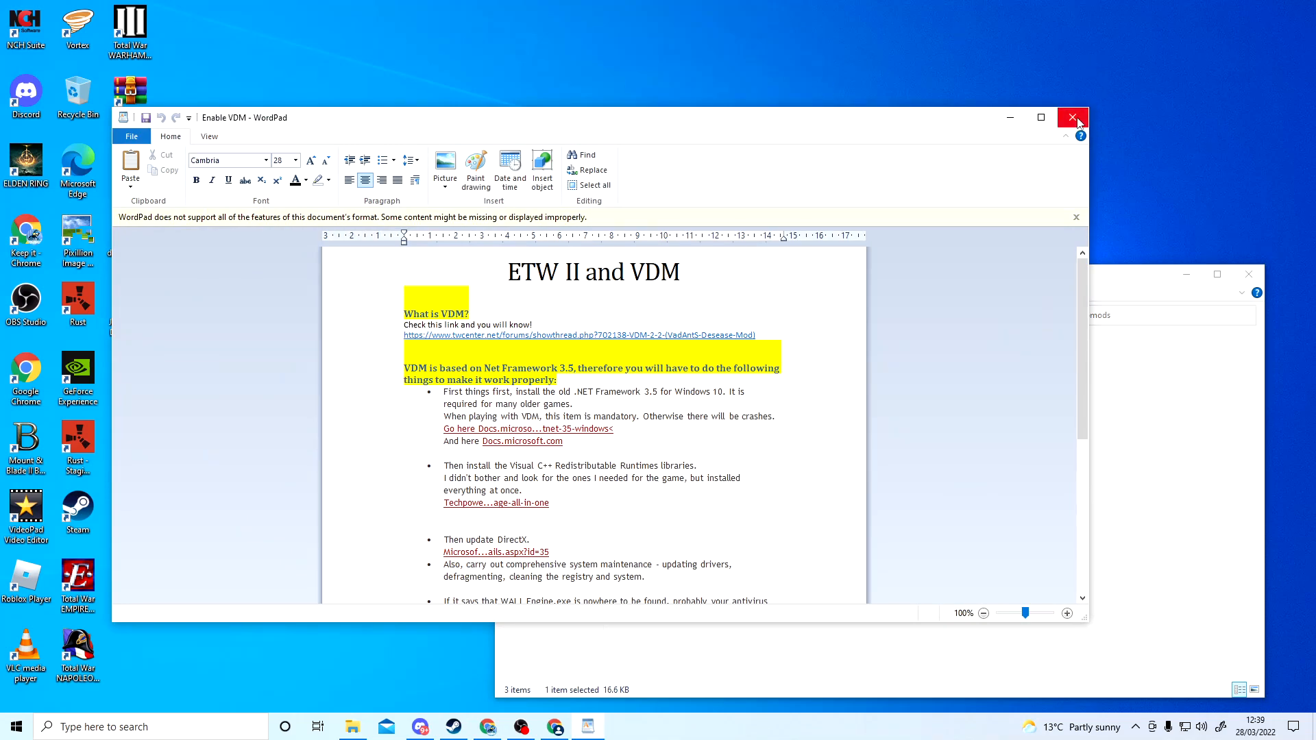
Step: Close the Enable VDM WordPad document and the Submods Explorer window
{"action": "left_click", "coordinate": [1072, 116]}
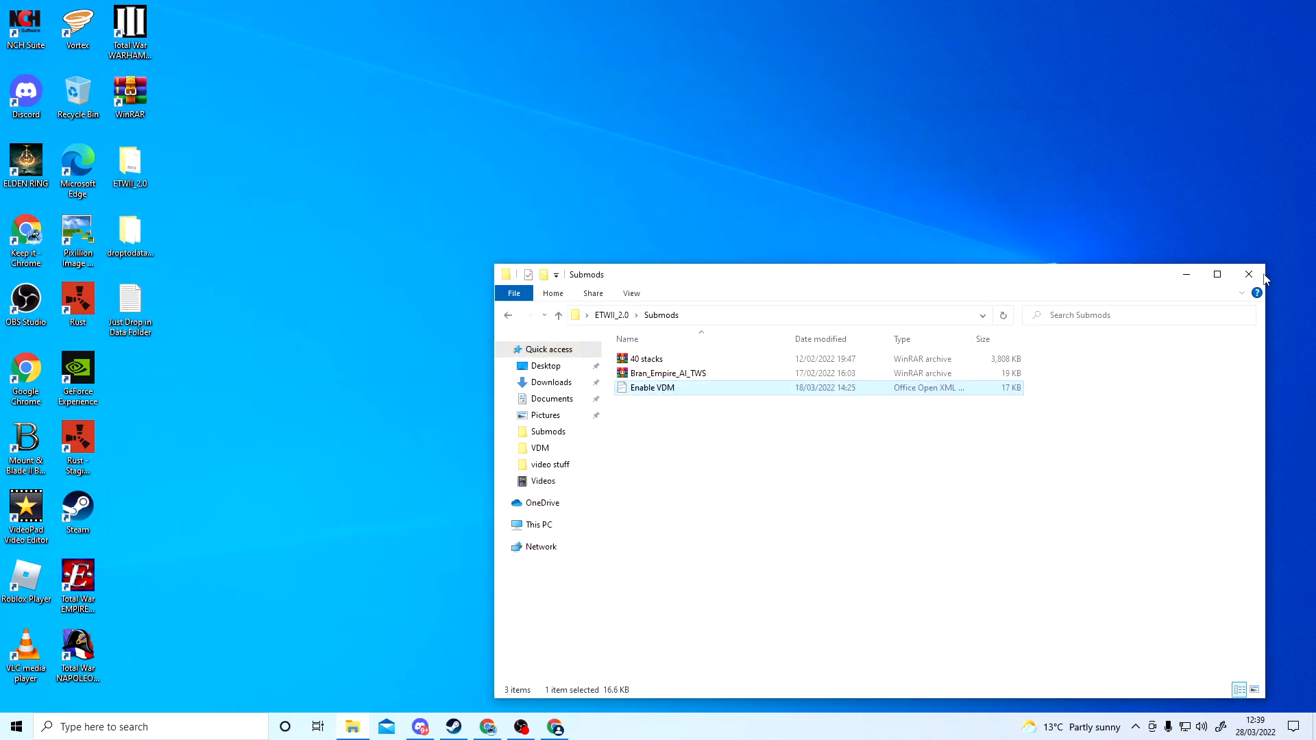
{"action": "left_click", "coordinate": [1249, 275]}
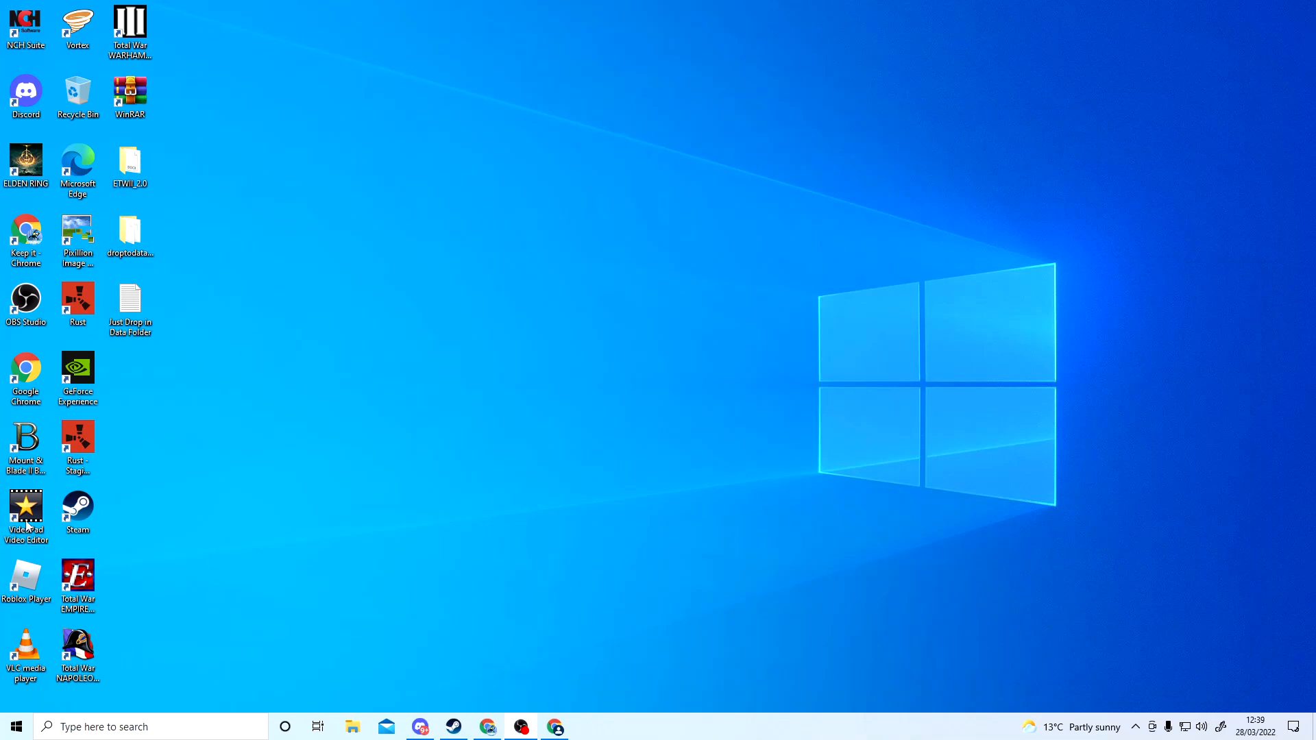
Step: Launch Total War: EMPIRE Definitive Edition from its desktop shortcut into the modded main menu
{"action": "left_click", "coordinate": [77, 579]}
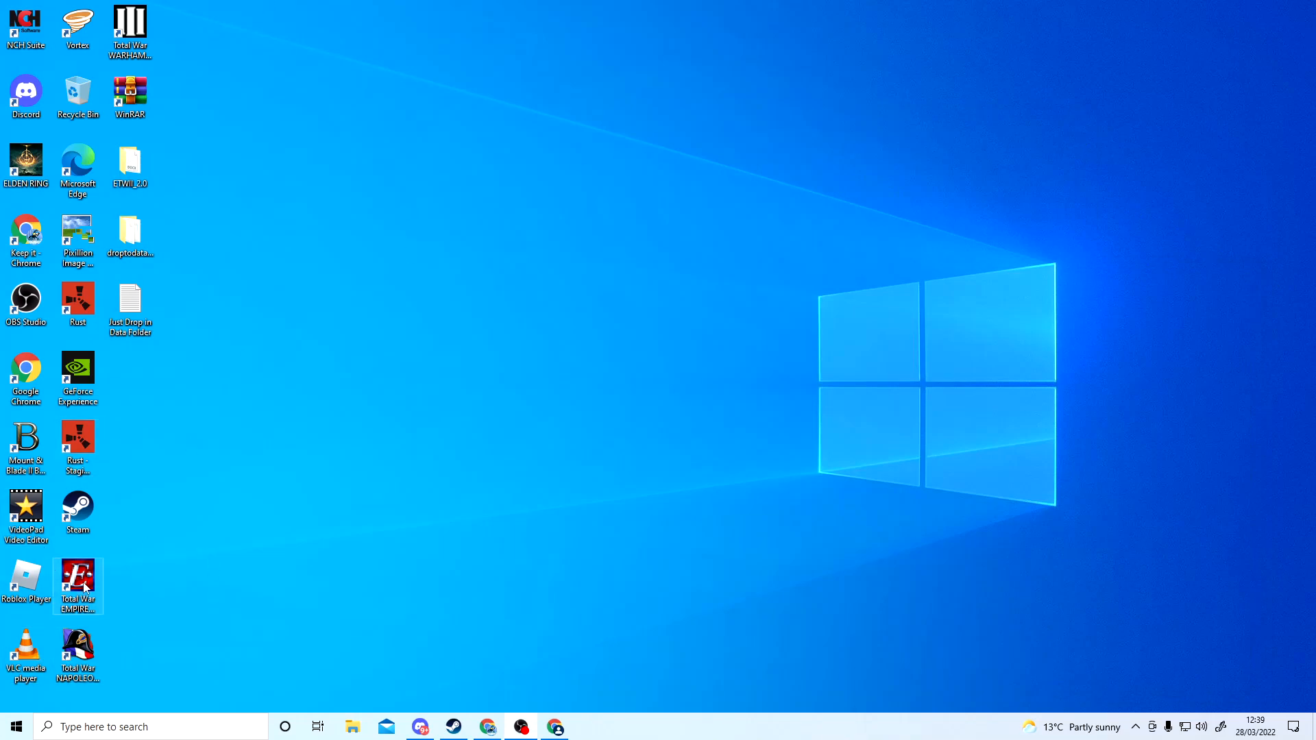
{"action": "left_click", "coordinate": [77, 579]}
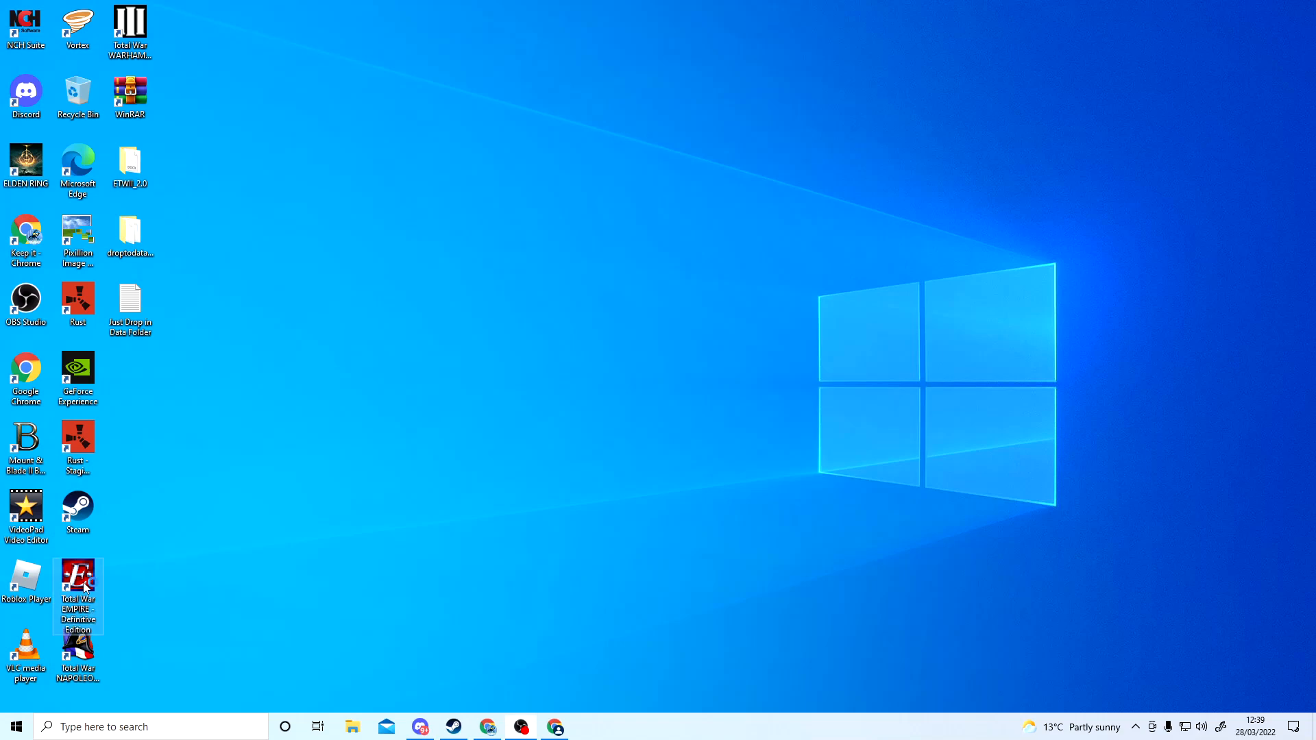
{"action": "double_click", "coordinate": [77, 596]}
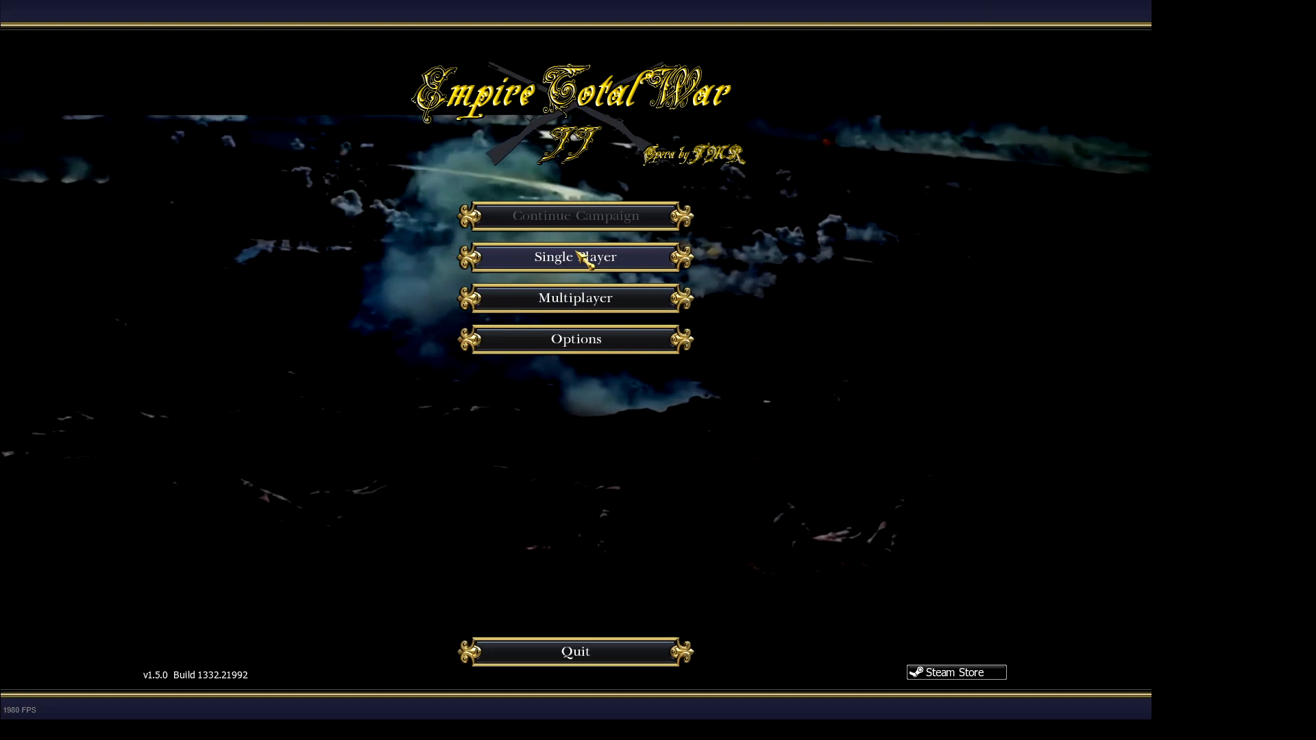
Step: Go through Single Player to the Grand Campaign nation selection screen
{"action": "left_click", "coordinate": [575, 256]}
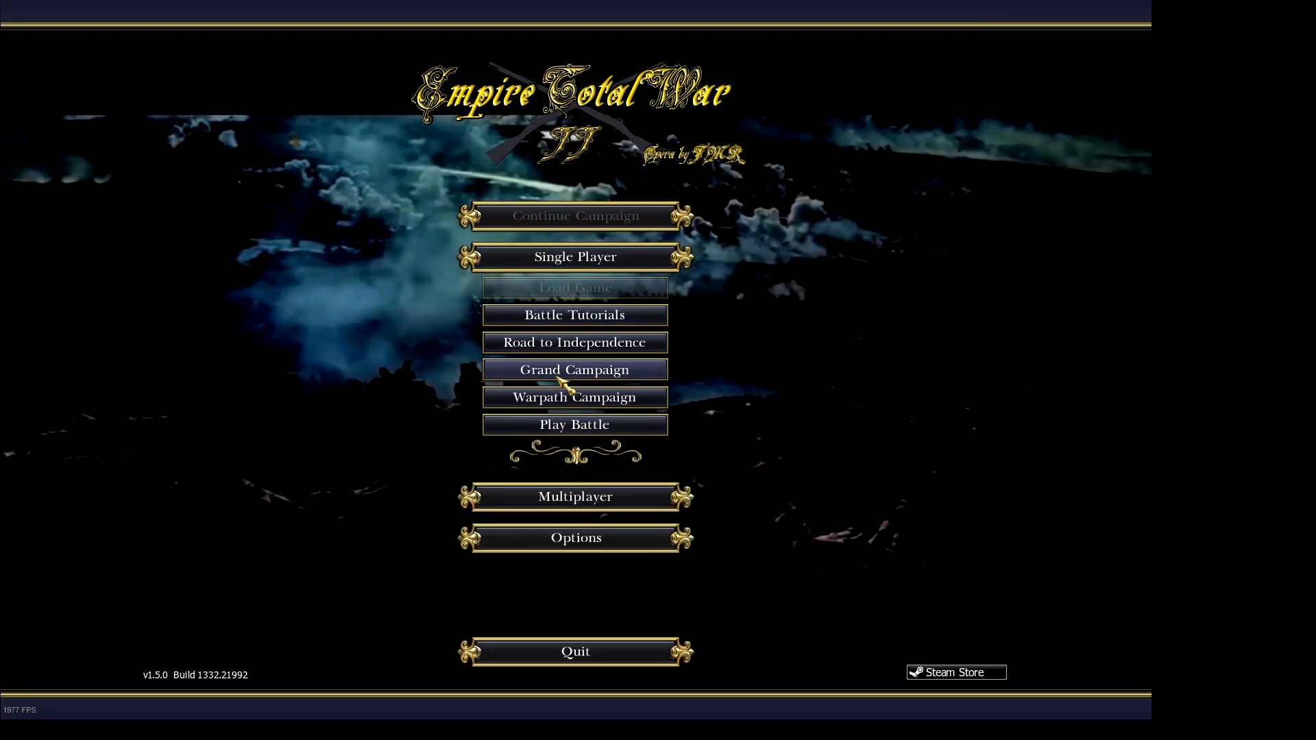
{"action": "left_click", "coordinate": [575, 368]}
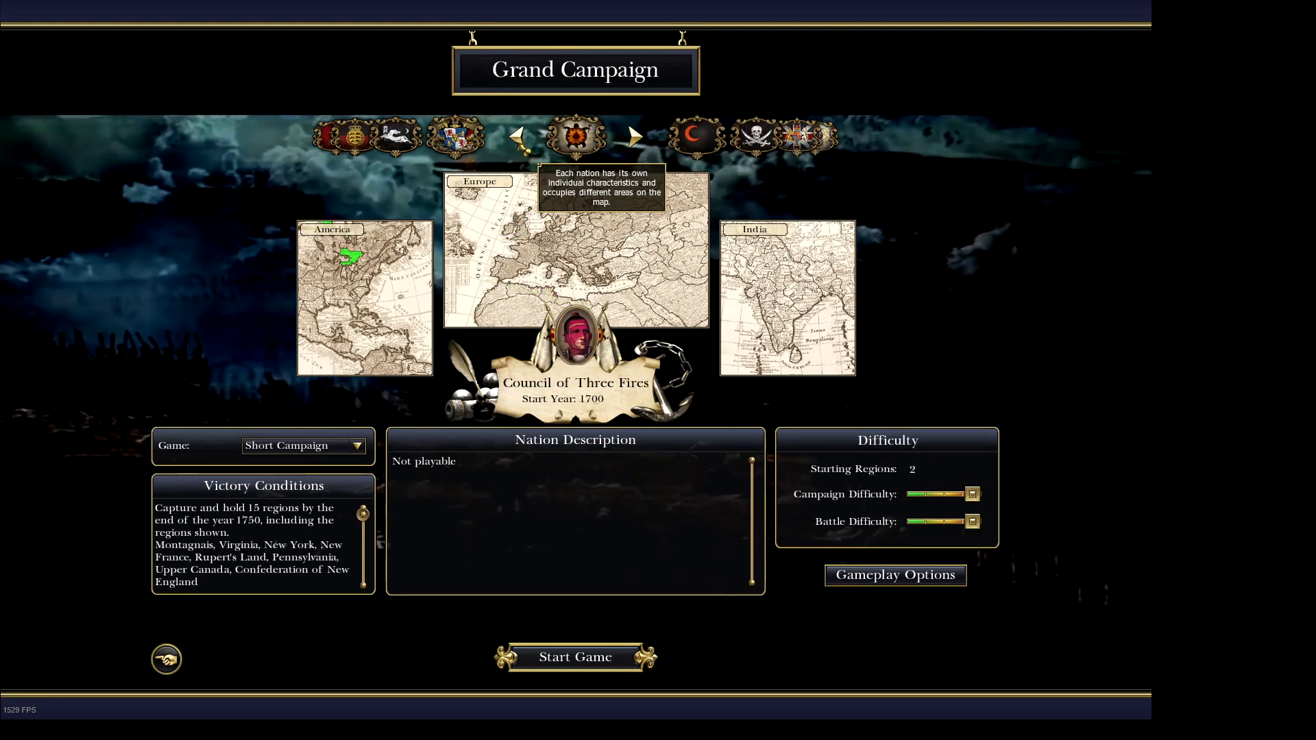
Step: Browse the nation roster through Georgia and Bavaria to Genoa
{"action": "left_click", "coordinate": [633, 135]}
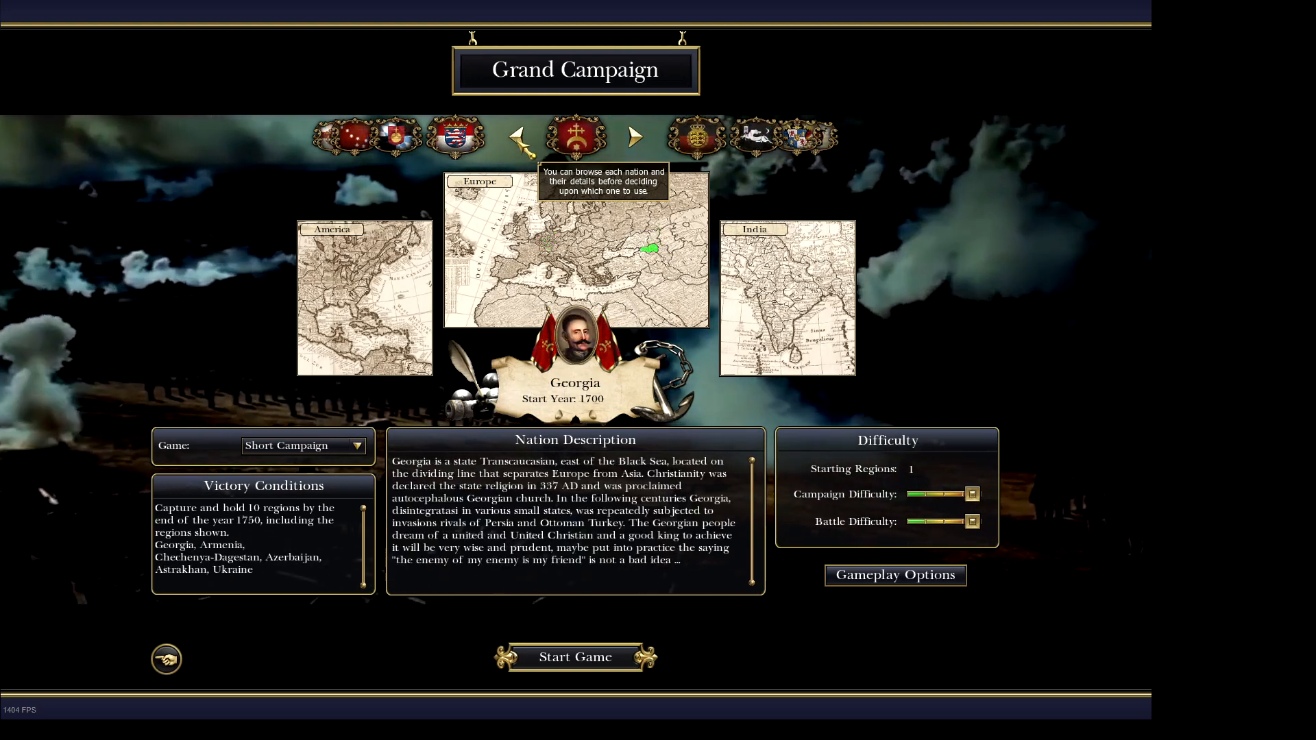
{"action": "left_click", "coordinate": [632, 136]}
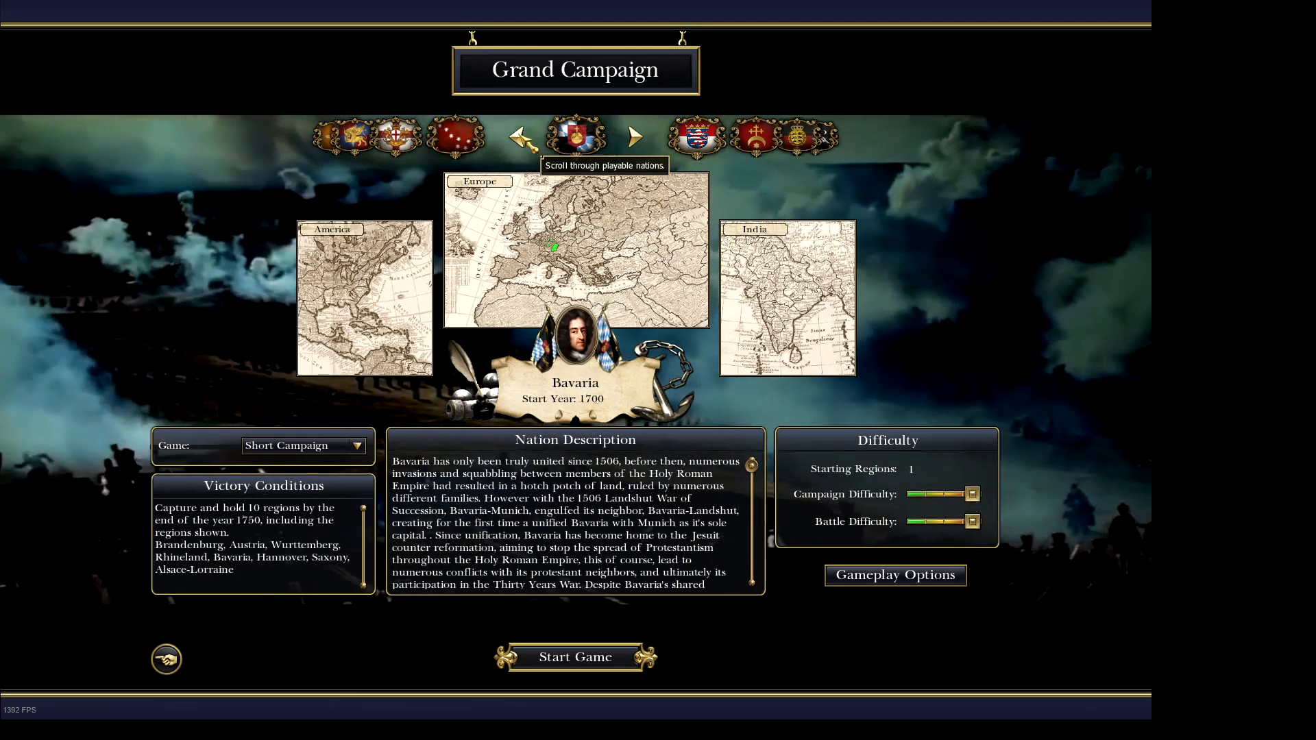
{"action": "left_click", "coordinate": [634, 136]}
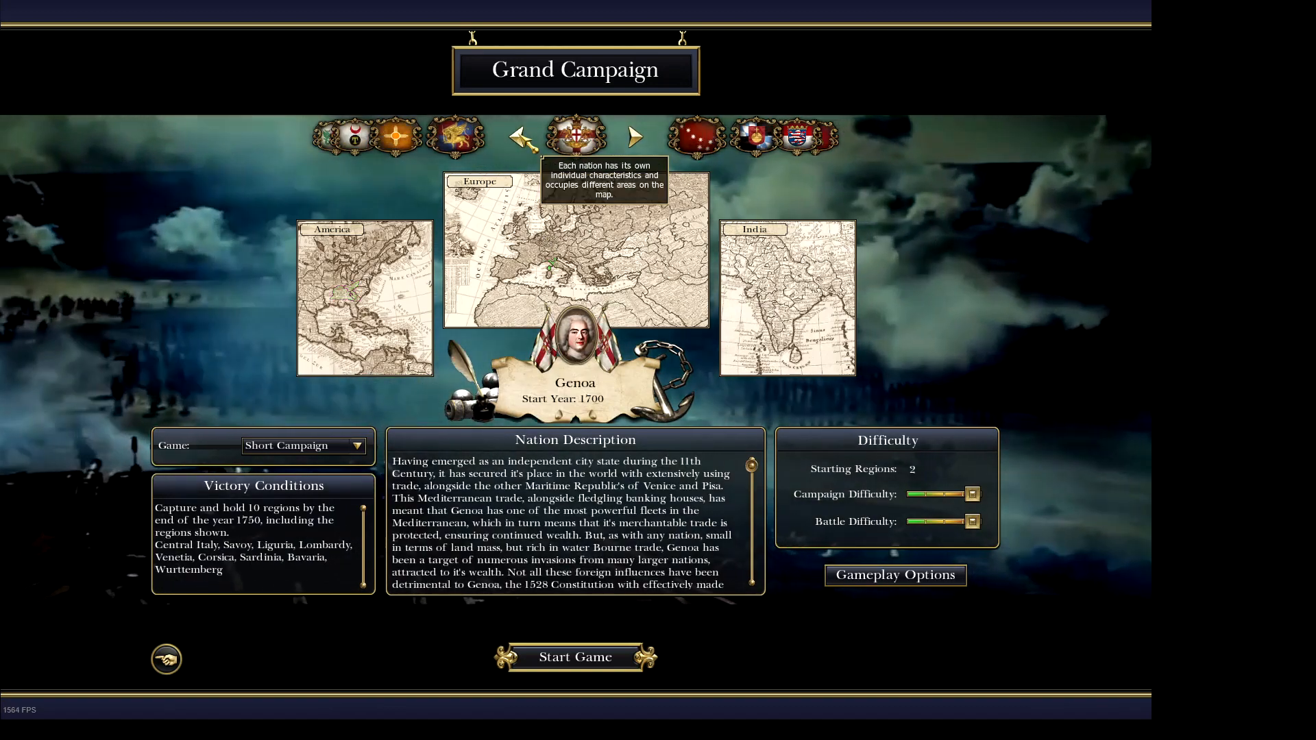